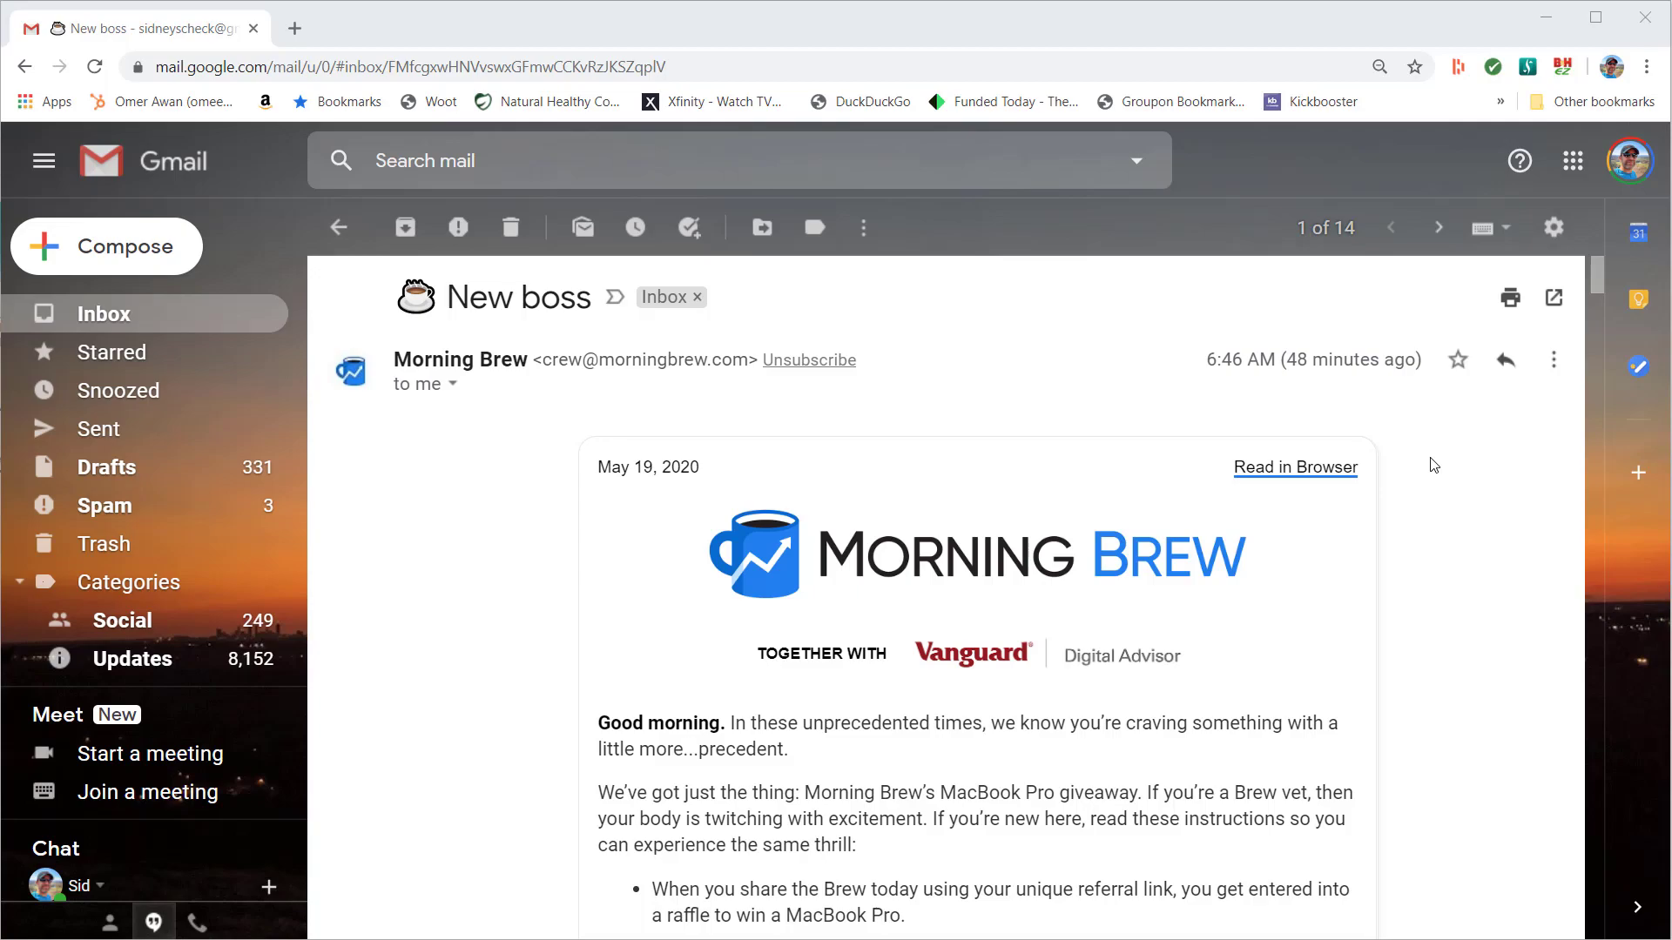
{"action": "mouse_move", "coordinate": [1452, 502]}
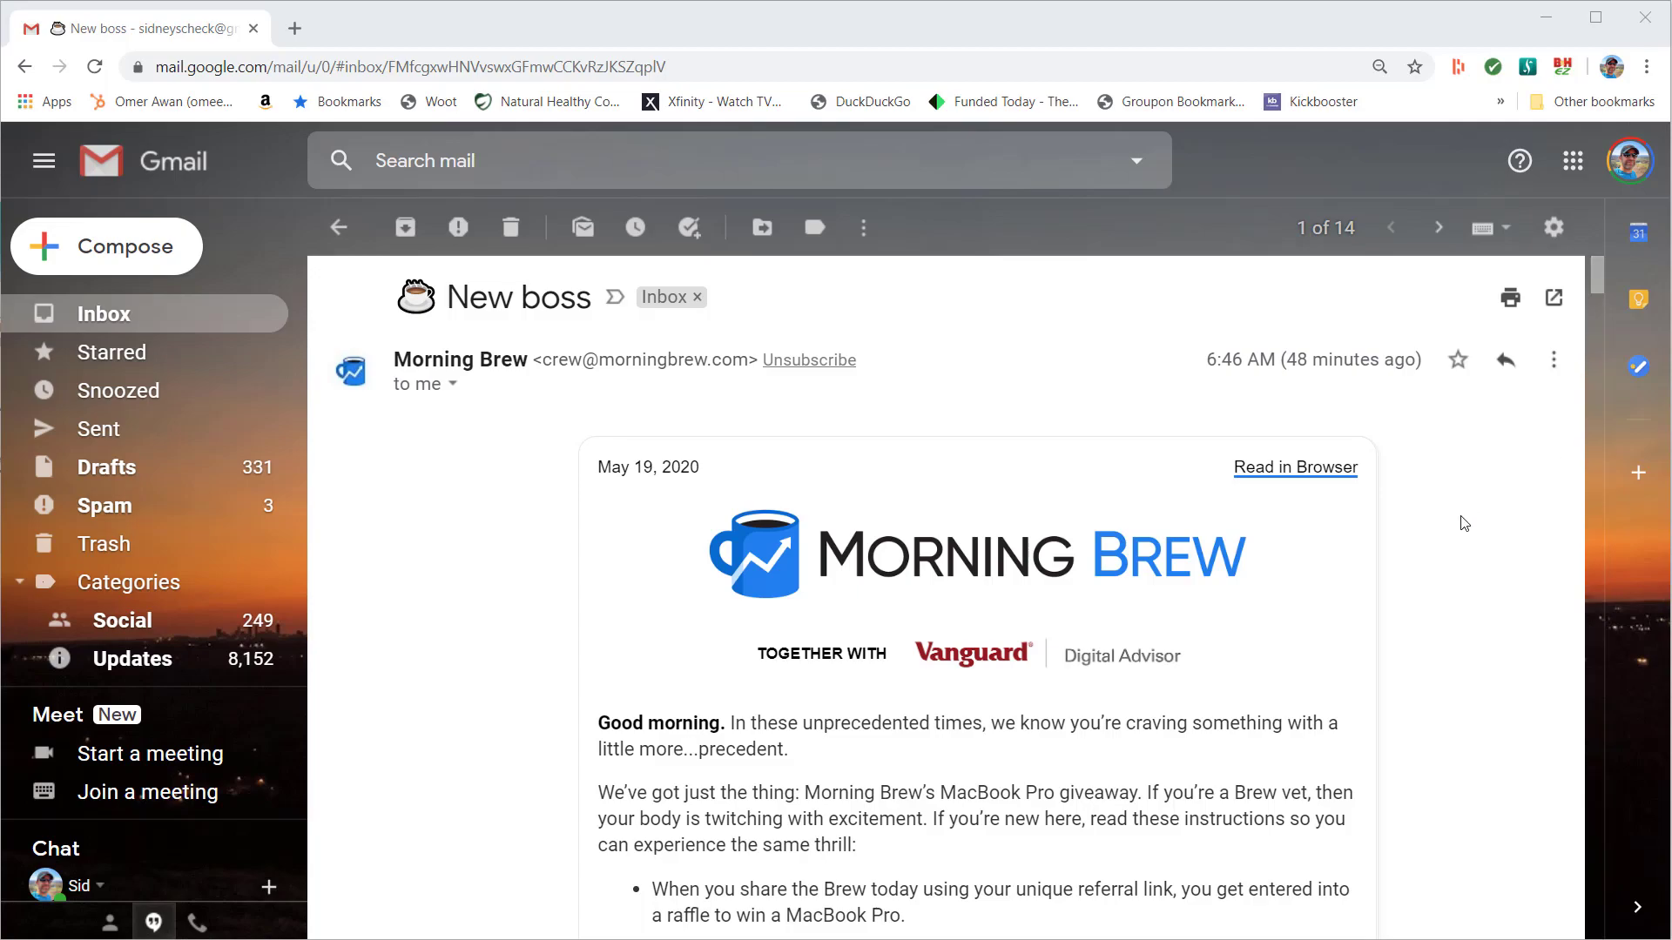
{"action": "mouse_move", "coordinate": [1437, 548]}
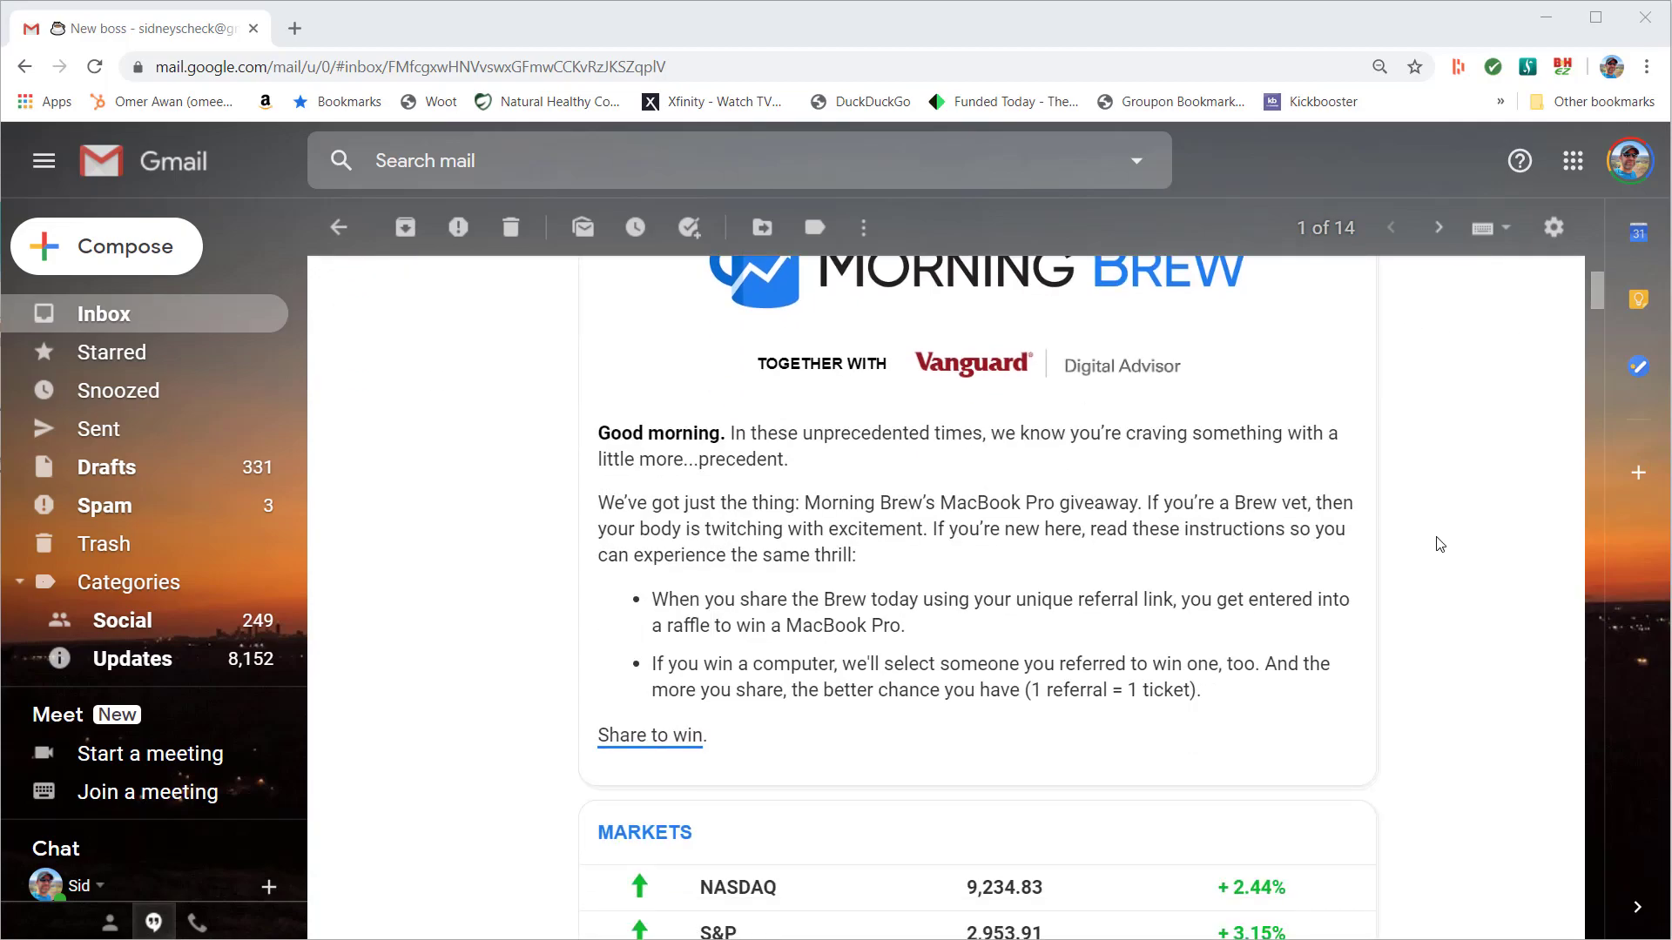
Scroll through the Energy and SoftBank stories to the giveaway's Share to Win link and the What Else Is Brewing roundup
{"action": "scroll", "scroll_direction": "down", "scroll_amount": 3}
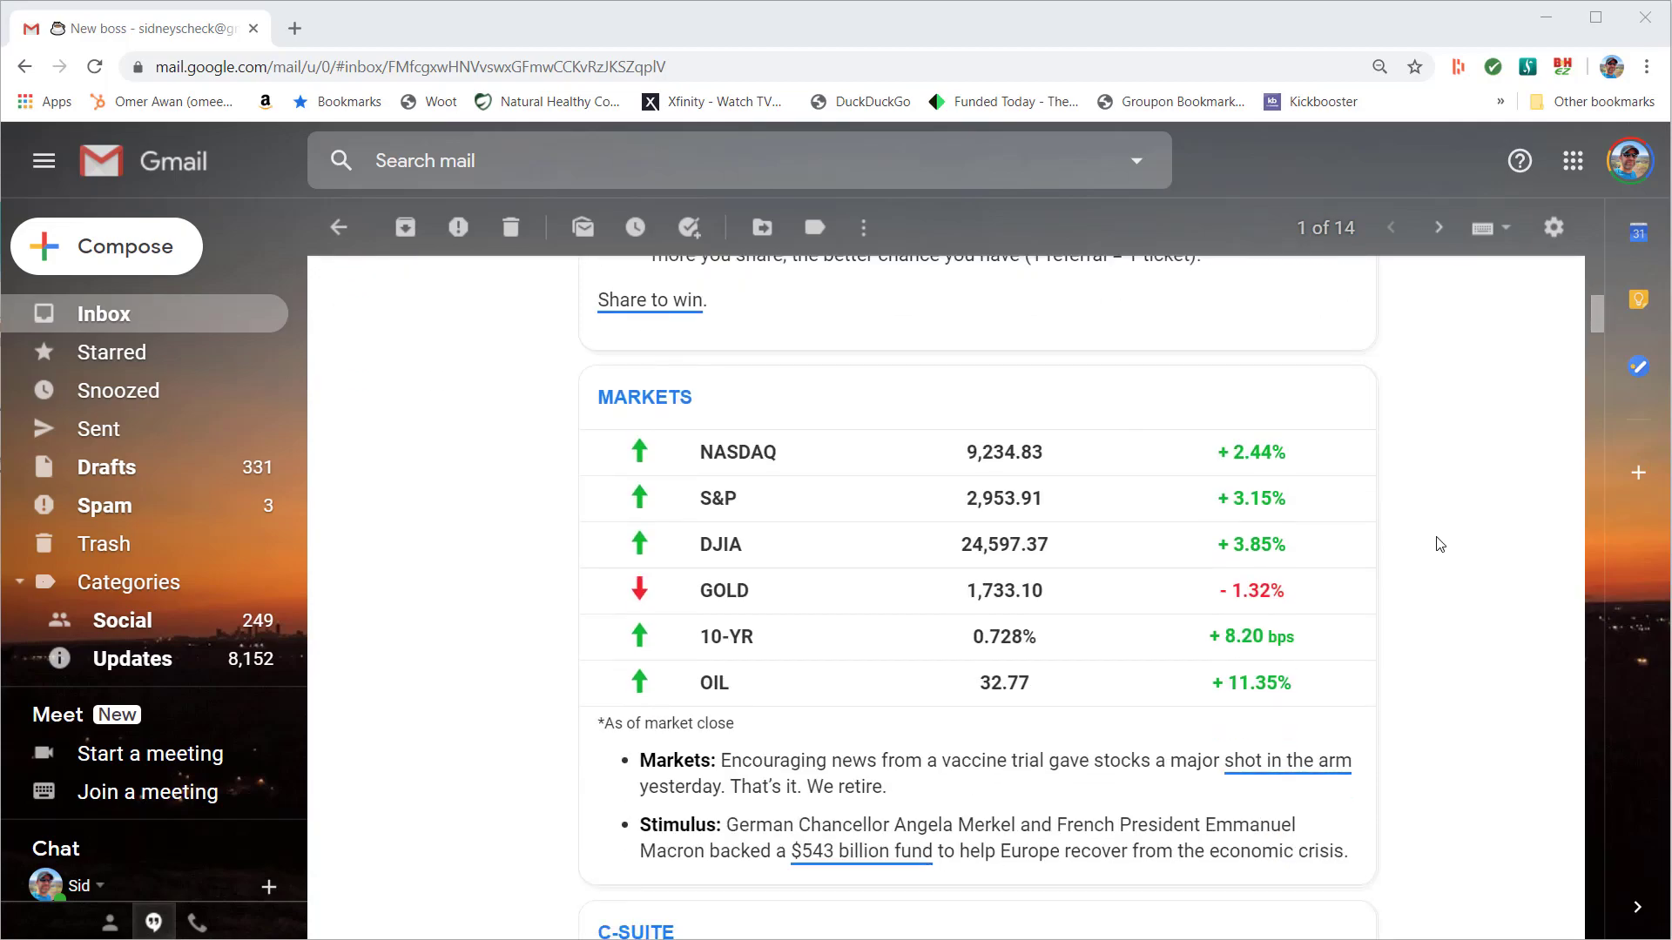
{"action": "scroll", "scroll_direction": "down", "scroll_amount": 3}
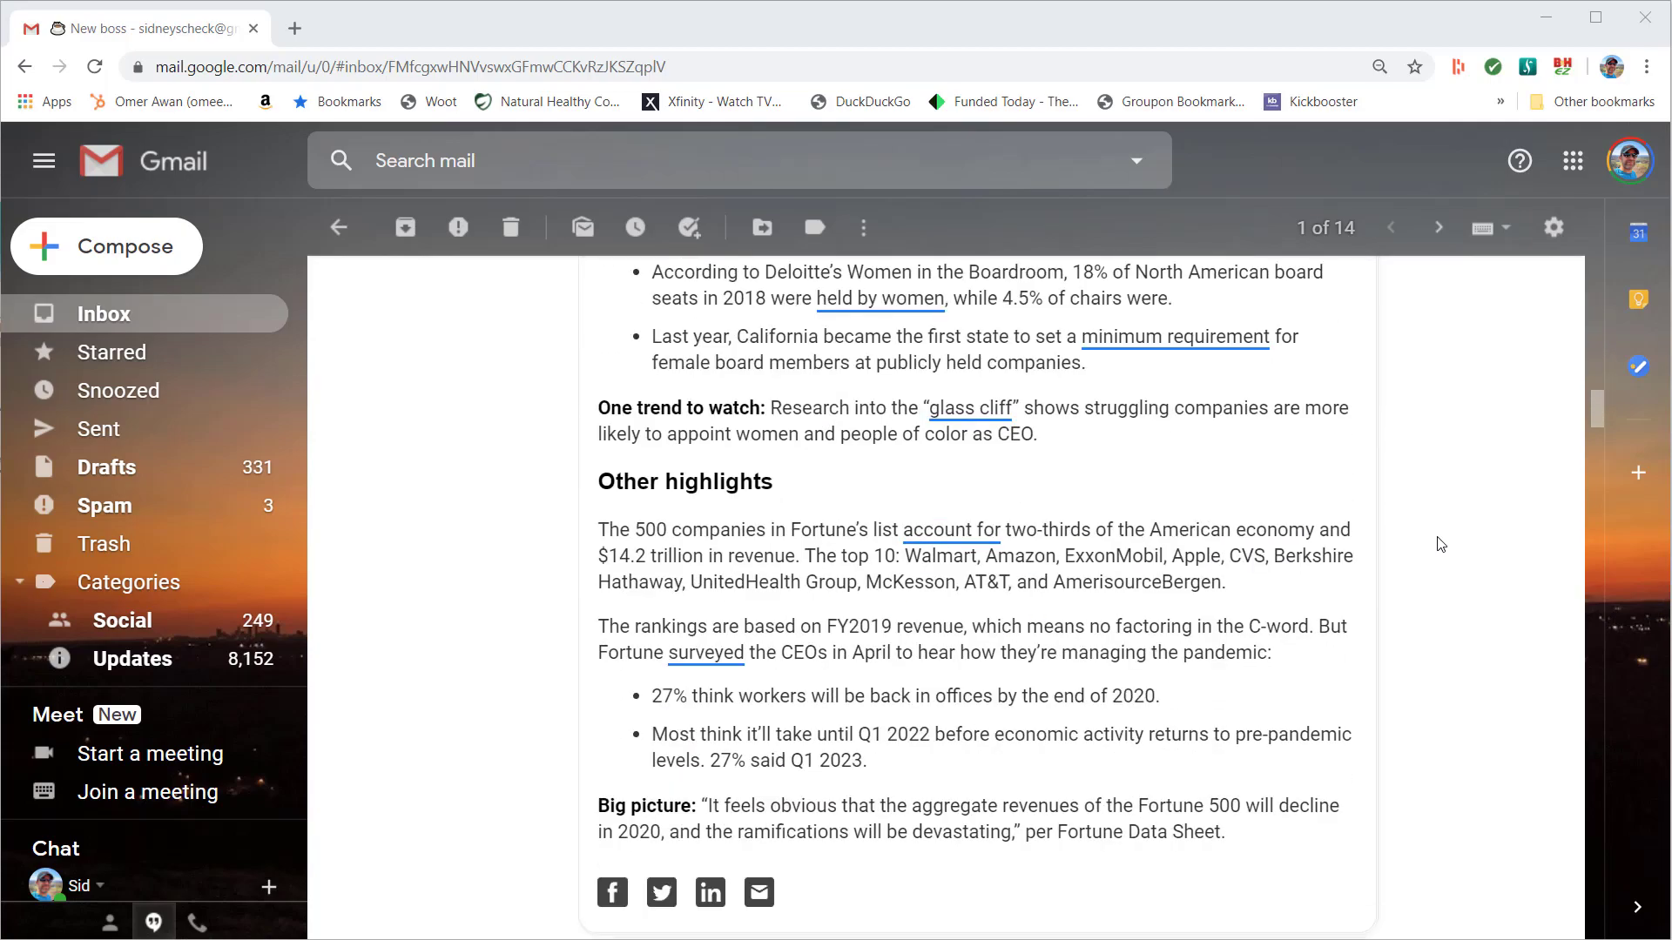
{"action": "scroll", "scroll_direction": "down", "scroll_amount": 3}
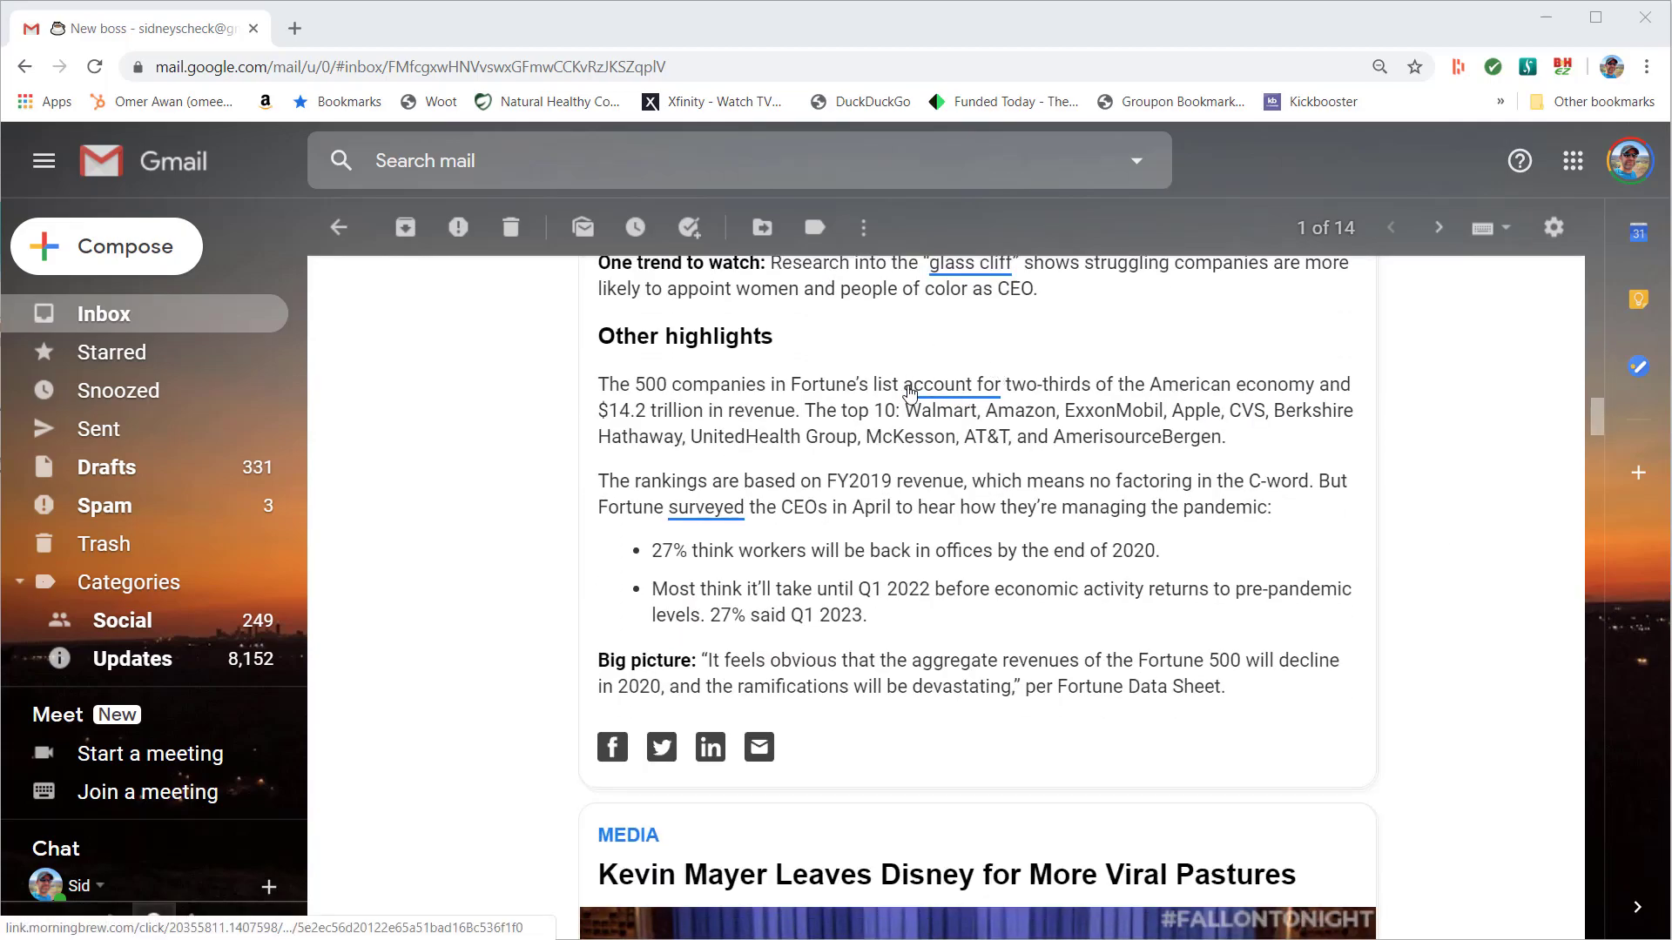
{"action": "scroll", "scroll_direction": "down", "scroll_amount": 3}
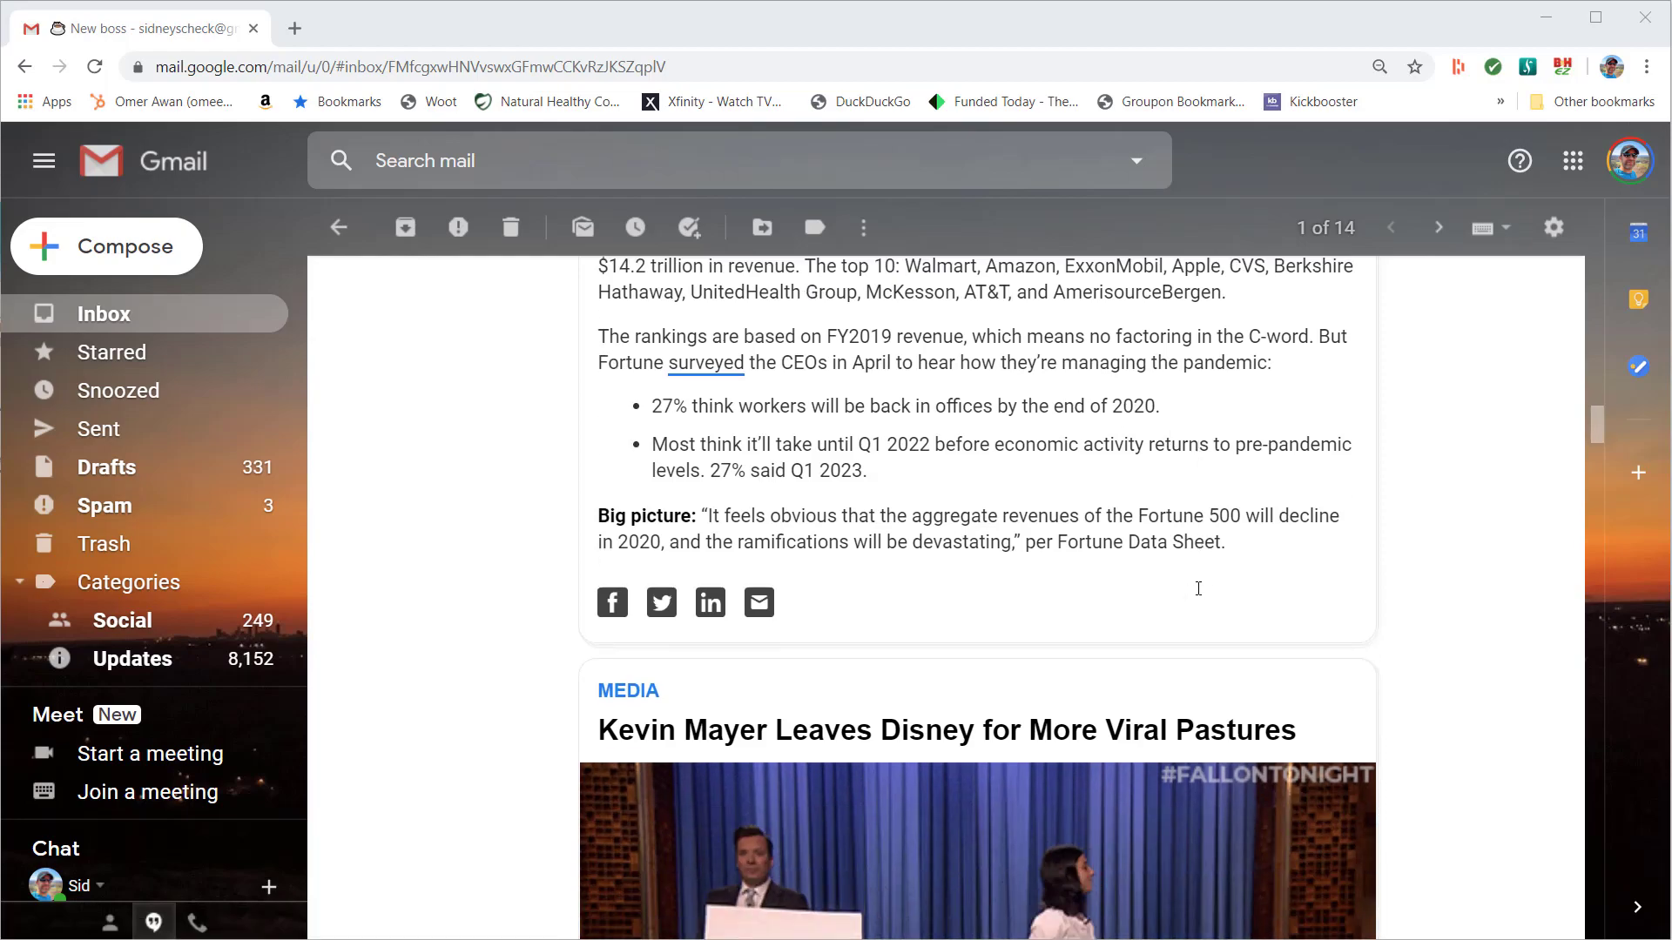
{"action": "scroll", "scroll_direction": "down", "scroll_amount": 3}
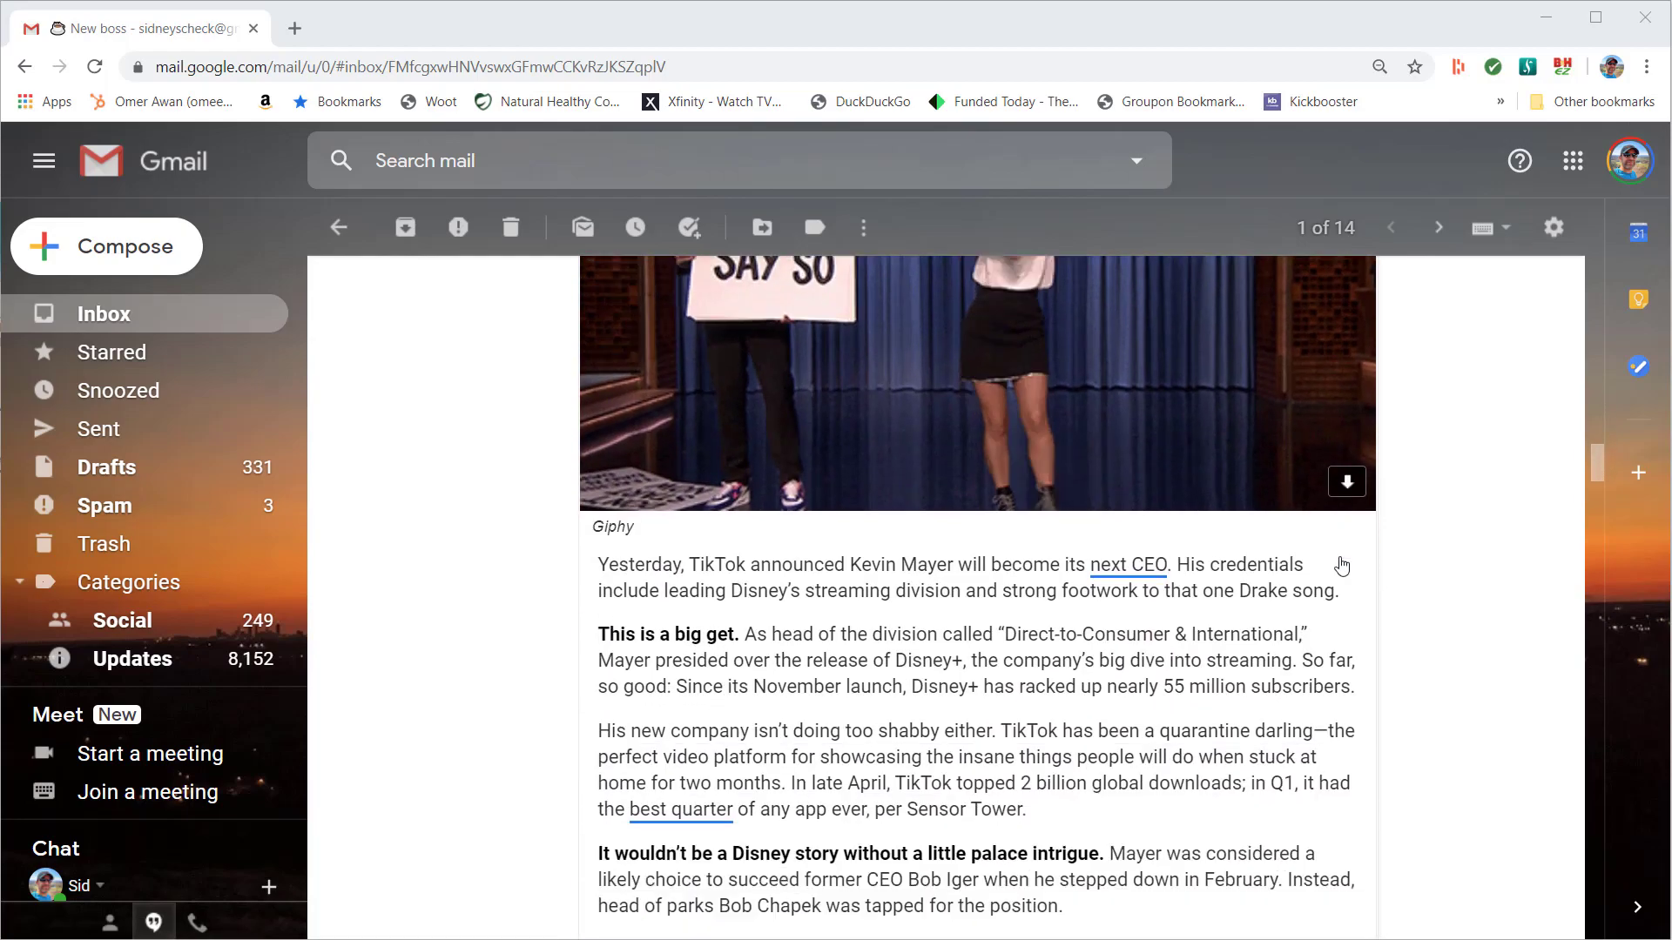
{"action": "scroll", "scroll_direction": "down", "scroll_amount": 3}
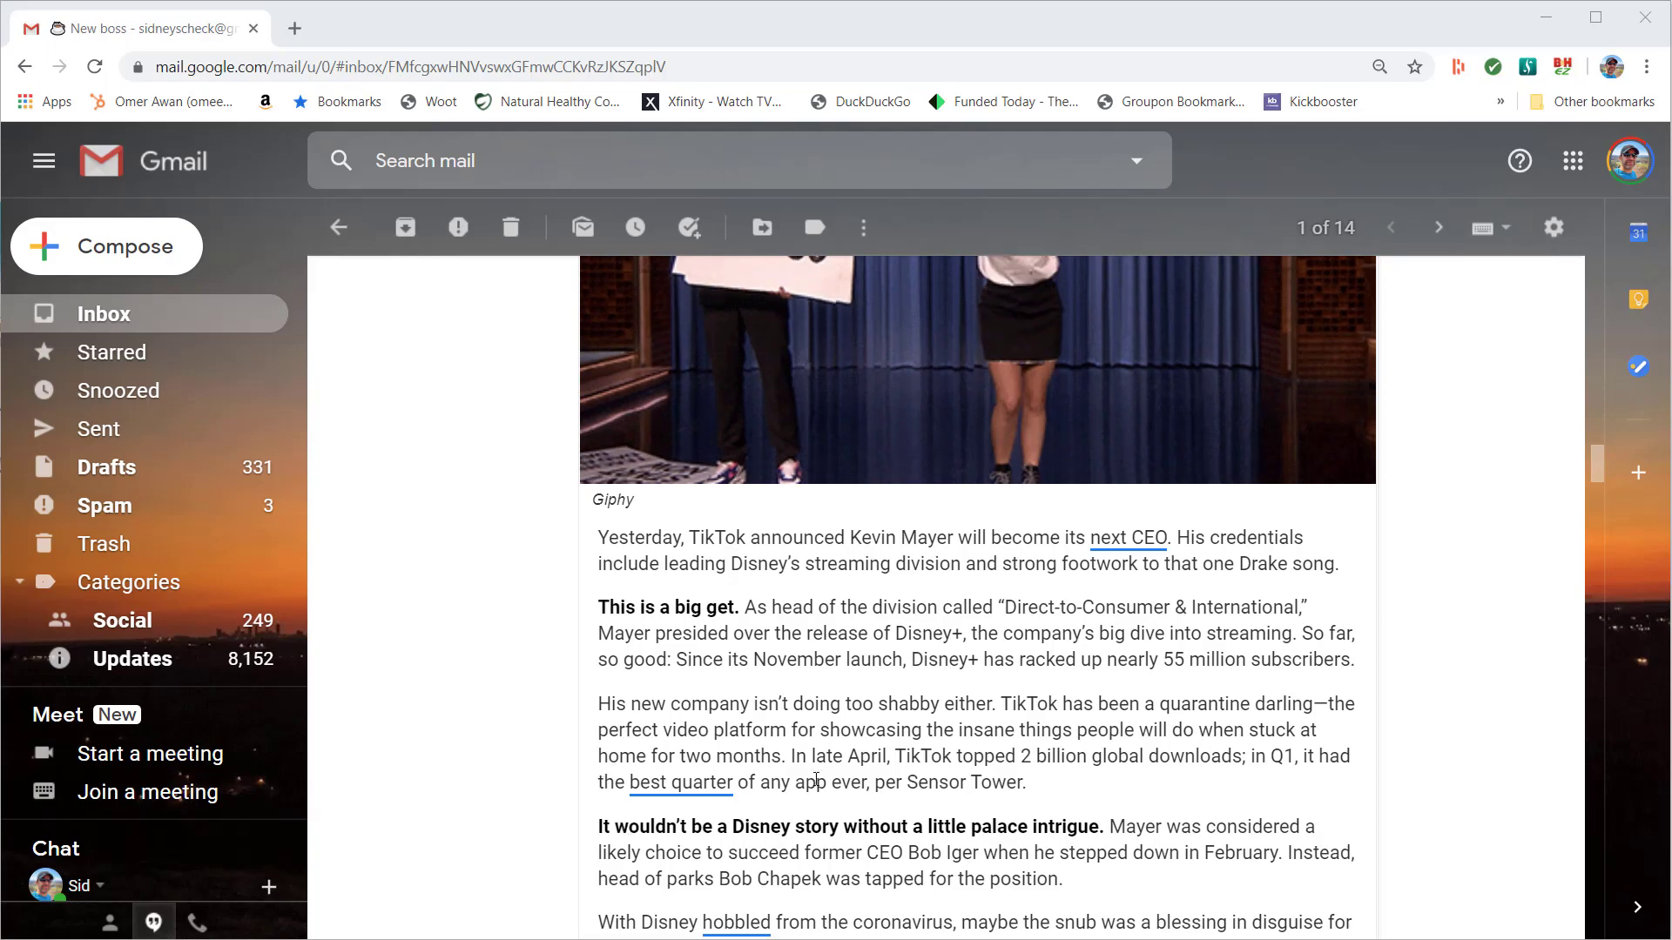
{"action": "scroll", "scroll_direction": "down", "scroll_amount": 3}
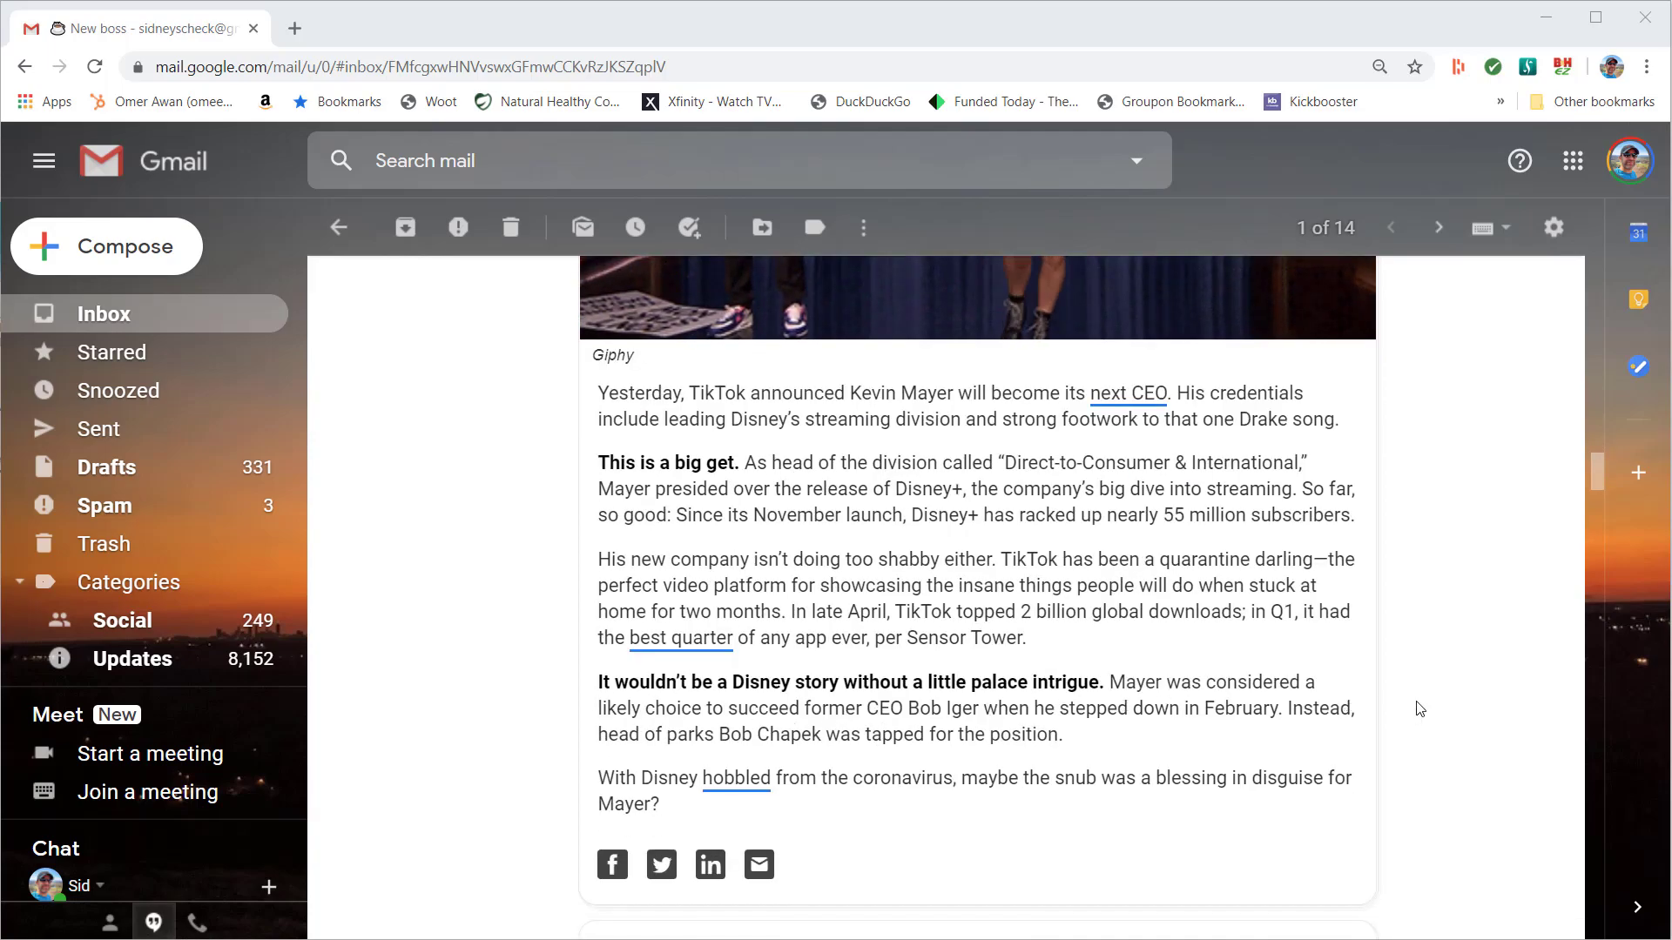
{"action": "scroll", "scroll_direction": "down", "scroll_amount": 3}
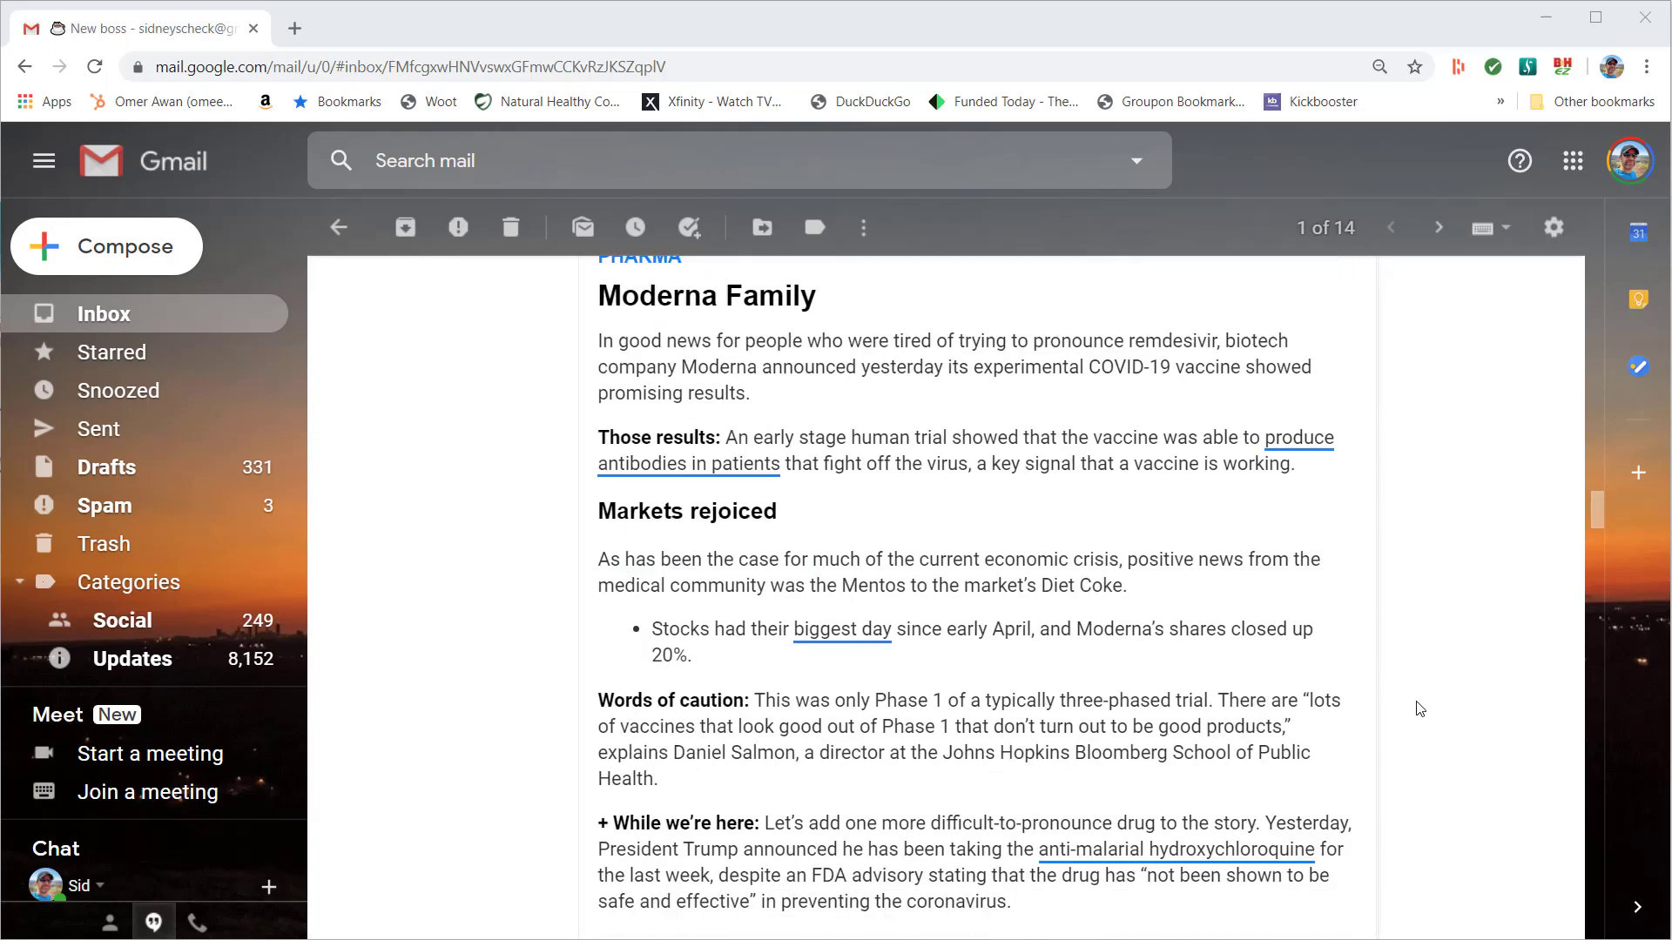
{"action": "scroll", "scroll_direction": "down", "scroll_amount": 3}
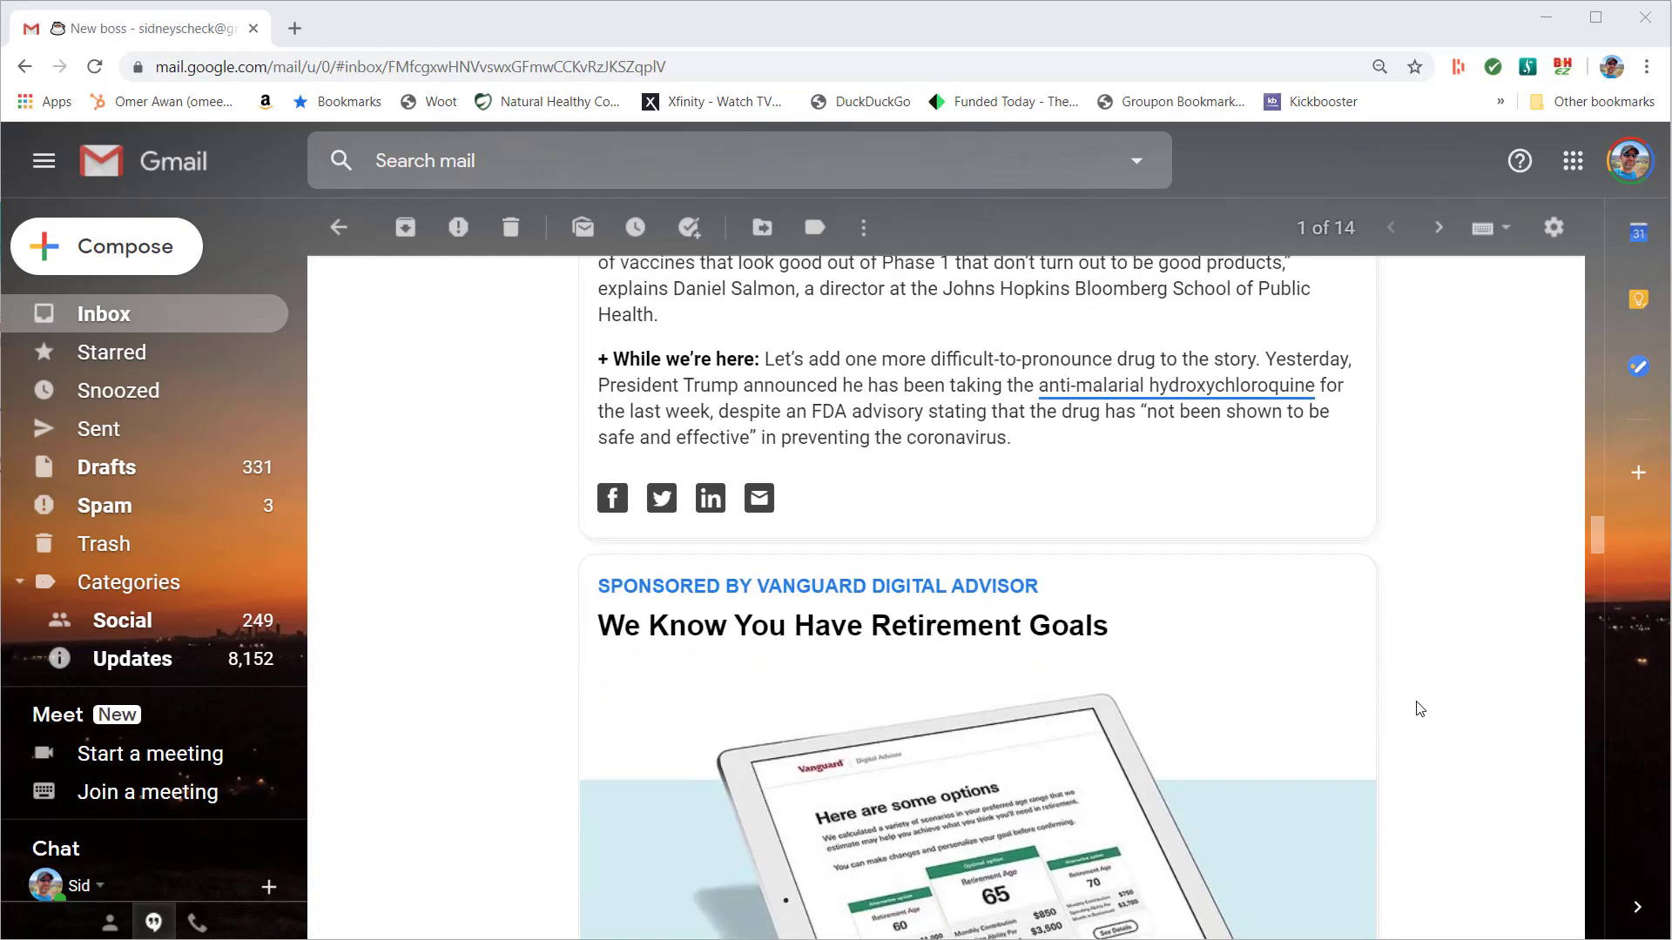
{"action": "scroll", "scroll_direction": "down", "scroll_amount": 3}
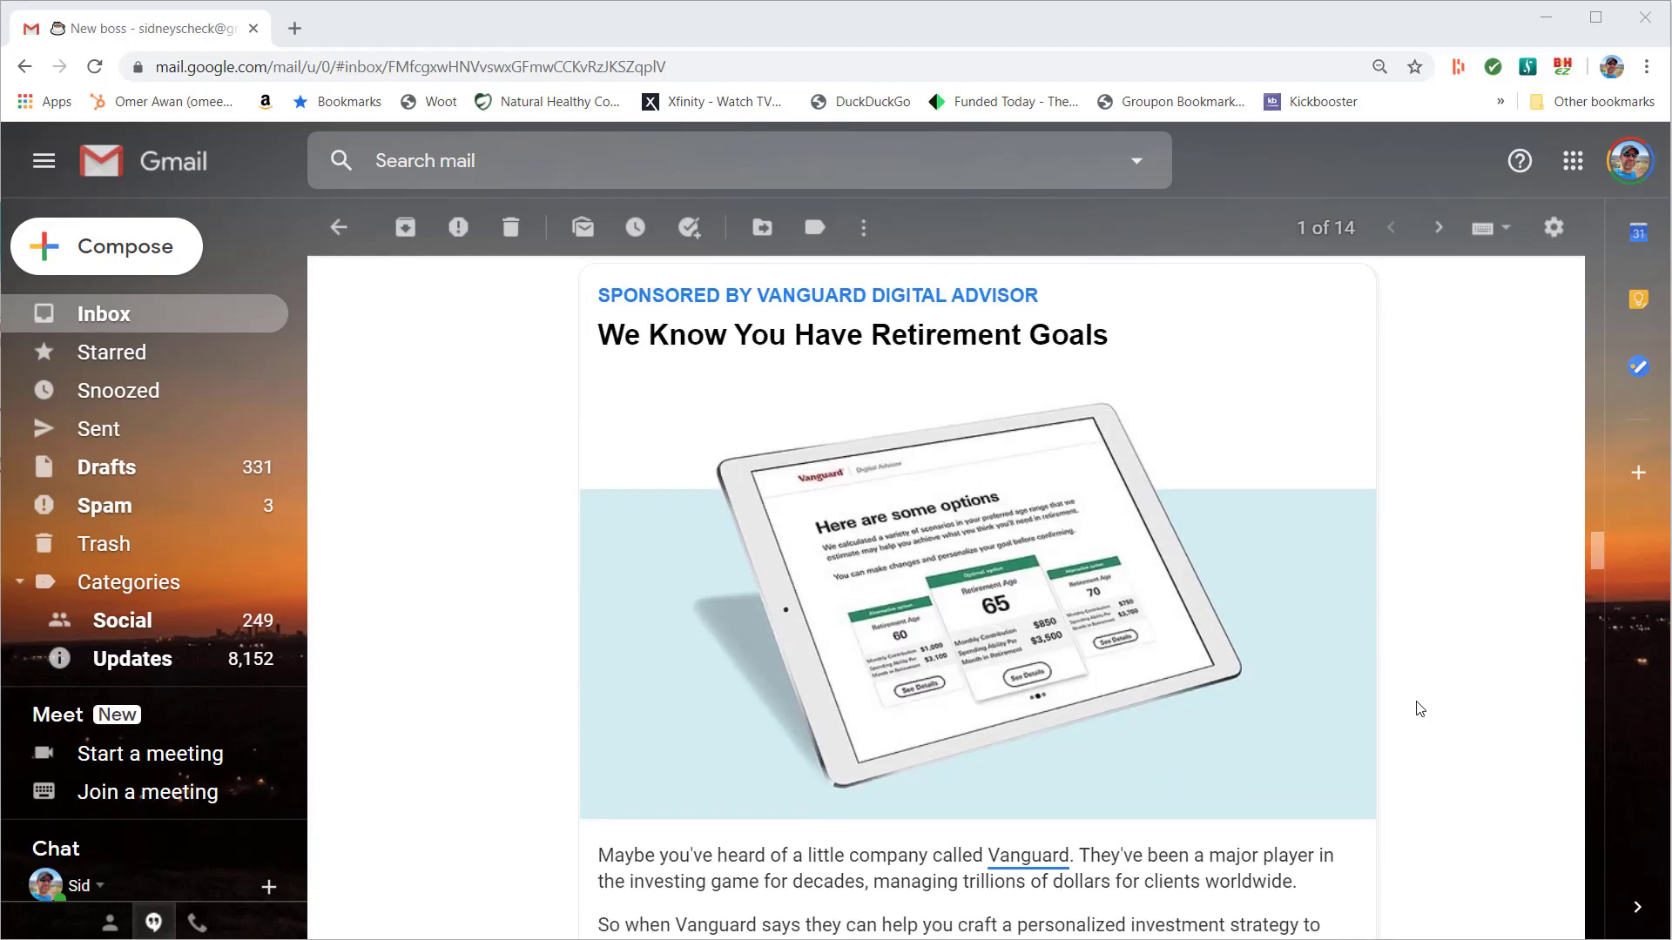
{"action": "scroll", "scroll_direction": "down", "scroll_amount": 3}
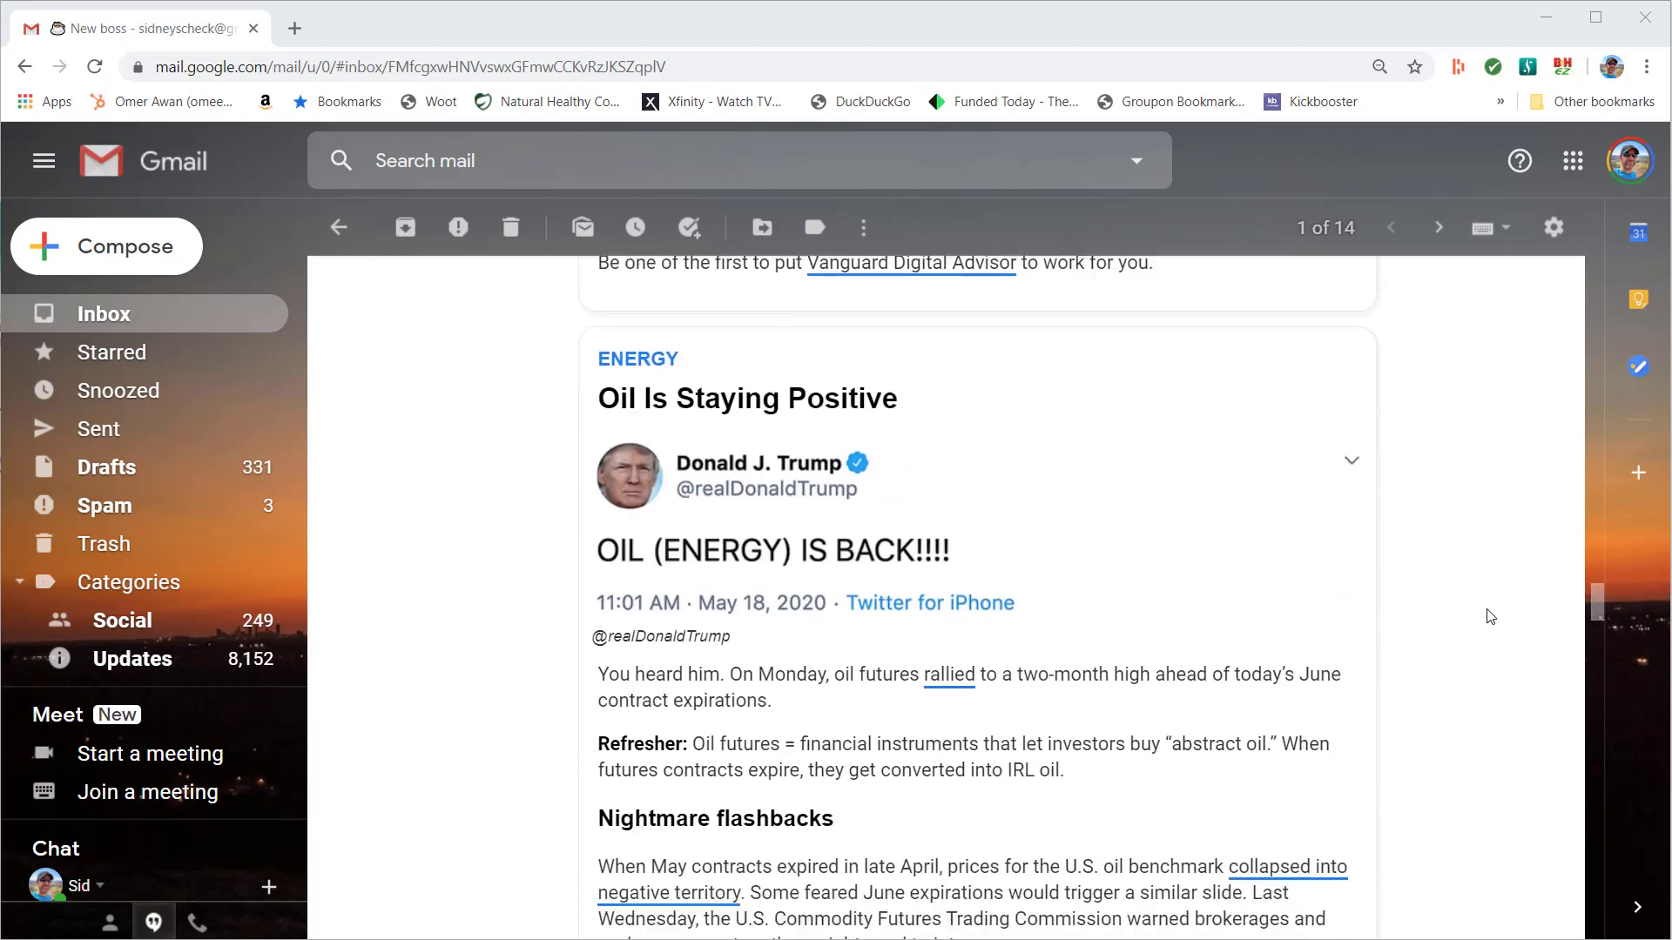
{"action": "scroll", "scroll_direction": "down", "scroll_amount": 3}
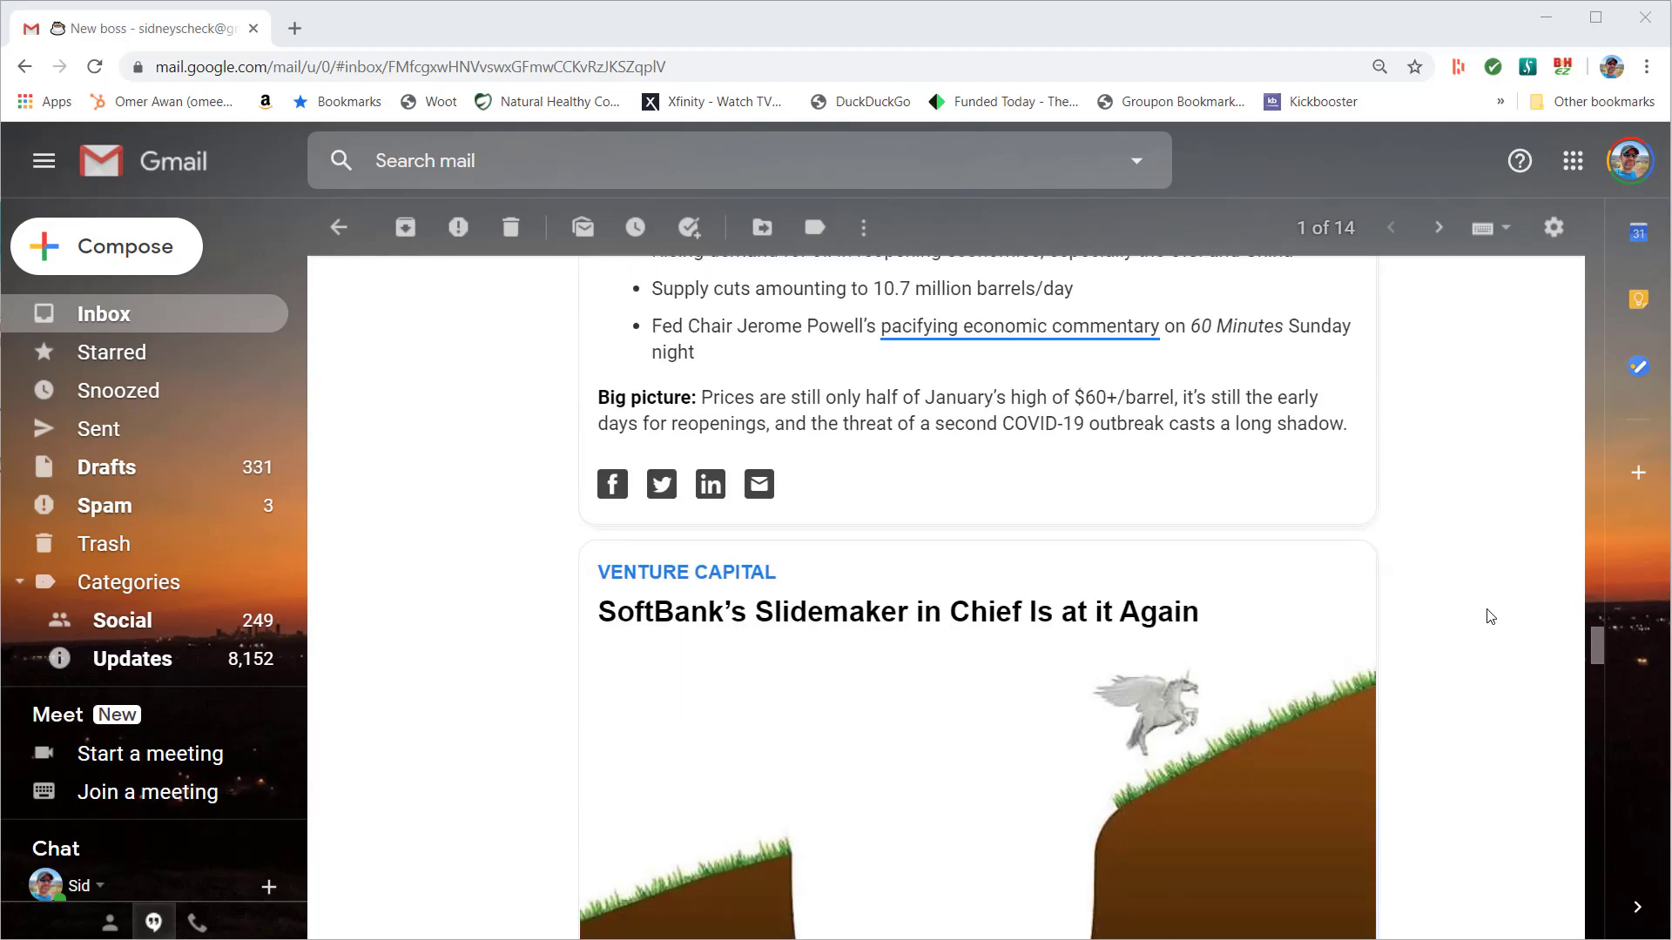
{"action": "scroll", "scroll_direction": "down", "scroll_amount": 3}
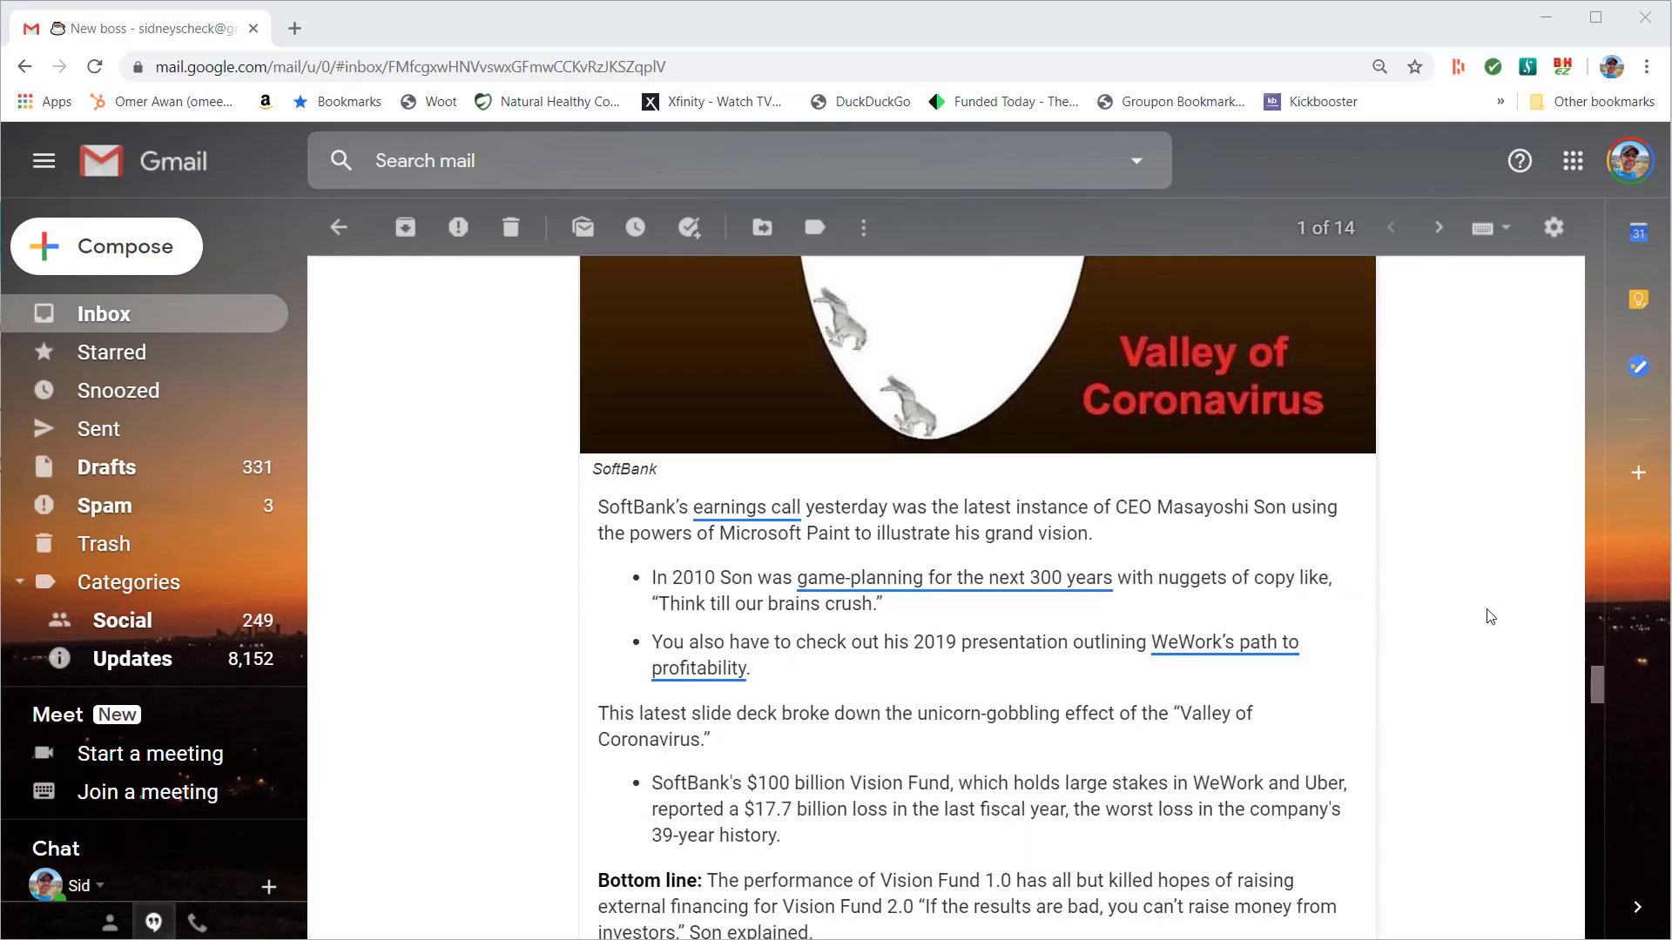
{"action": "scroll", "scroll_direction": "down", "scroll_amount": 3}
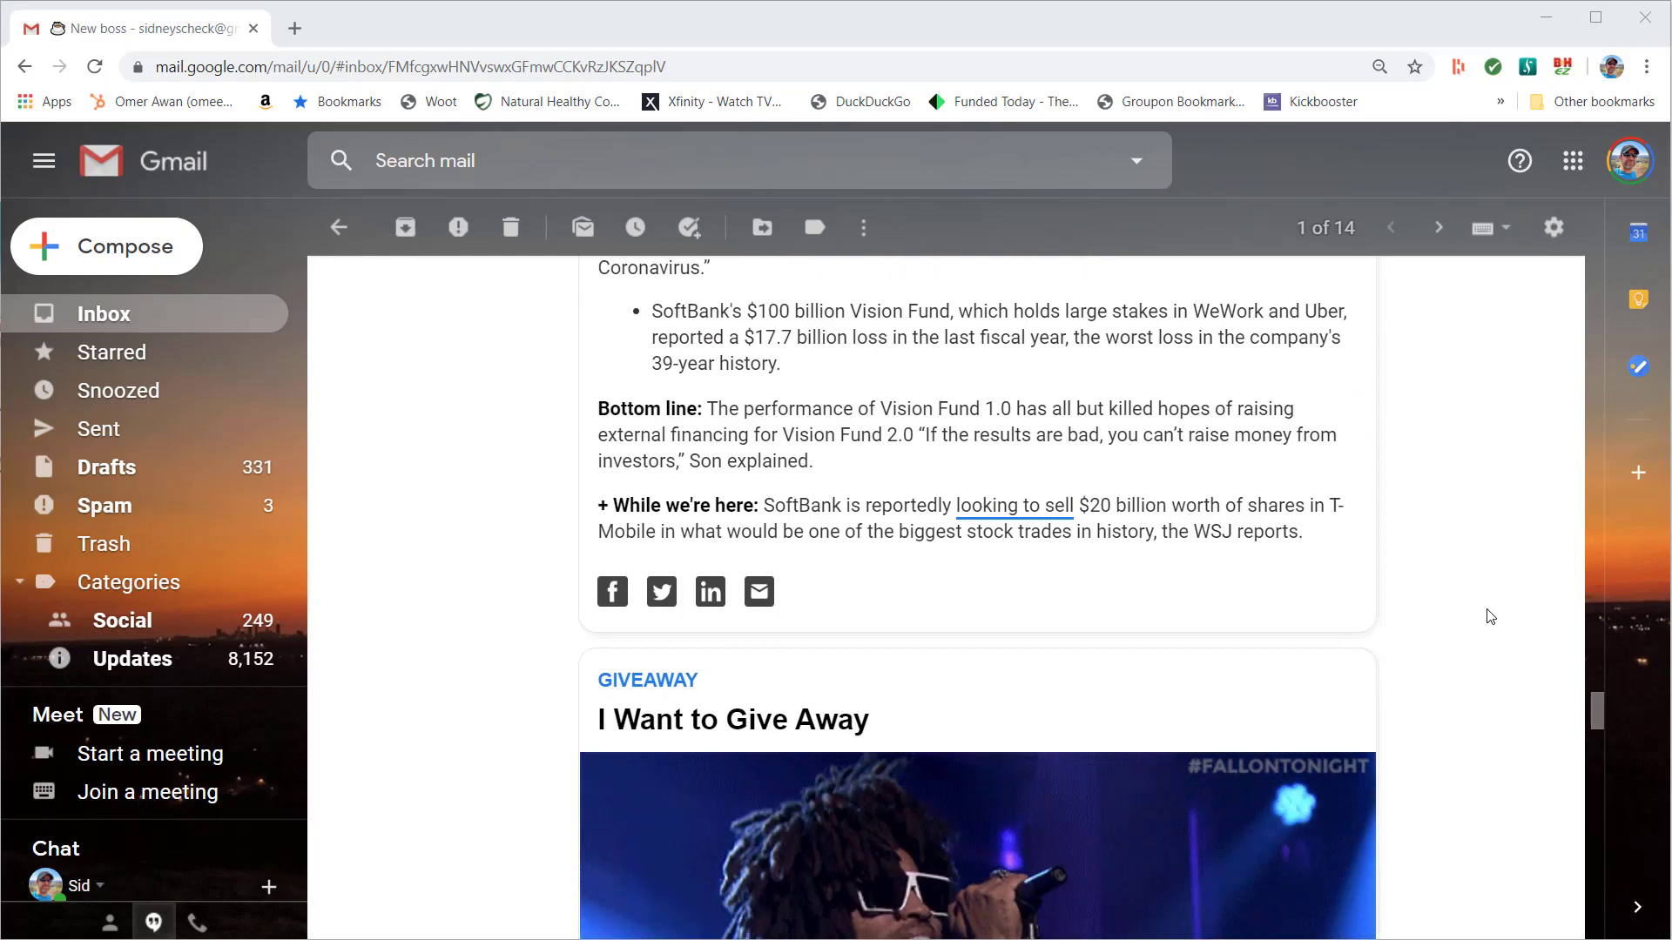
{"action": "scroll", "scroll_direction": "down", "scroll_amount": 3}
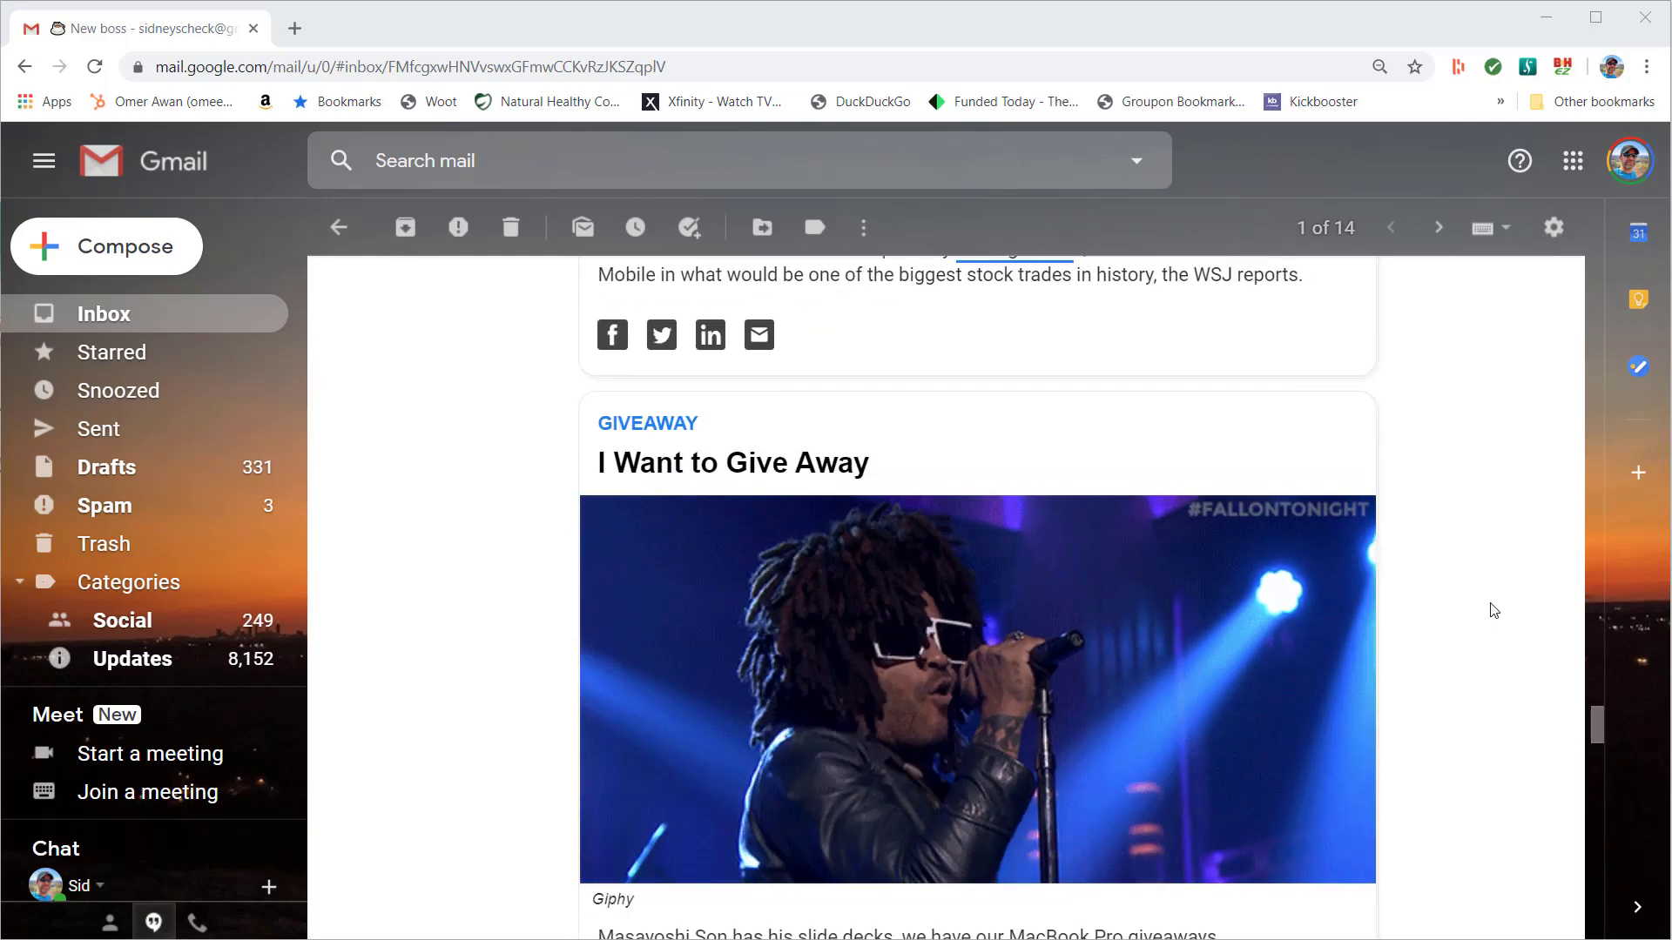
{"action": "scroll", "scroll_direction": "down", "scroll_amount": 3}
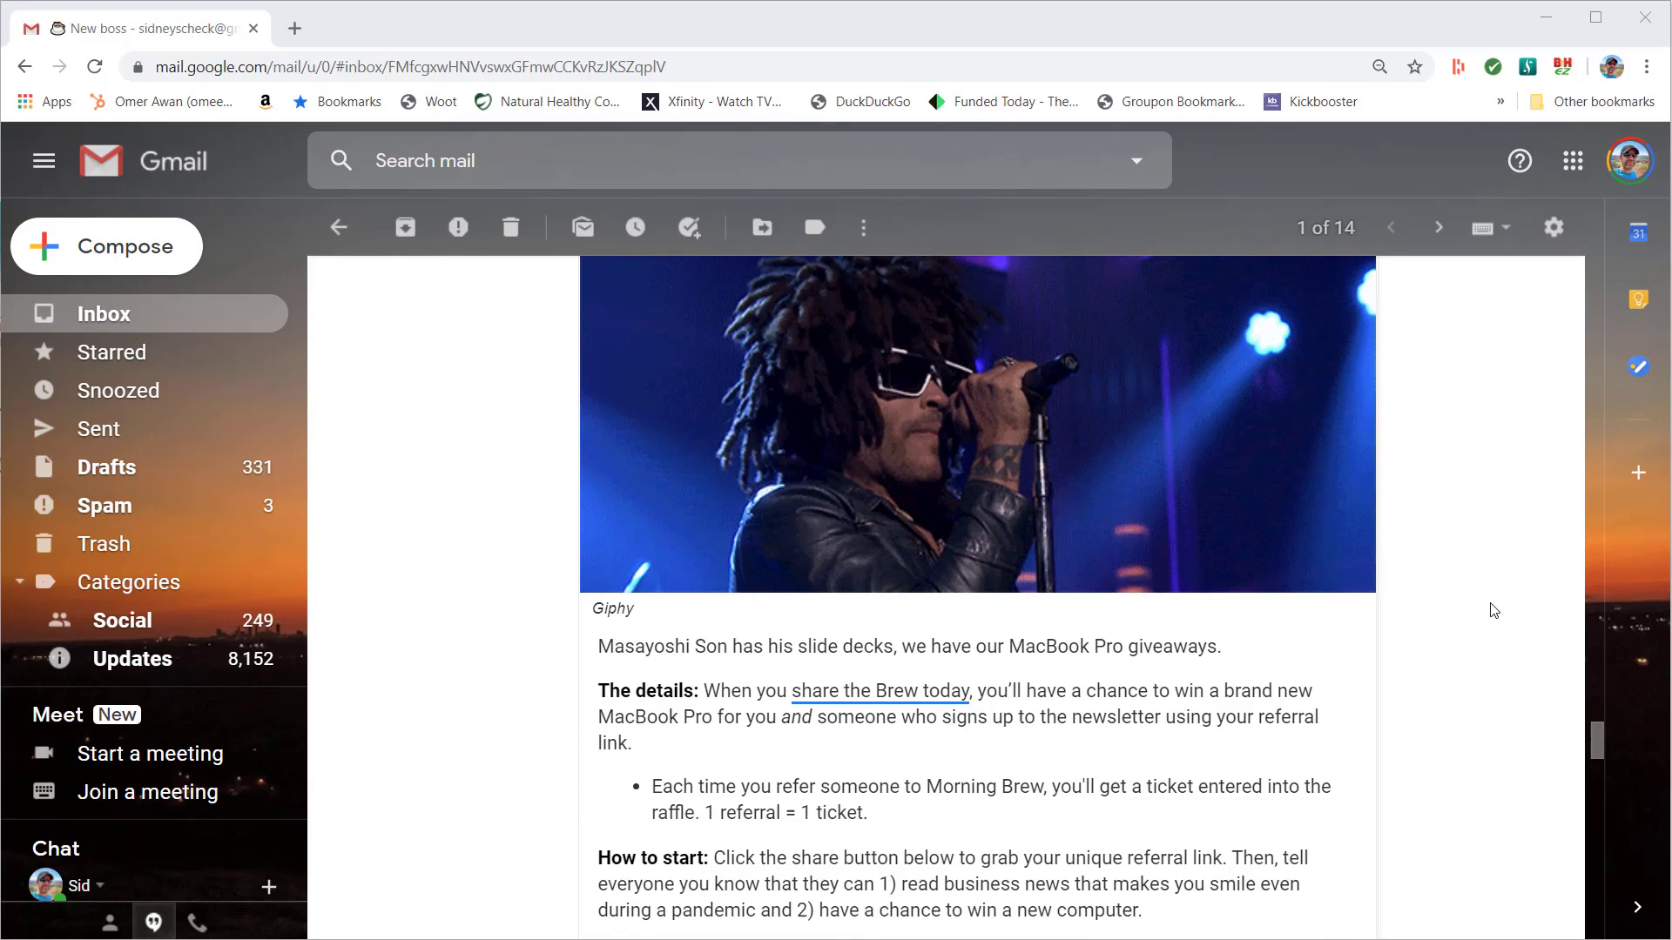
{"action": "scroll", "scroll_direction": "down", "scroll_amount": 3}
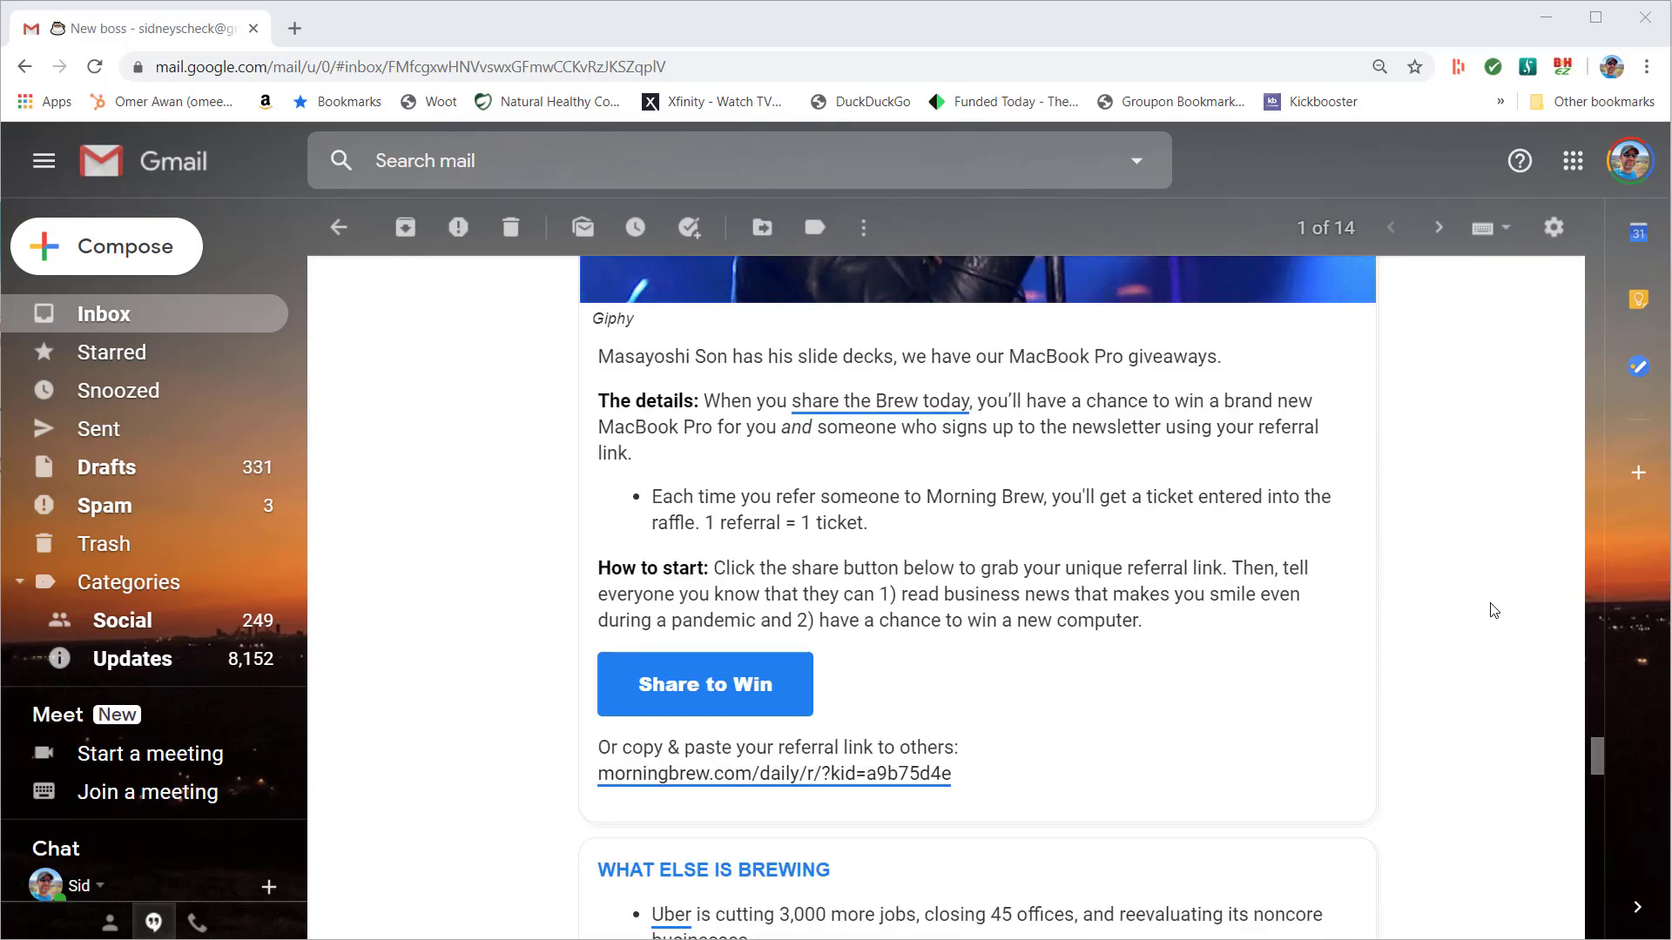
{"action": "mouse_move", "coordinate": [1328, 596]}
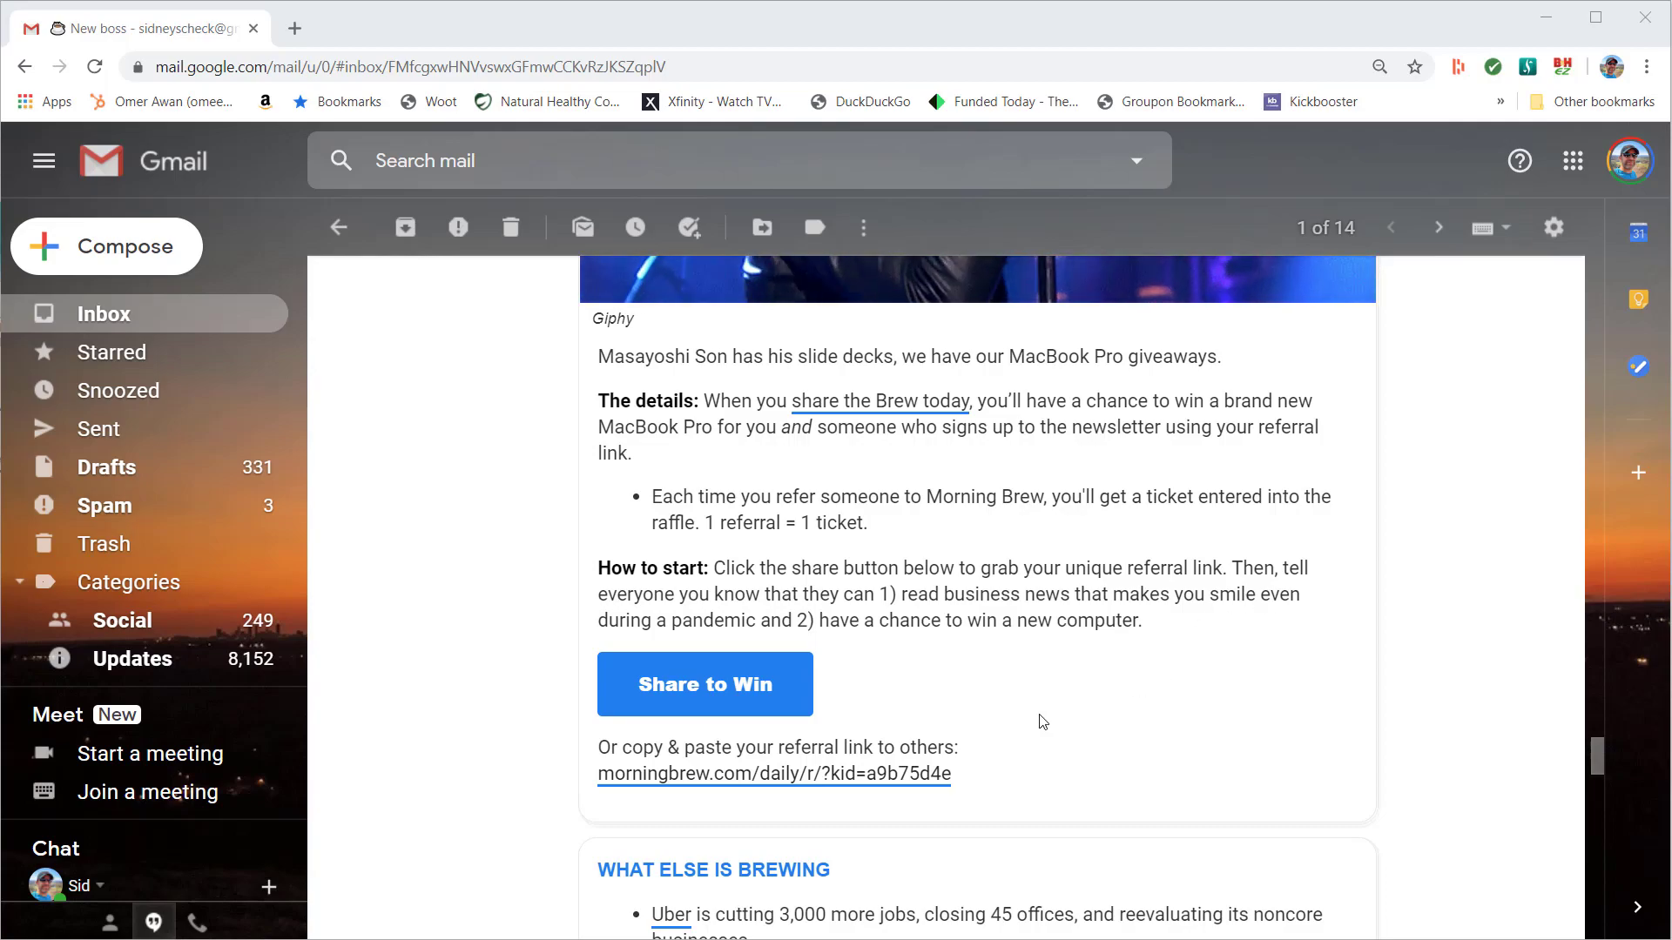
{"action": "mouse_move", "coordinate": [1028, 713]}
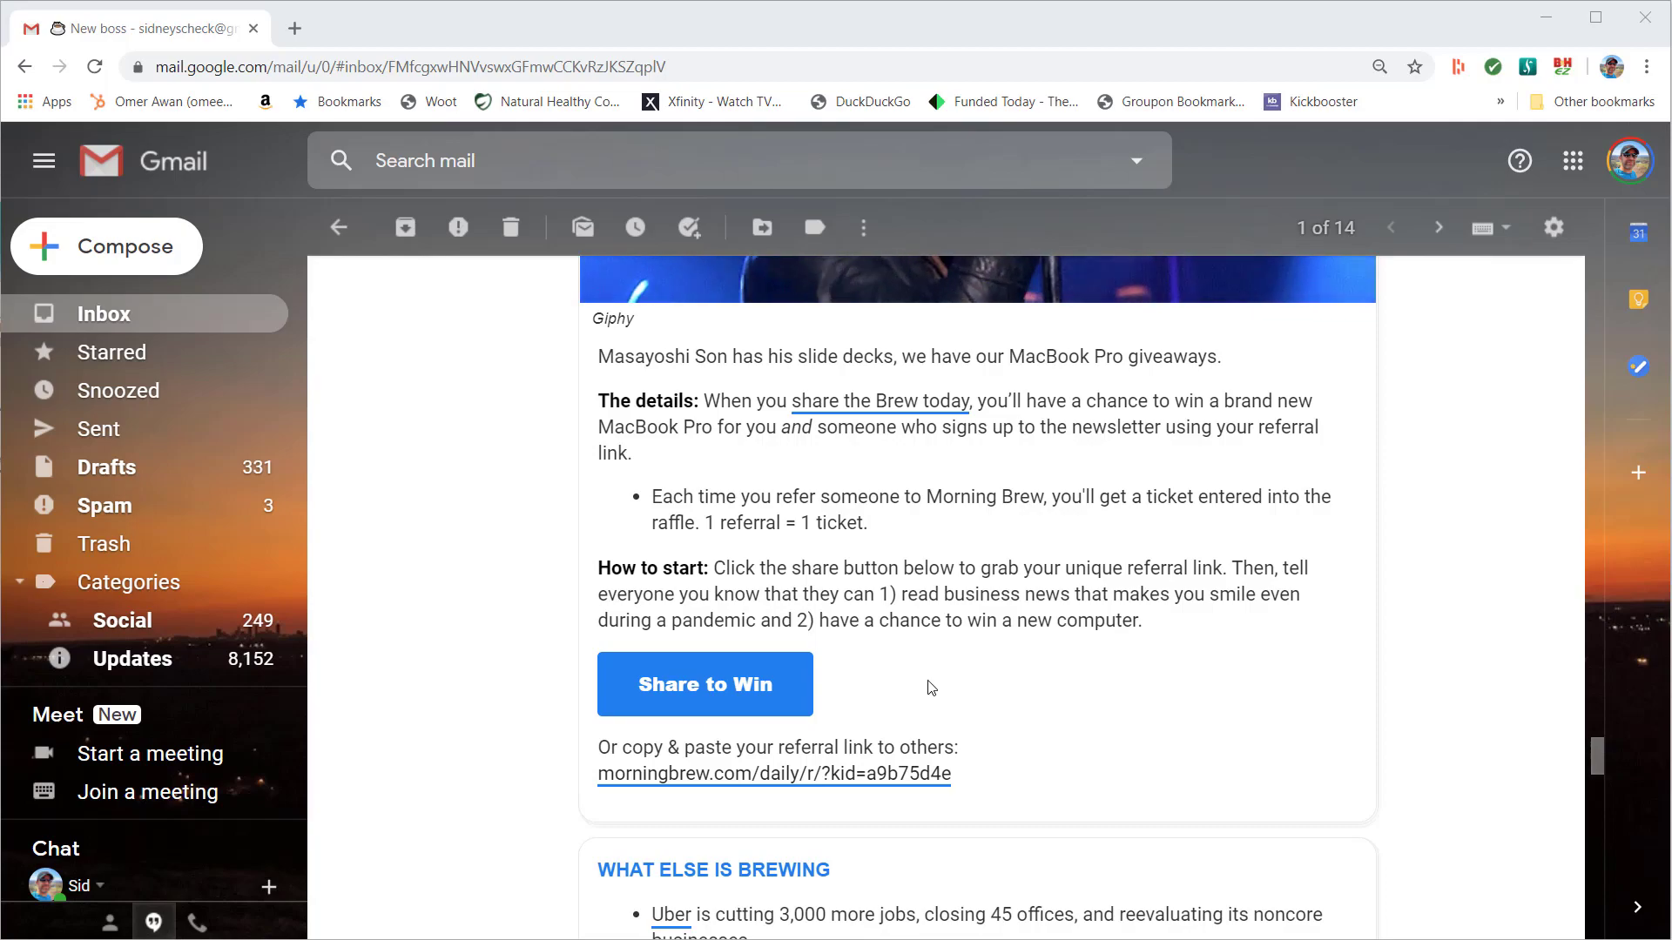
{"action": "scroll", "scroll_direction": "down", "scroll_amount": 3}
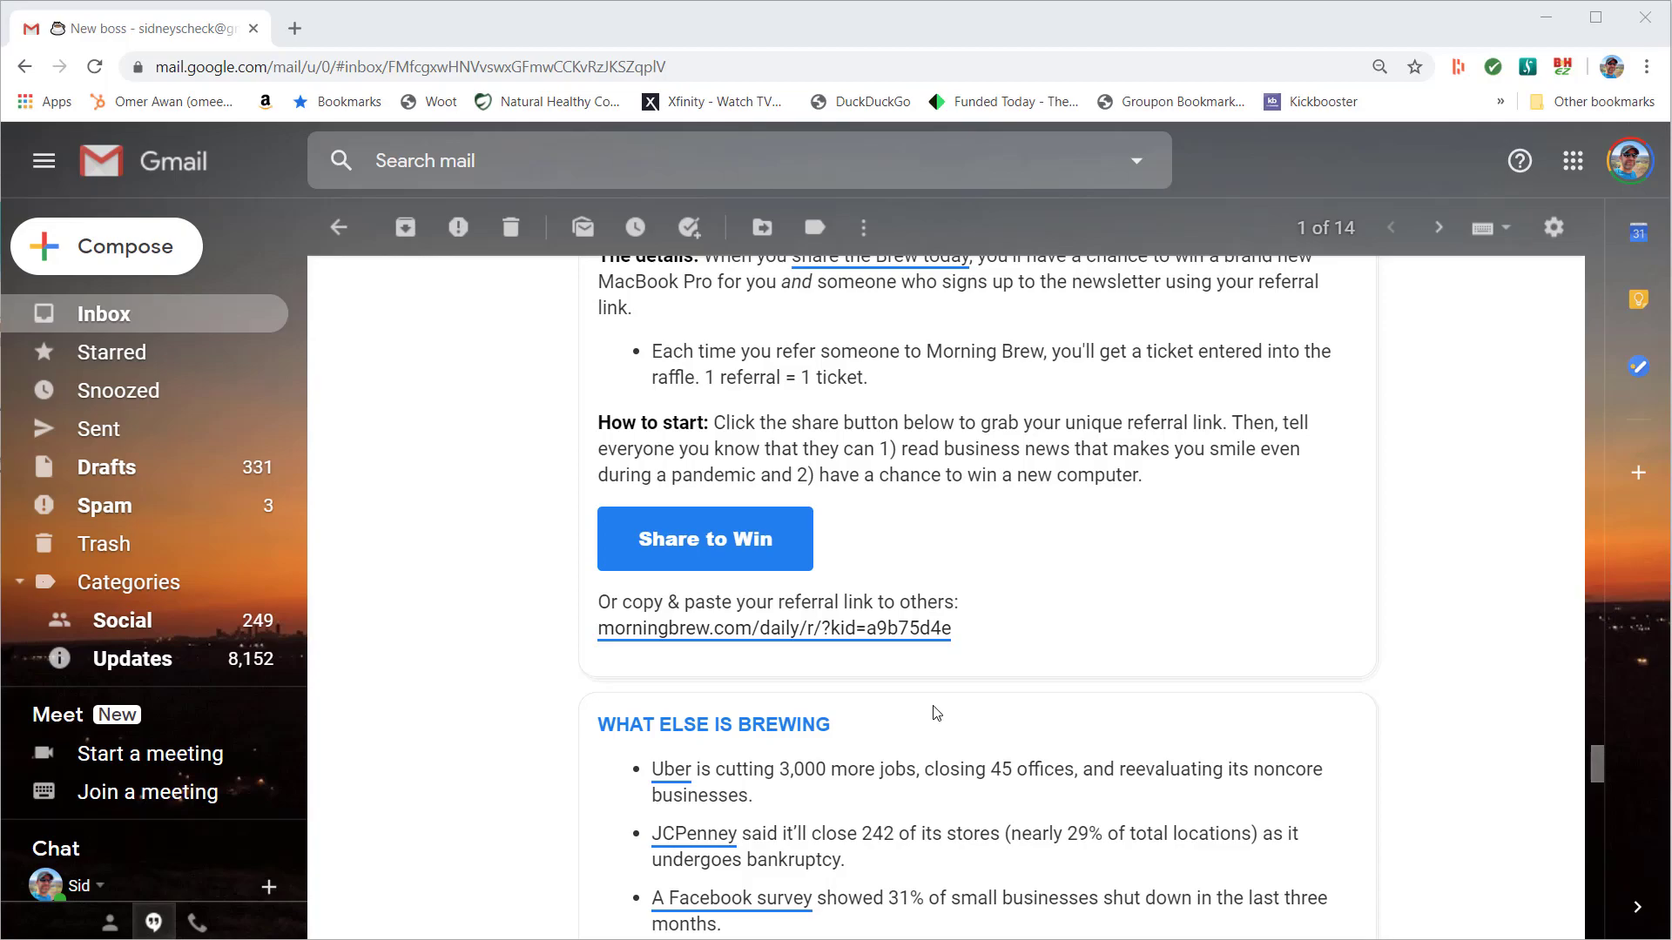
{"action": "mouse_move", "coordinate": [963, 691]}
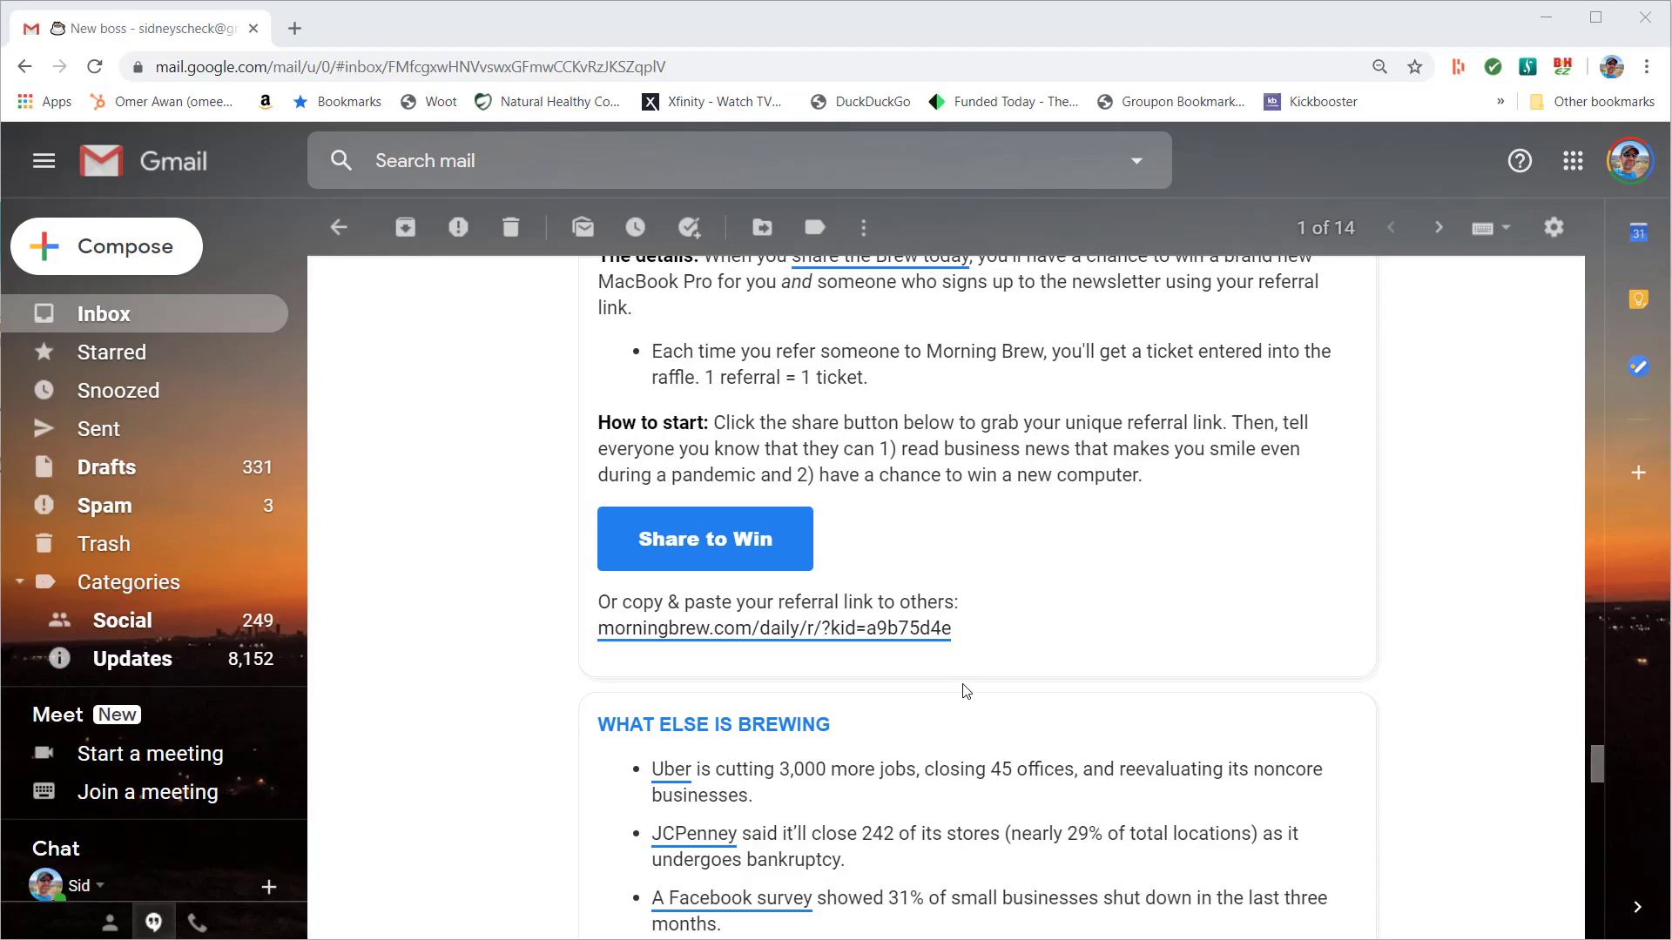
{"action": "mouse_move", "coordinate": [1022, 506]}
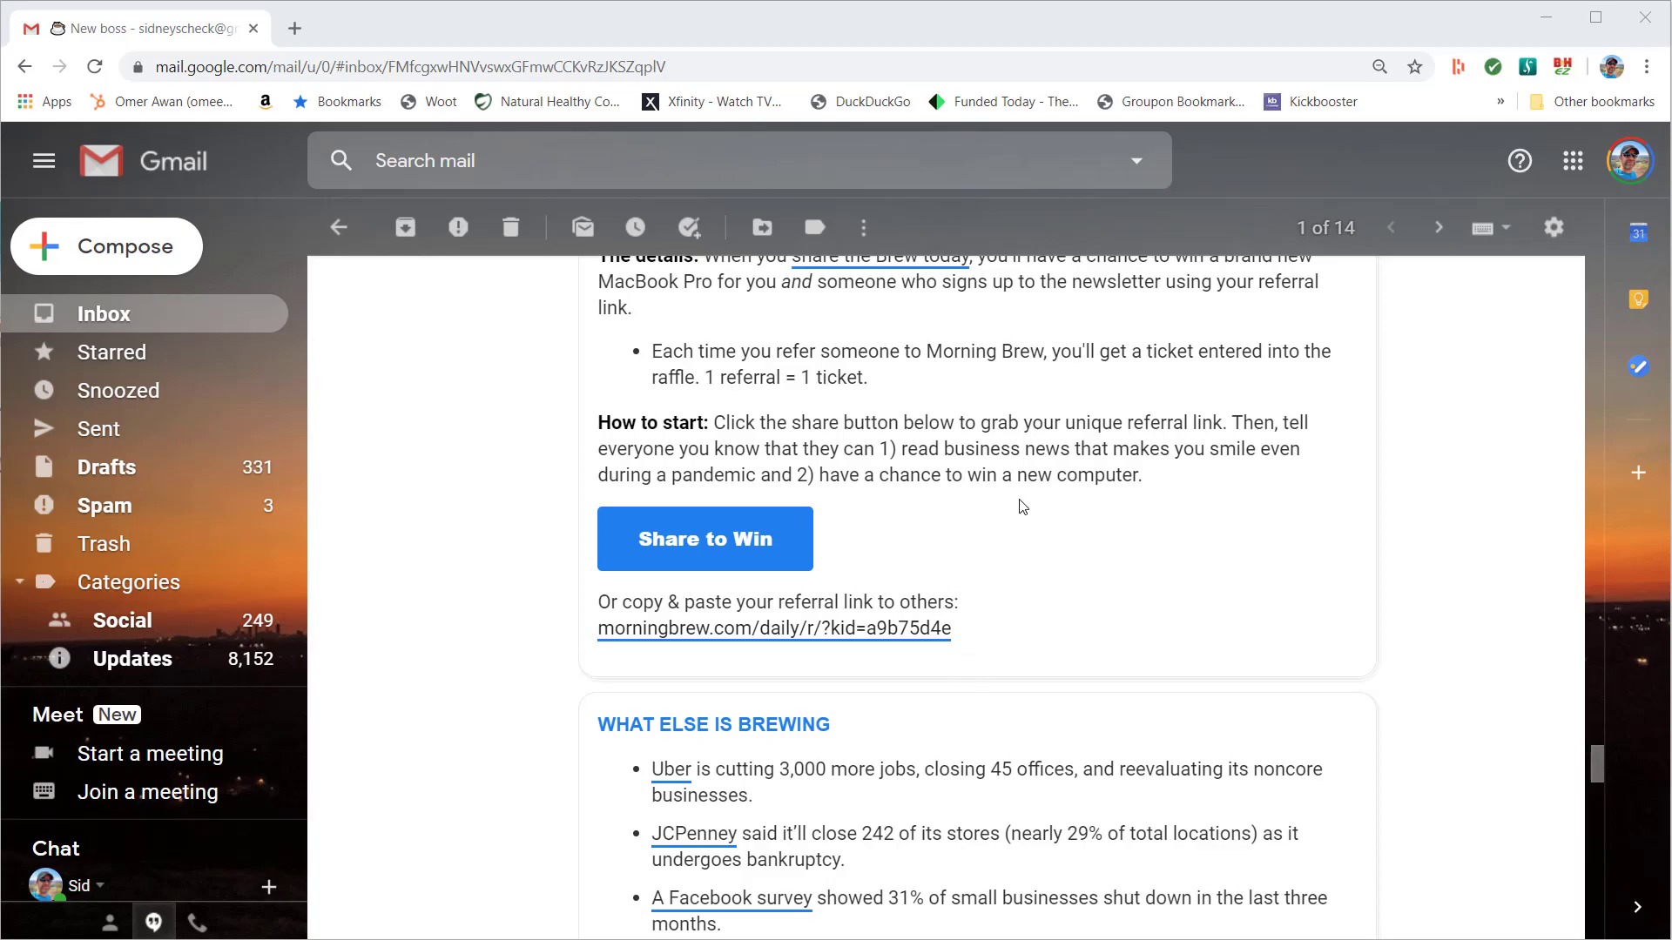
{"action": "mouse_move", "coordinate": [1151, 540]}
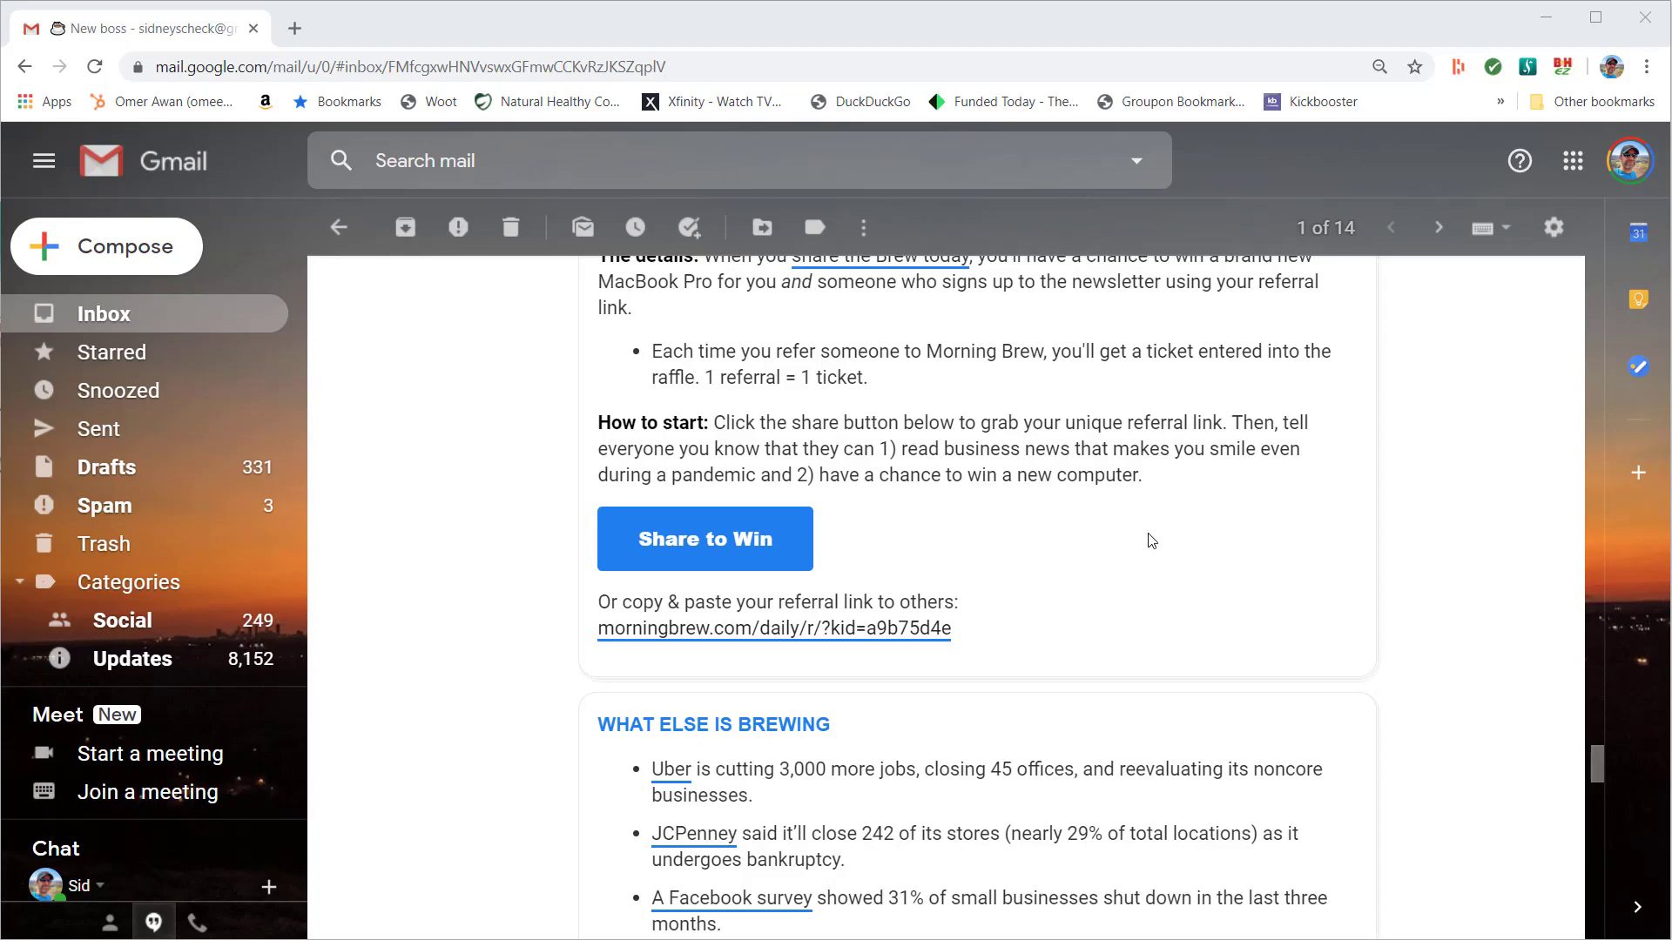
{"action": "scroll", "scroll_direction": "down", "scroll_amount": 3}
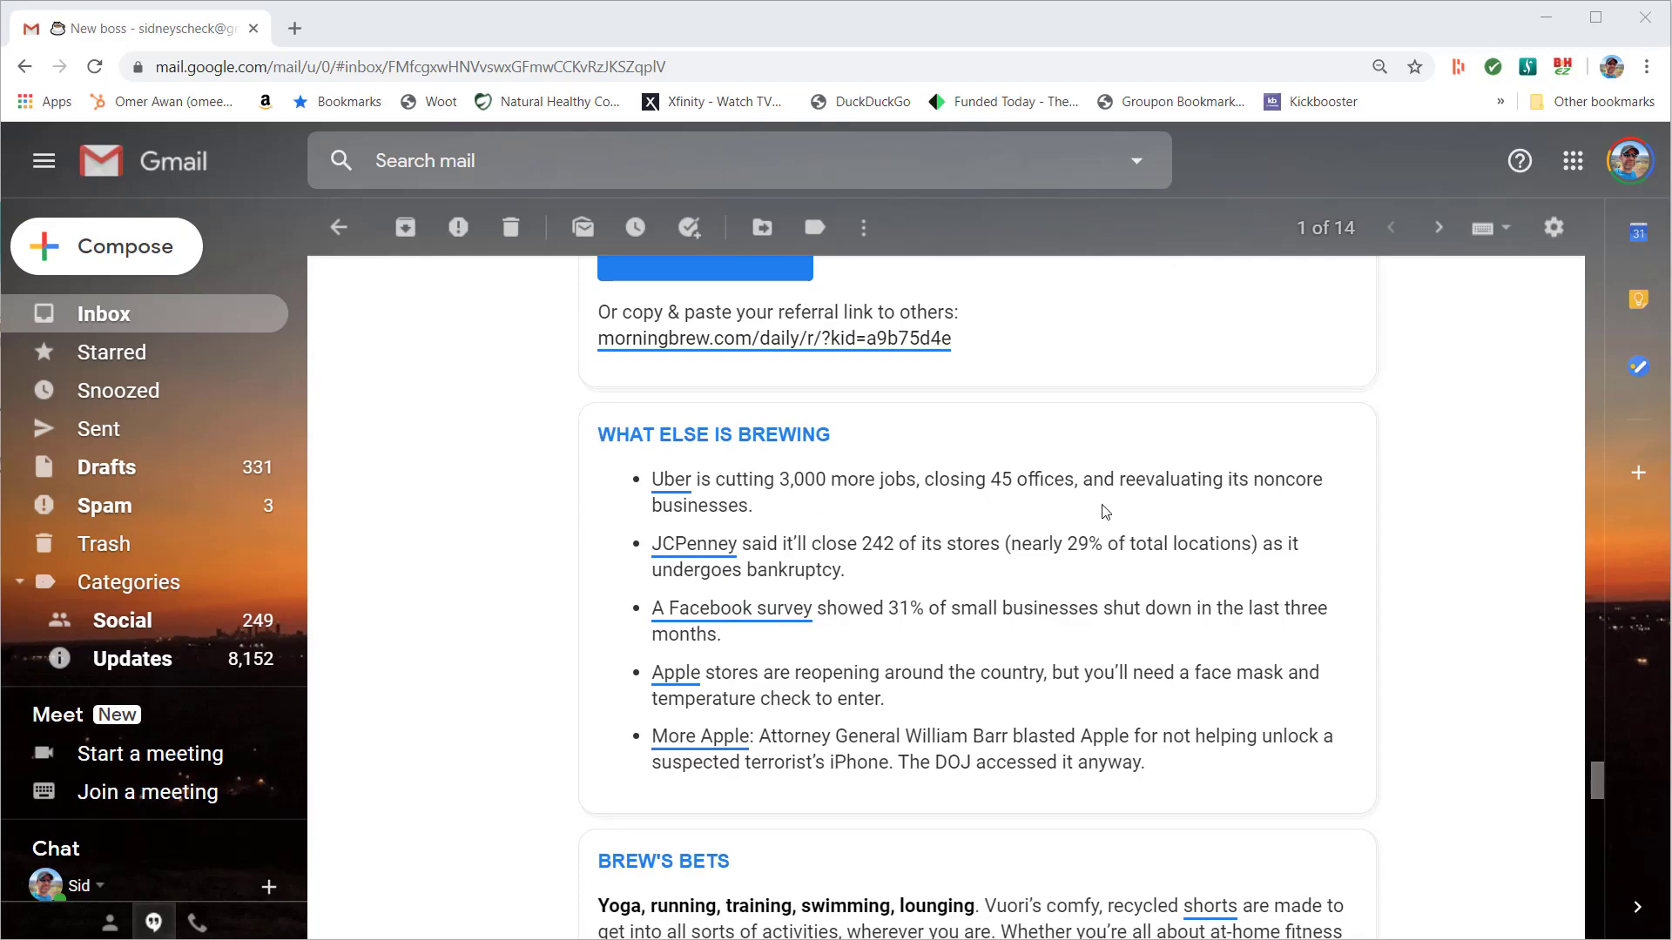
{"action": "mouse_move", "coordinate": [920, 638]}
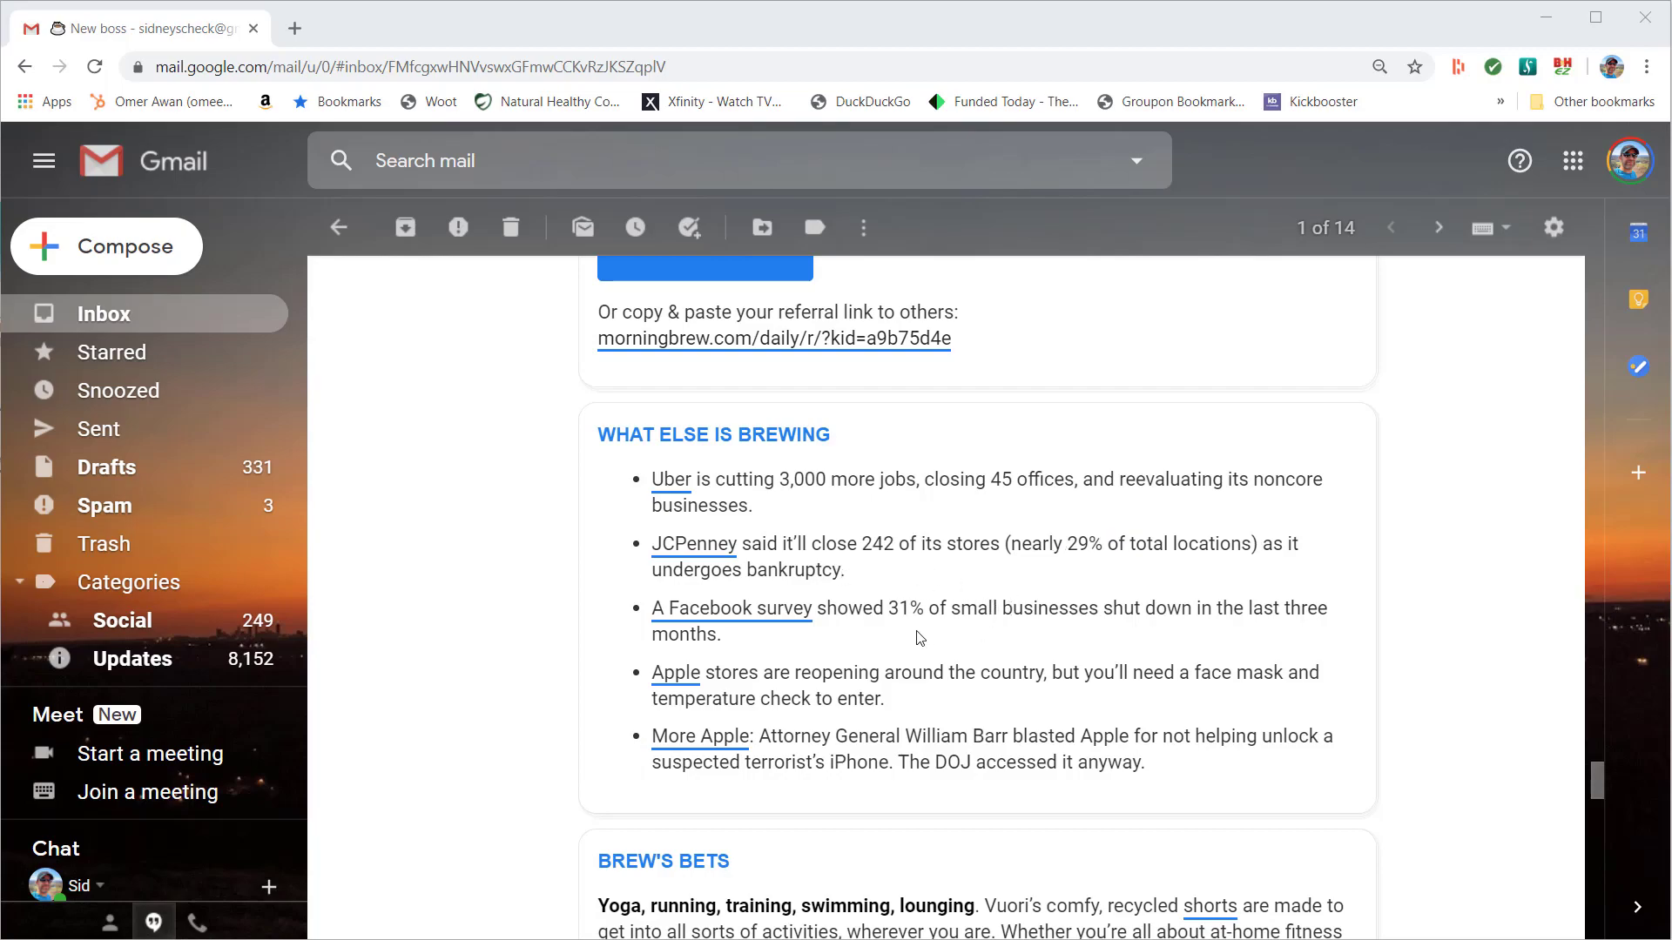
Scroll past Brew's Bets and Useless Trivia to the Share the Brew laptop giveaway and trivia answer
{"action": "scroll", "scroll_direction": "down", "scroll_amount": 3}
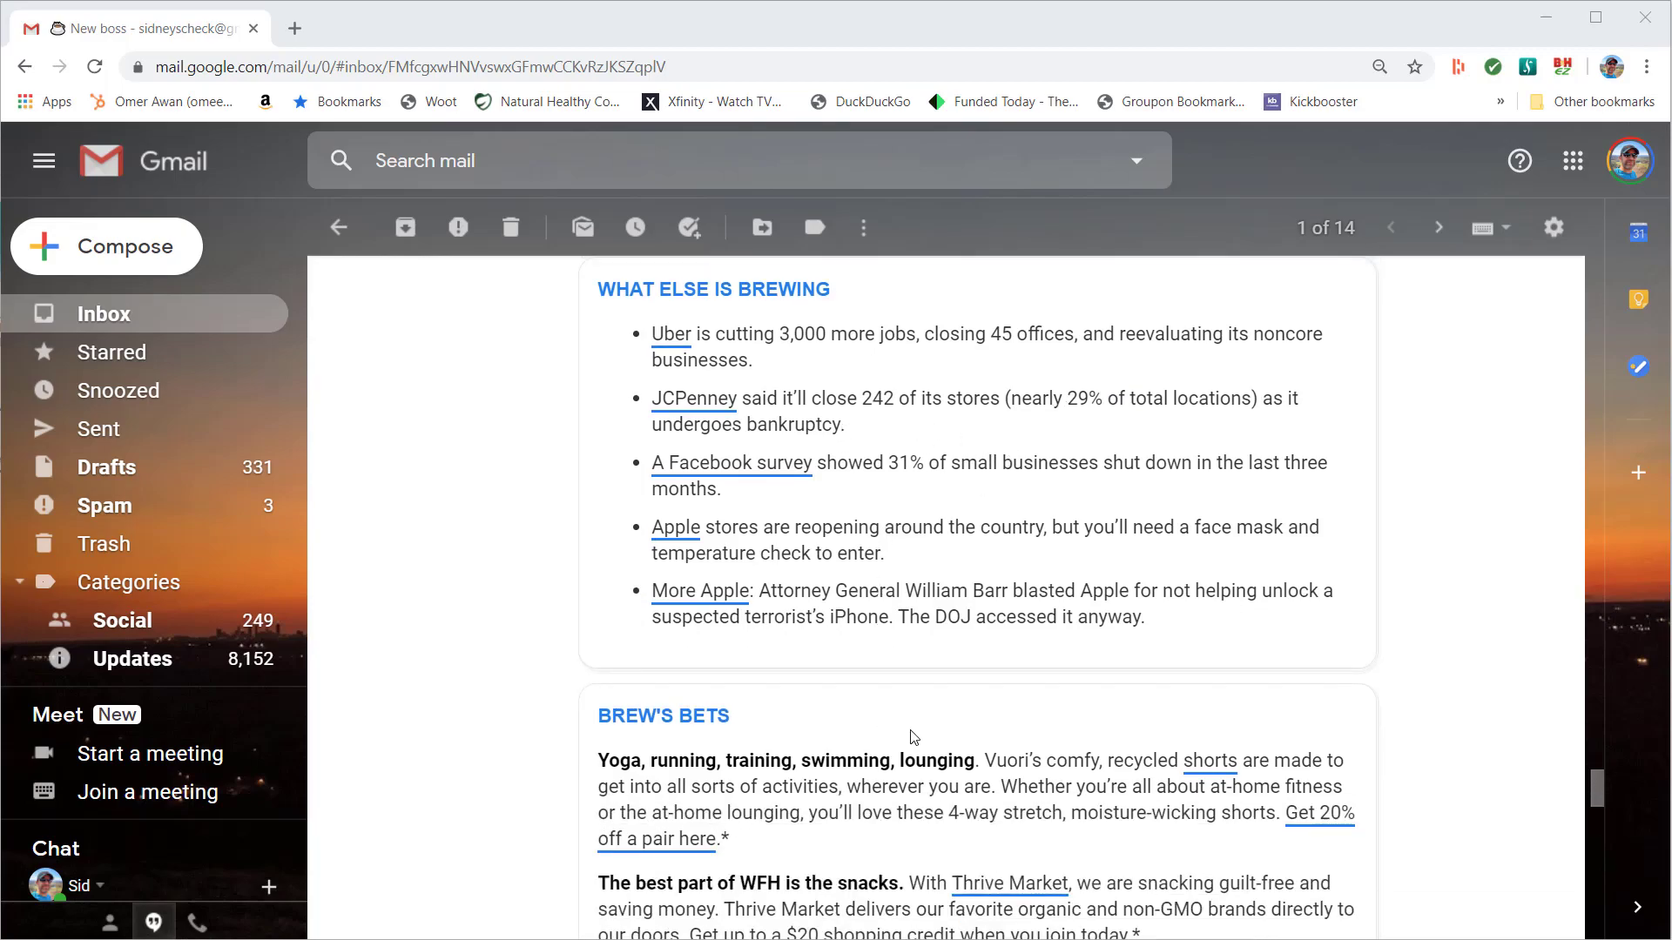
{"action": "scroll", "scroll_direction": "down", "scroll_amount": 3}
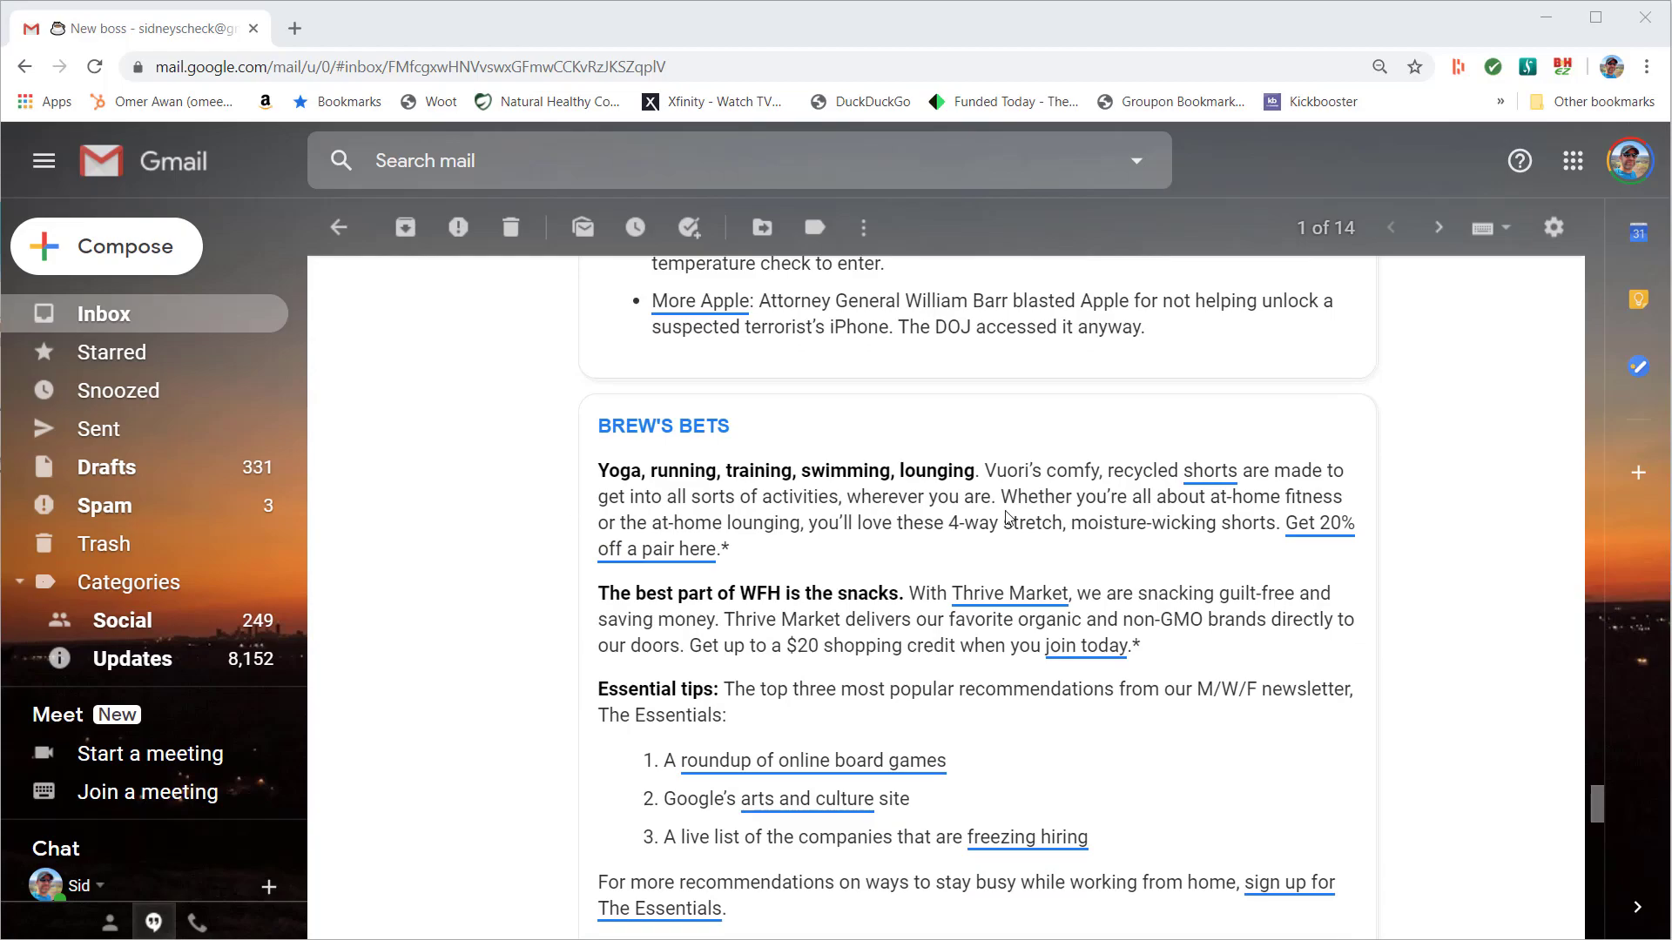
{"action": "mouse_move", "coordinate": [770, 491]}
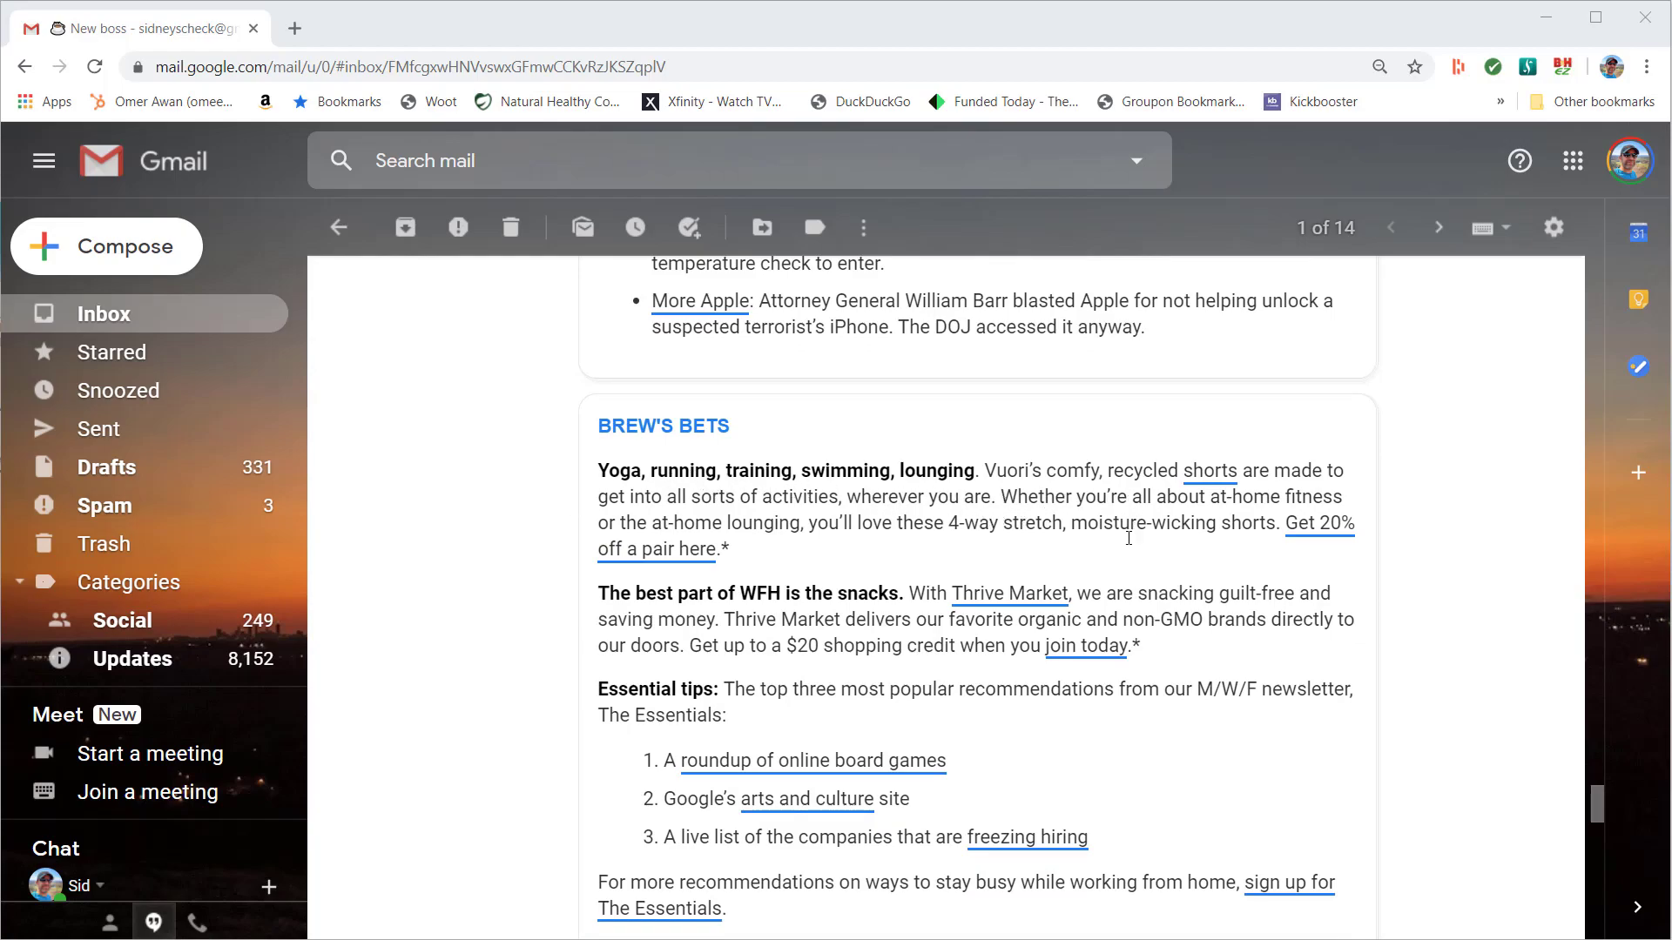
{"action": "scroll", "scroll_direction": "down", "scroll_amount": 3}
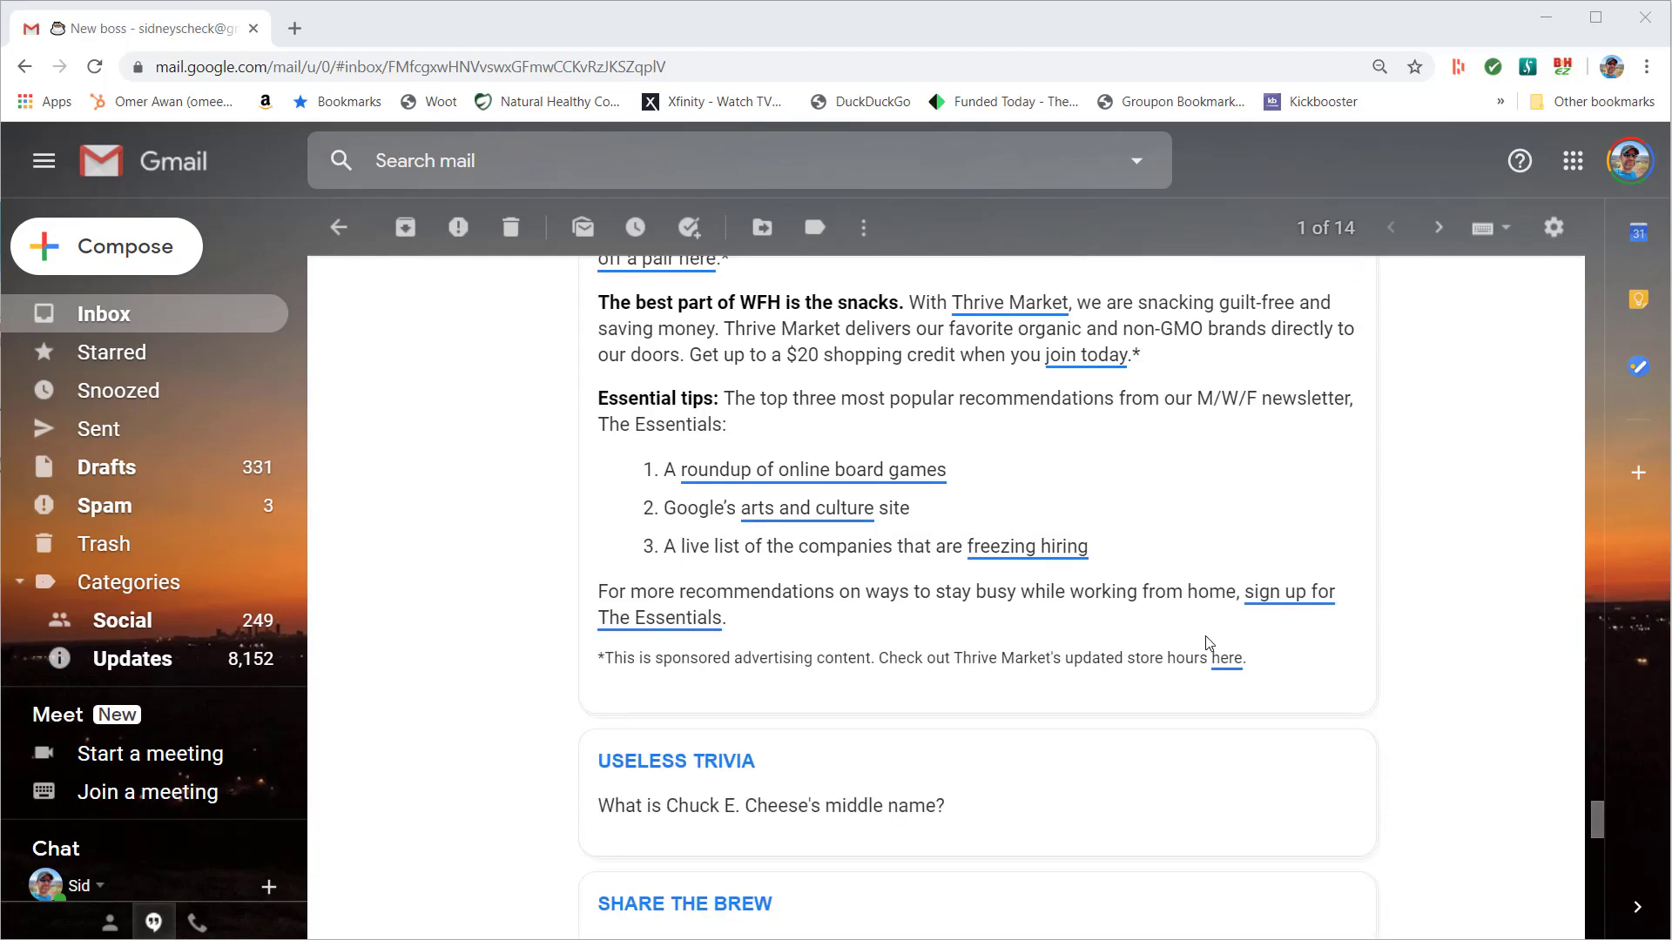
{"action": "scroll", "scroll_direction": "down", "scroll_amount": 3}
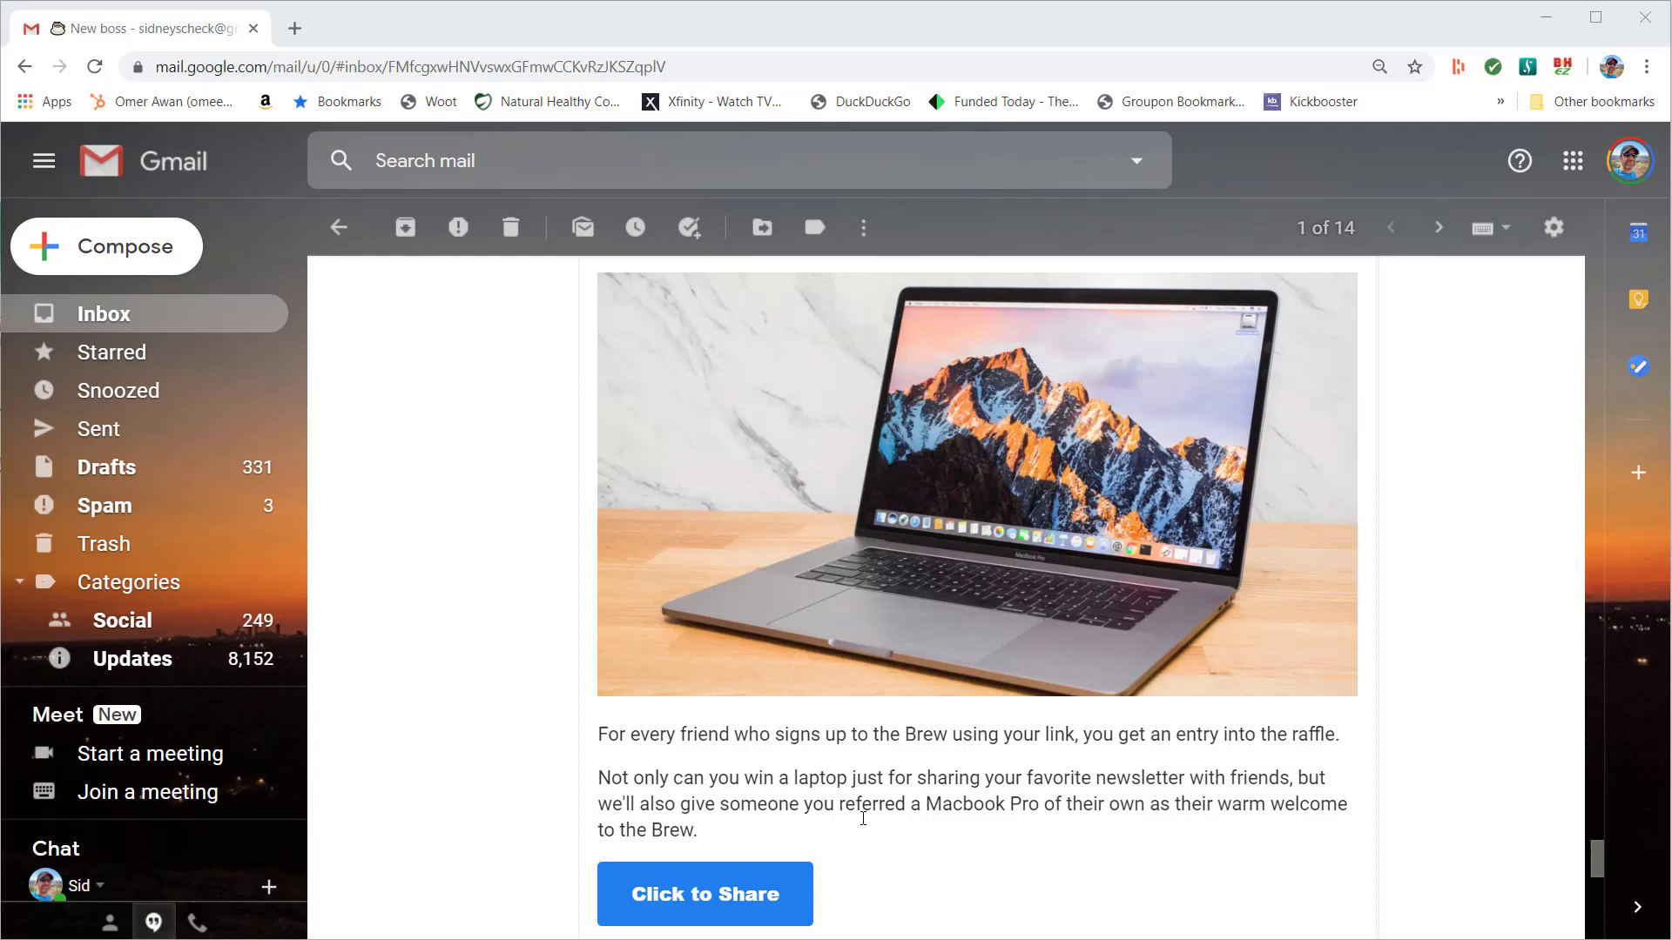
{"action": "scroll", "scroll_direction": "down", "scroll_amount": 3}
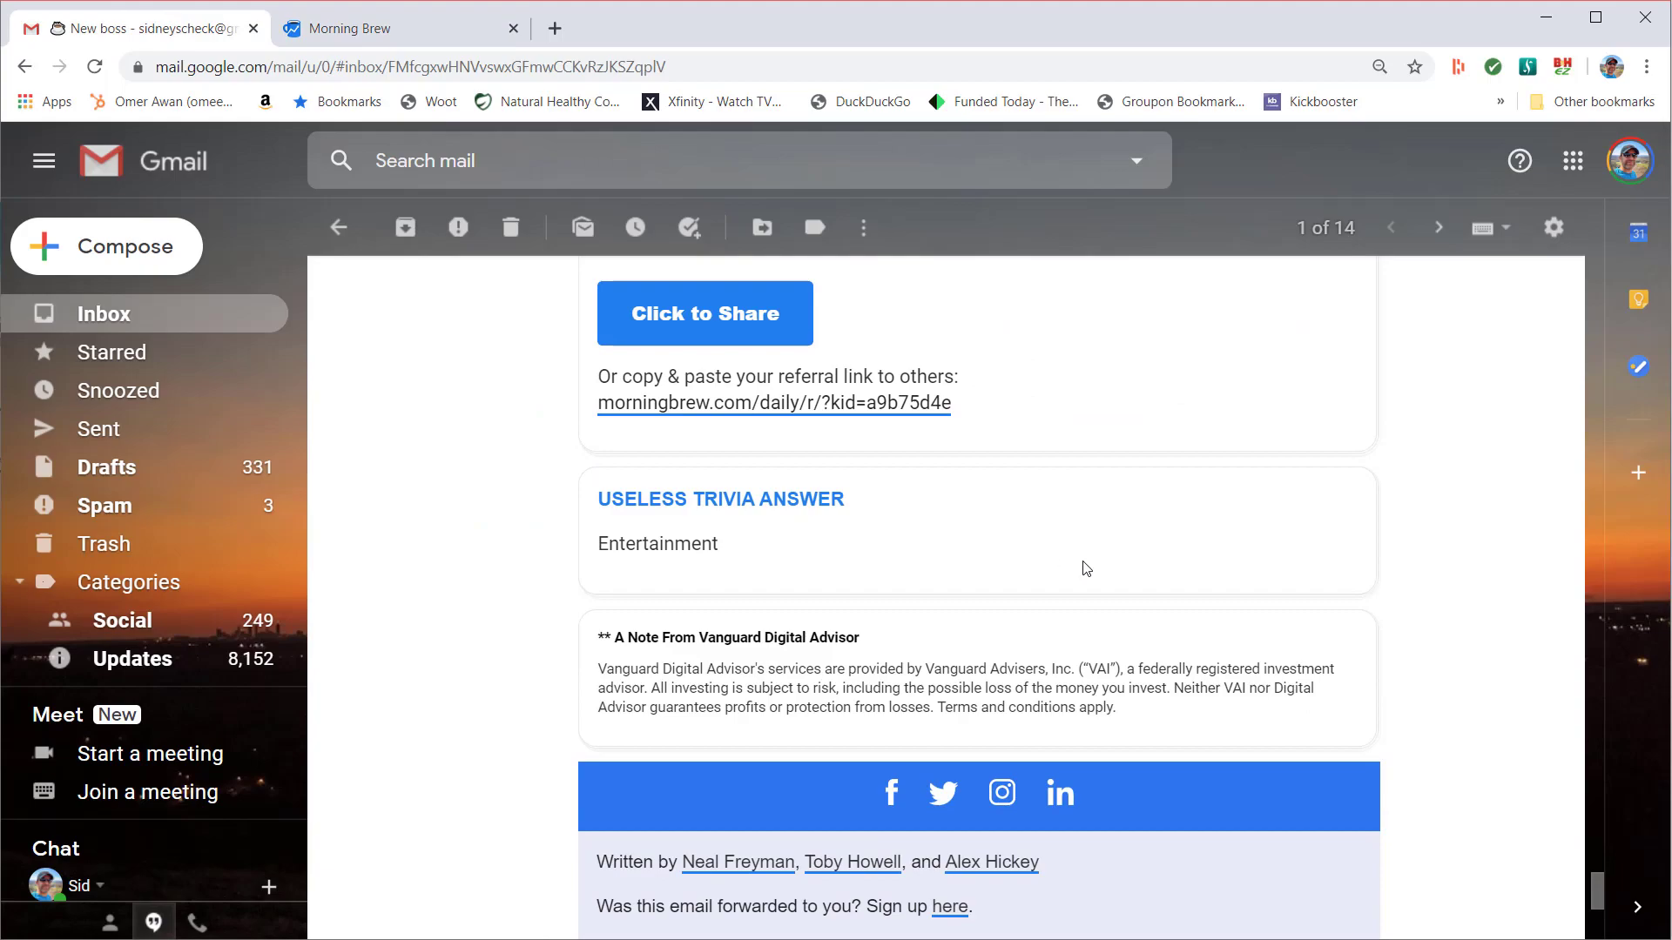
Follow the newsletter's Click to Share button to Morning Brew's Share to Win referral page
{"action": "scroll", "scroll_direction": "down", "scroll_amount": 3}
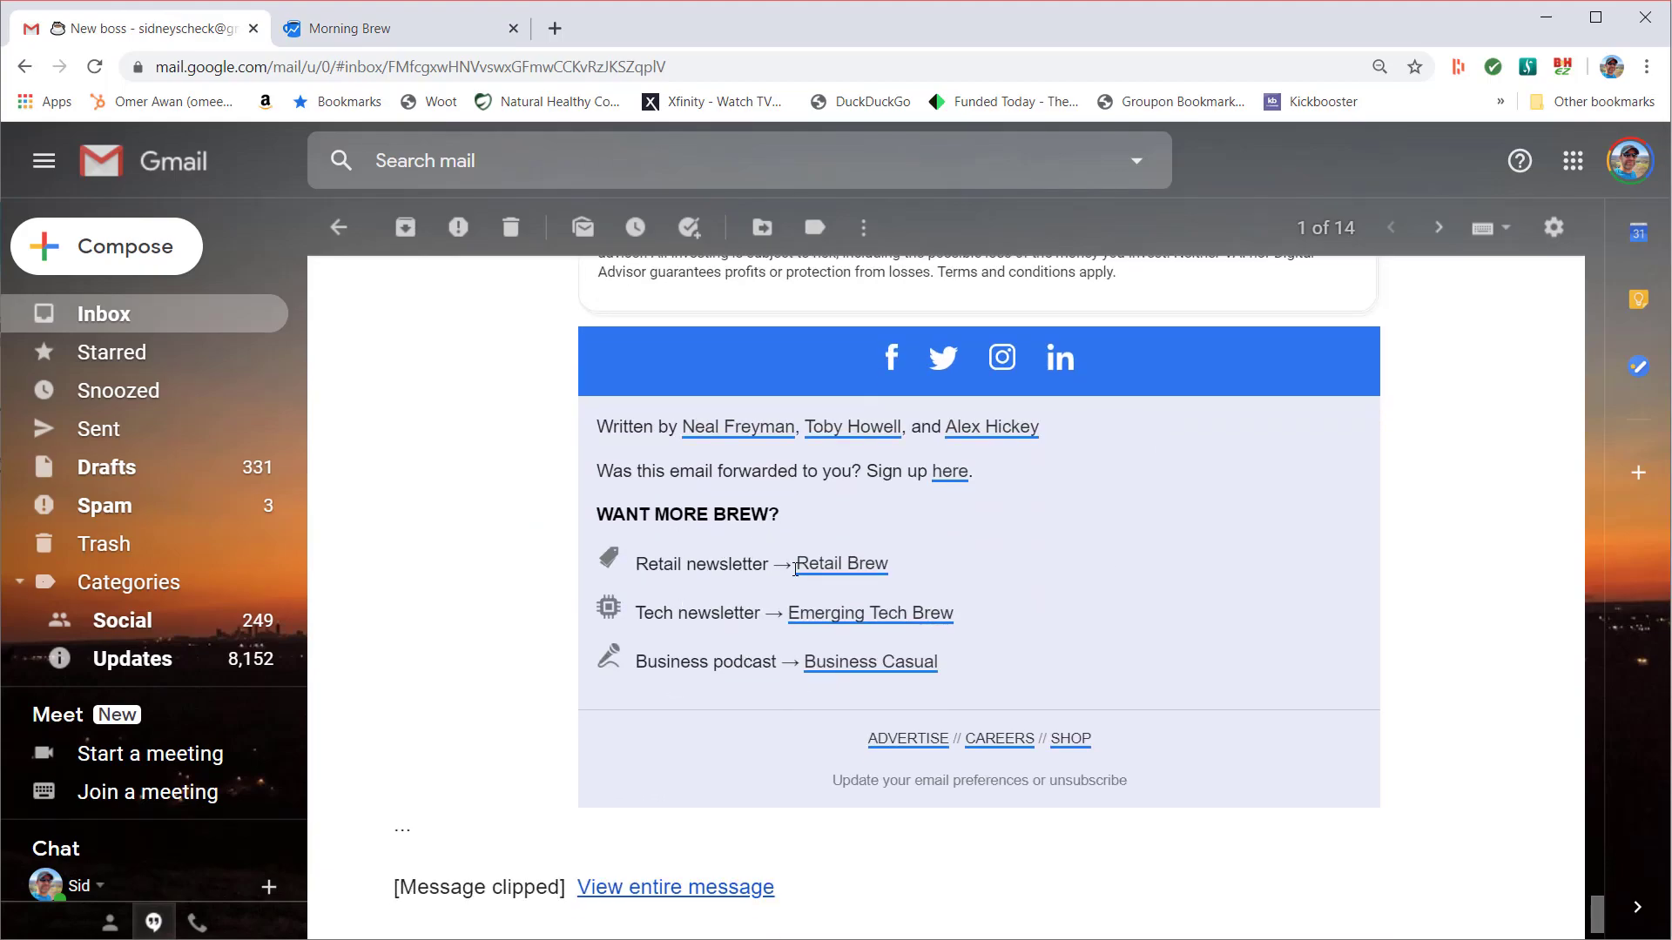
{"action": "mouse_move", "coordinate": [873, 627]}
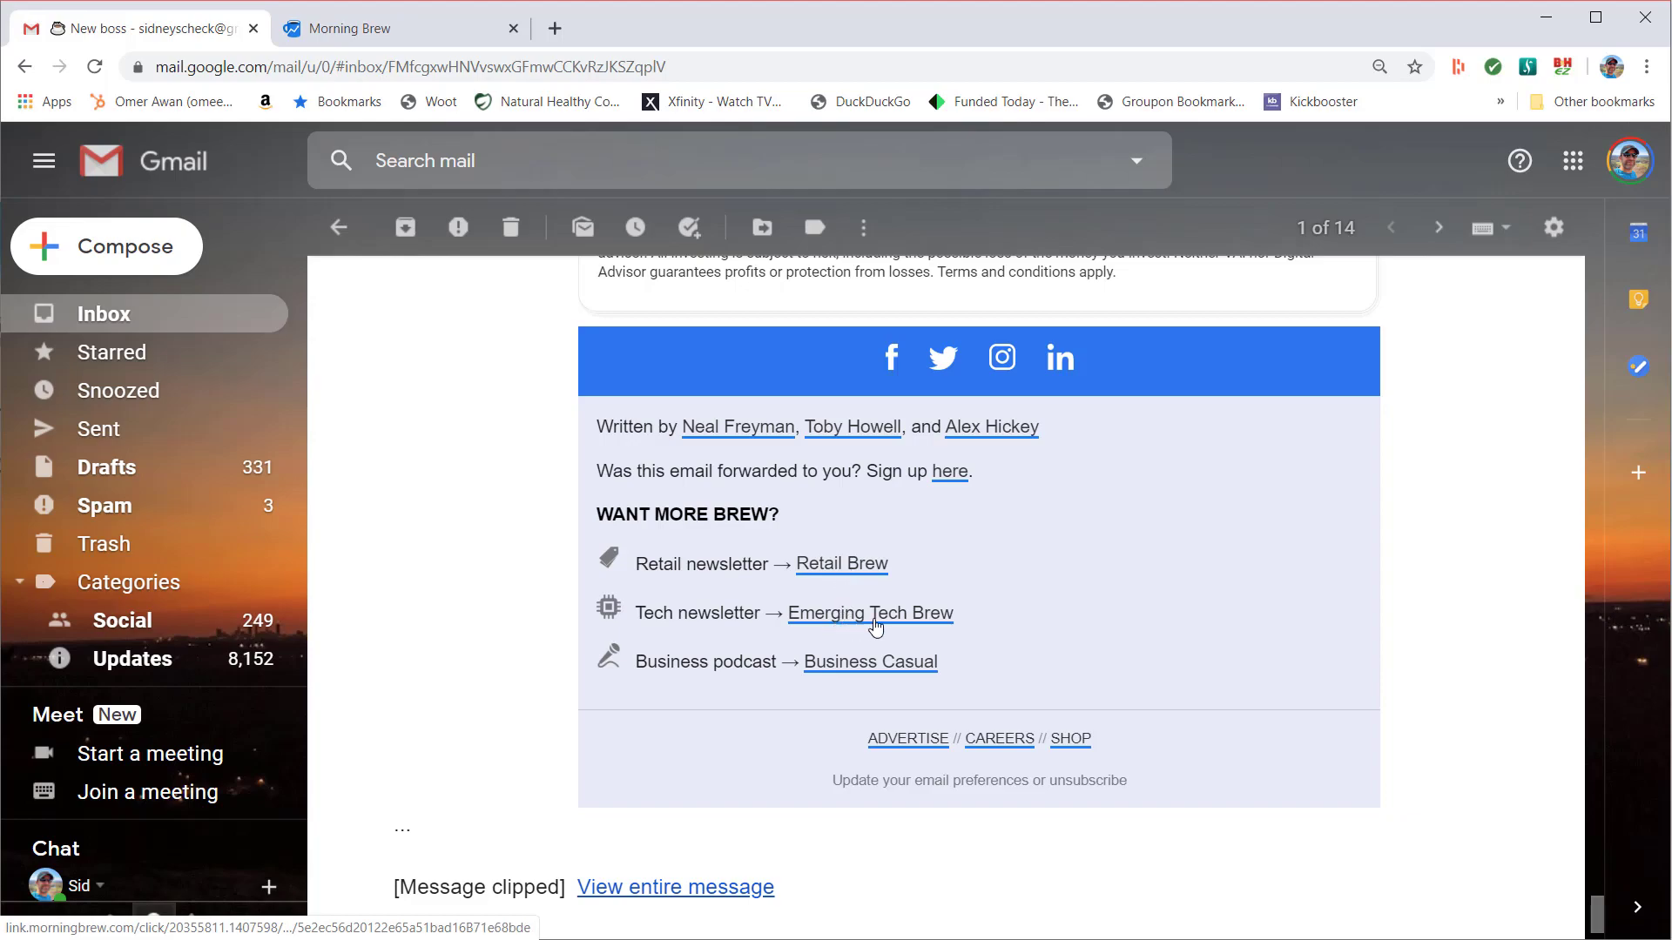
{"action": "mouse_move", "coordinate": [903, 686]}
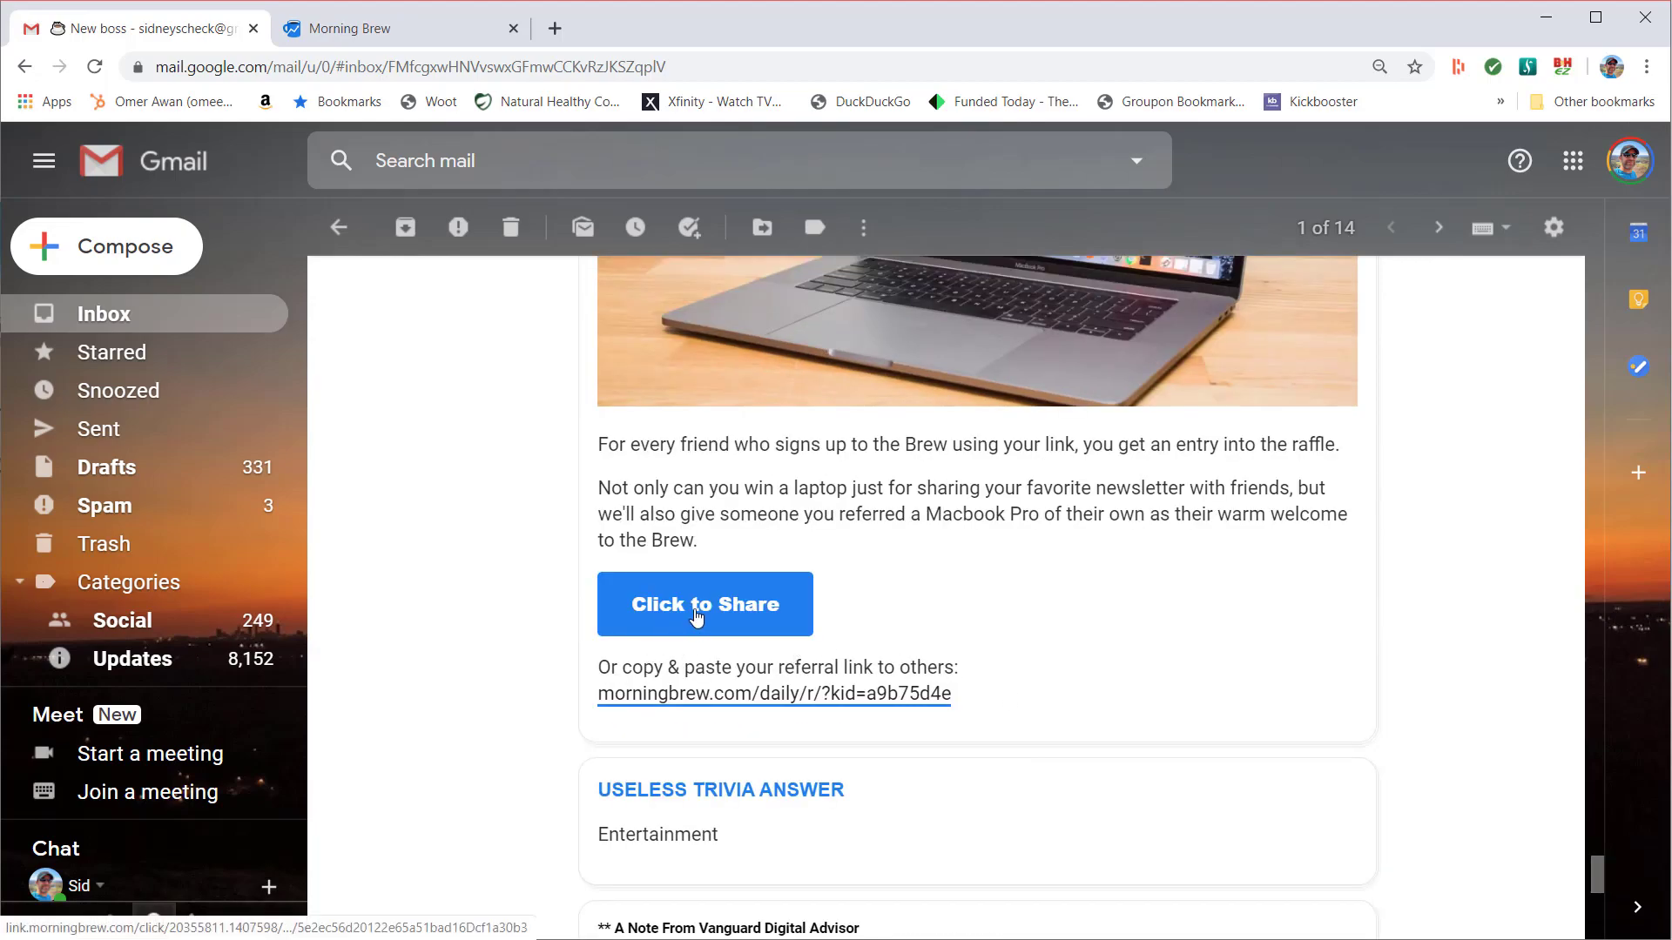
{"action": "left_click", "coordinate": [704, 605]}
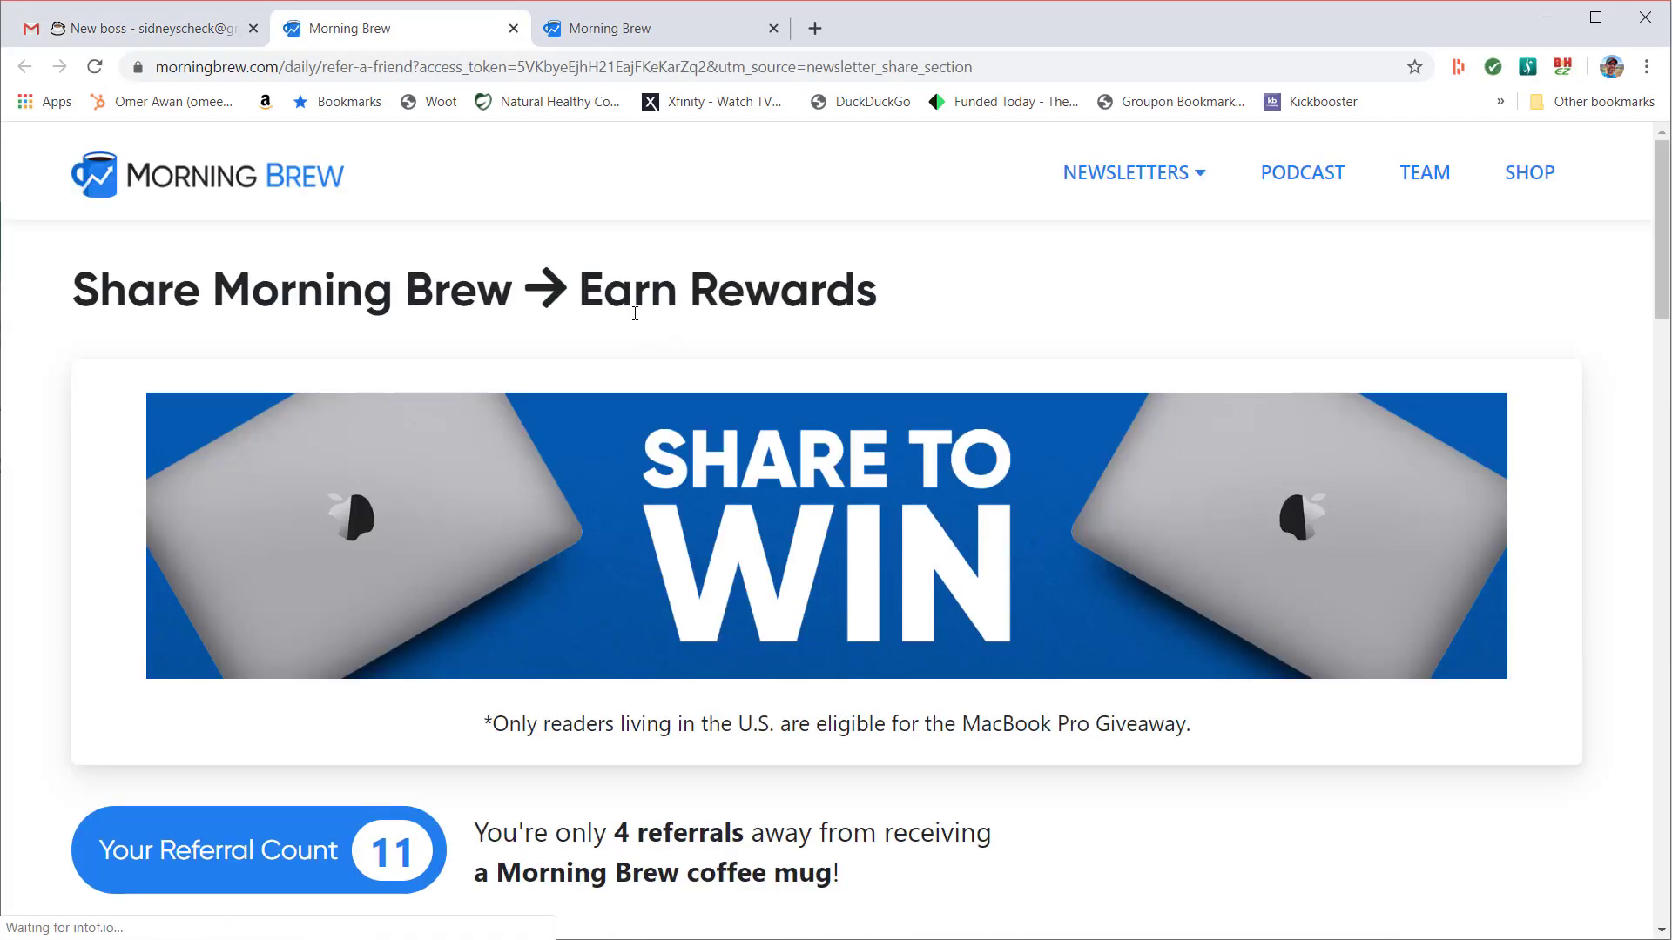
{"action": "mouse_move", "coordinate": [402, 614]}
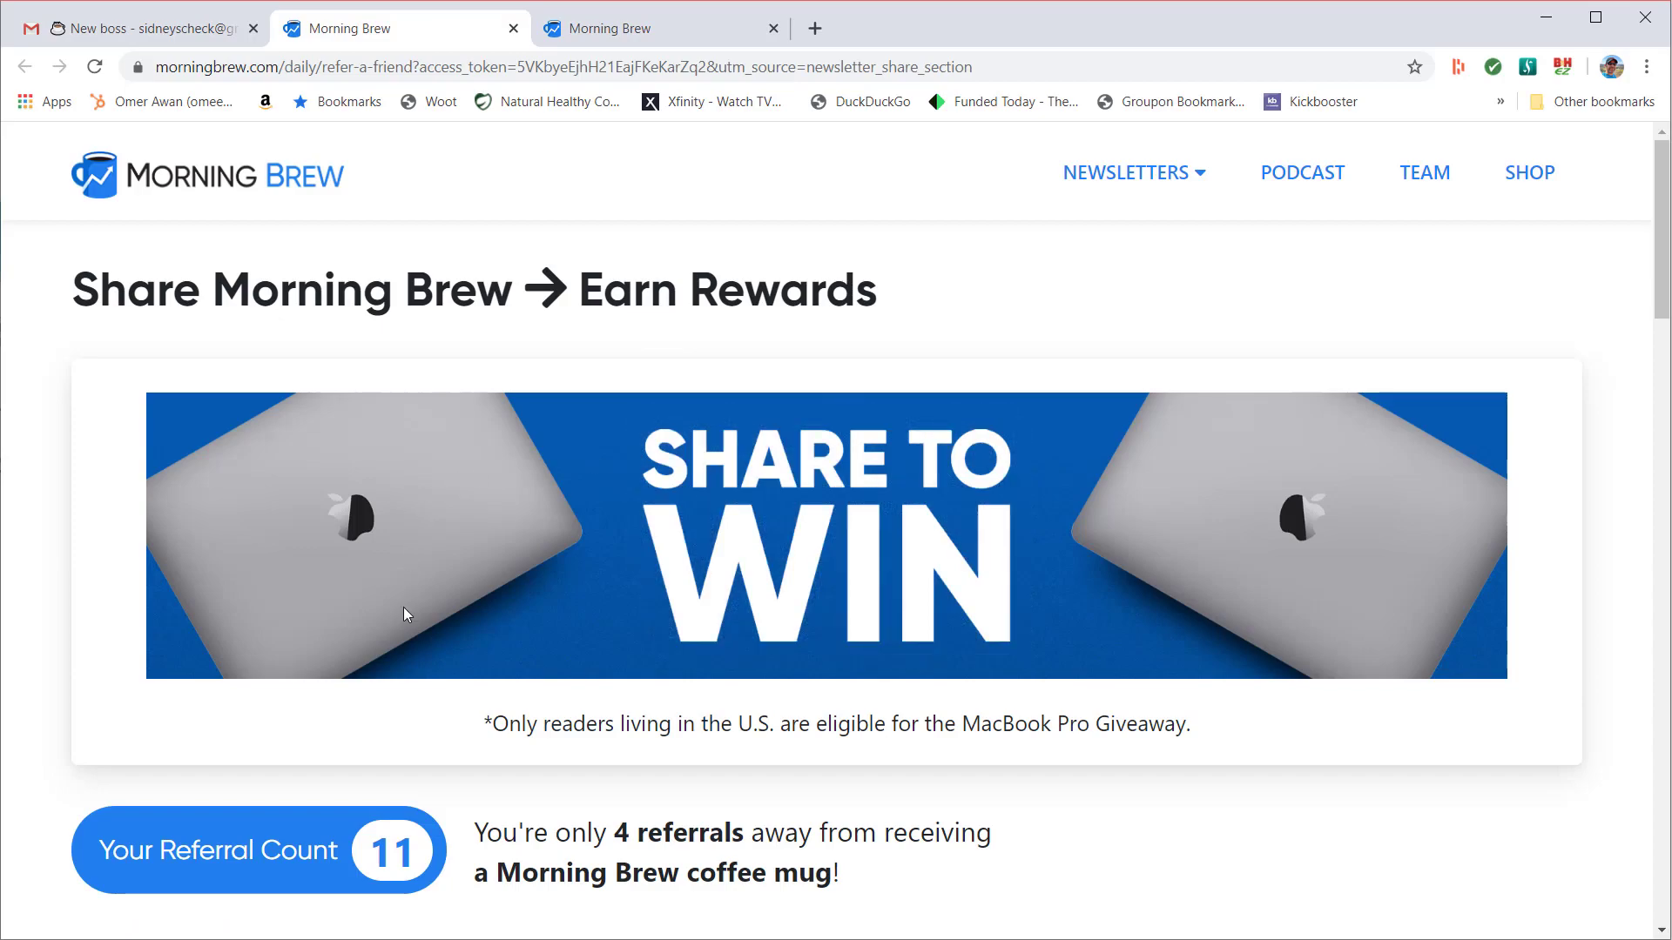
Scroll the referral page past the 11-referral count to the personal link and prefilled email invite form
{"action": "scroll", "scroll_direction": "down", "scroll_amount": 3}
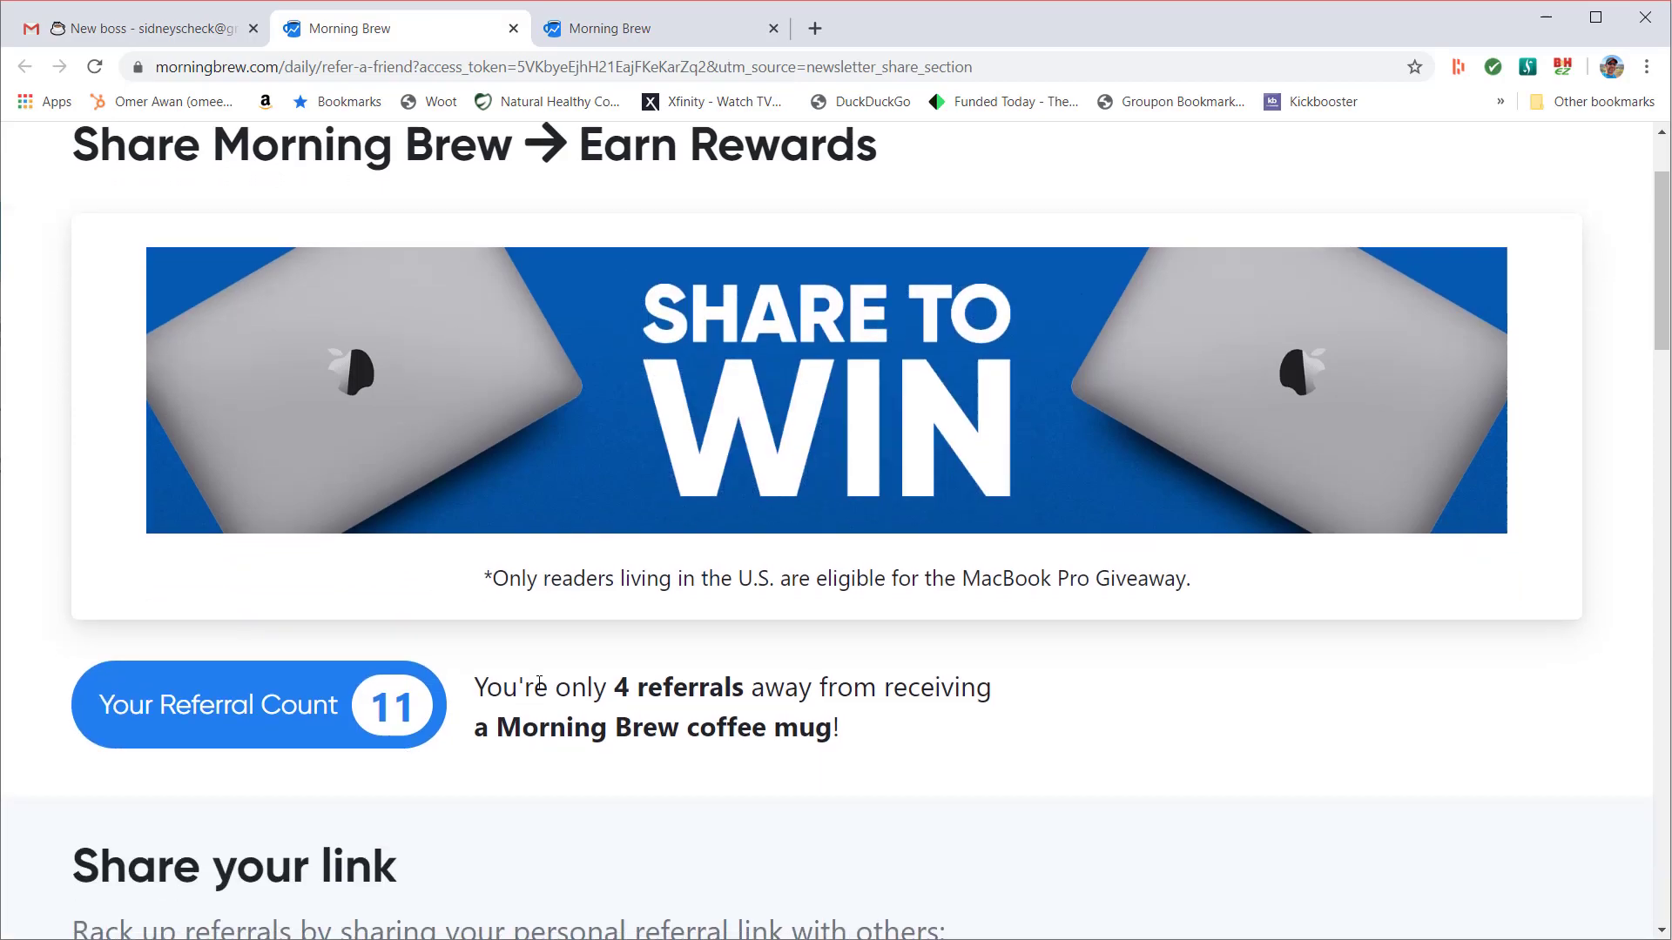
{"action": "scroll", "scroll_direction": "down", "scroll_amount": 3}
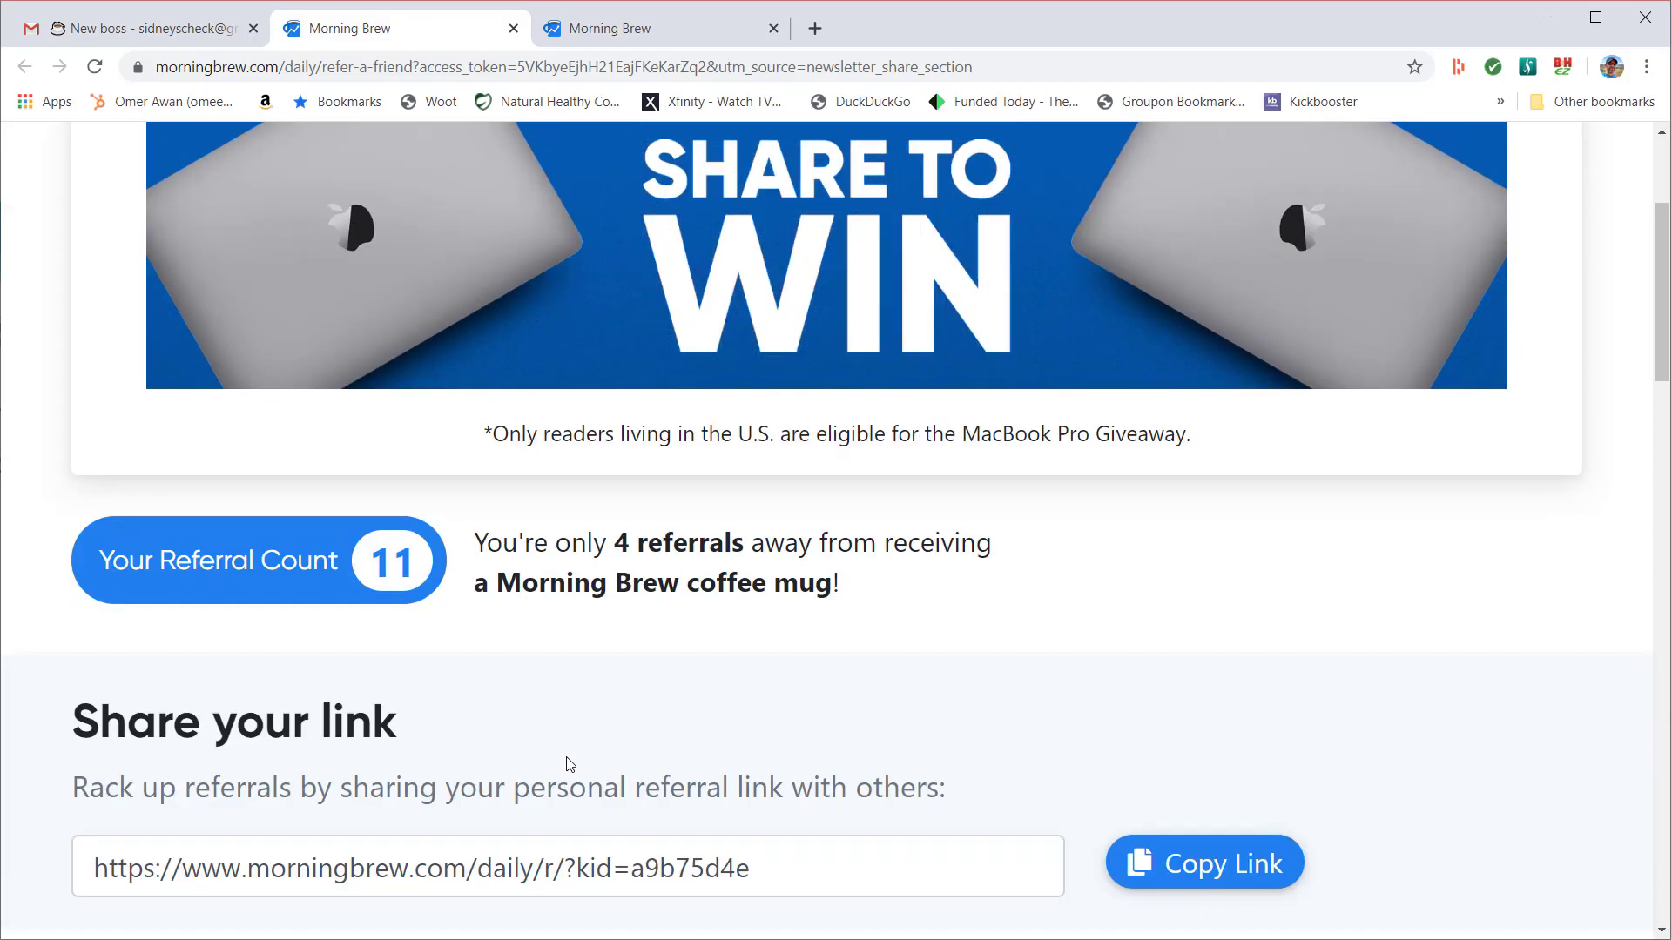
{"action": "scroll", "scroll_direction": "down", "scroll_amount": 3}
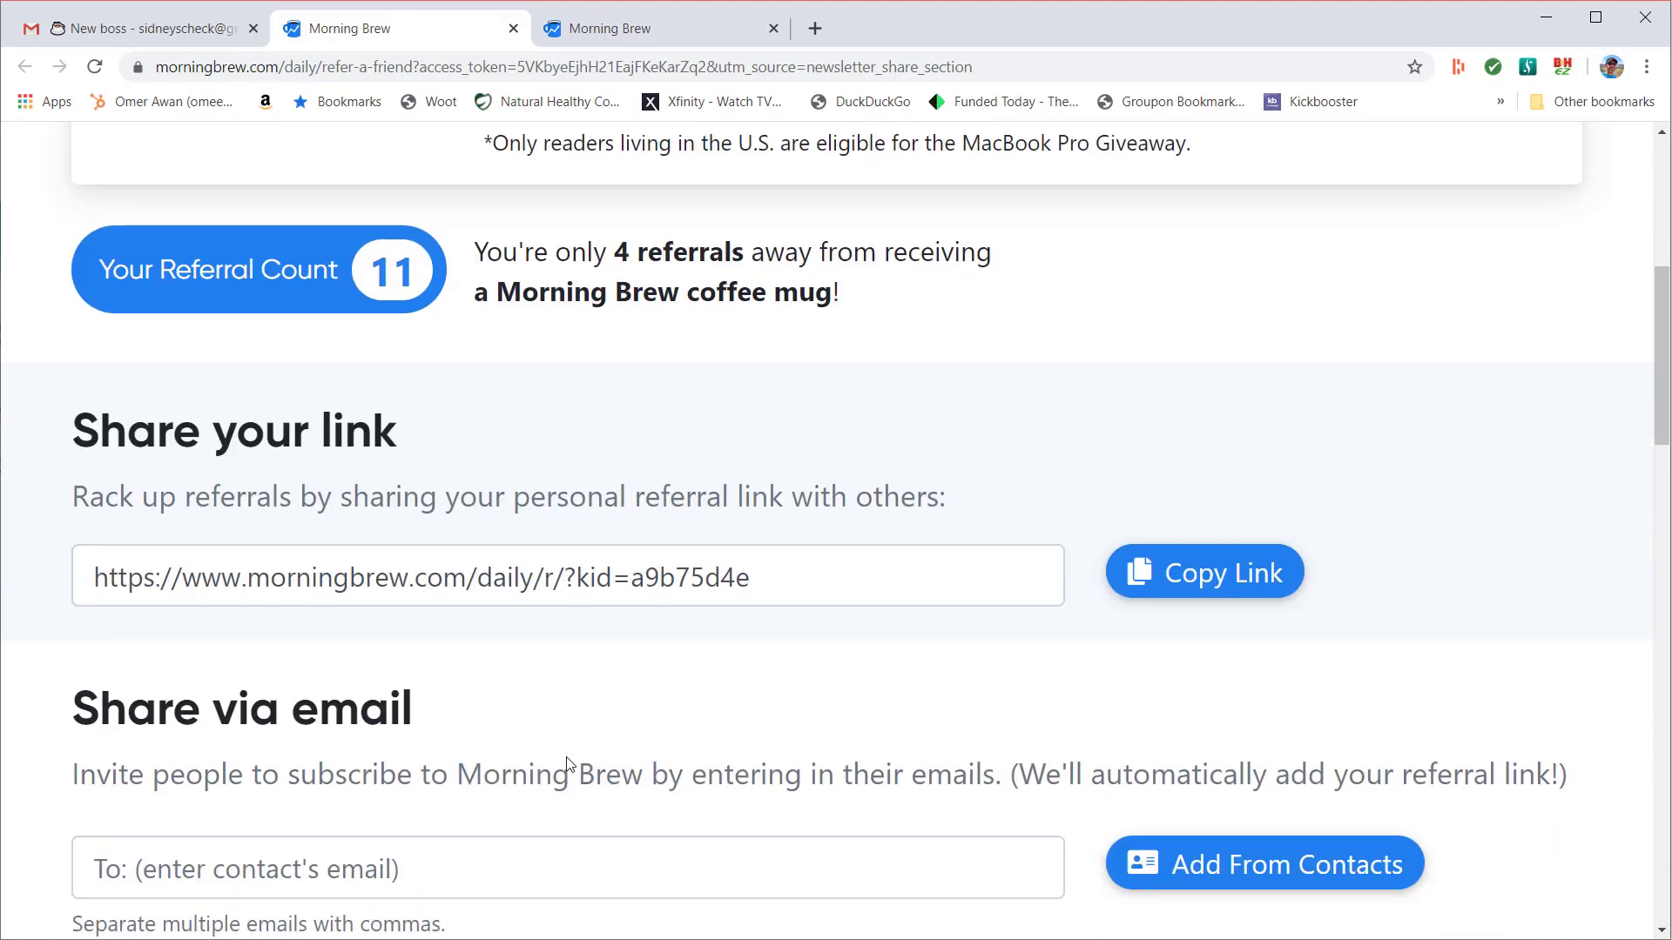
{"action": "scroll", "scroll_direction": "down", "scroll_amount": 3}
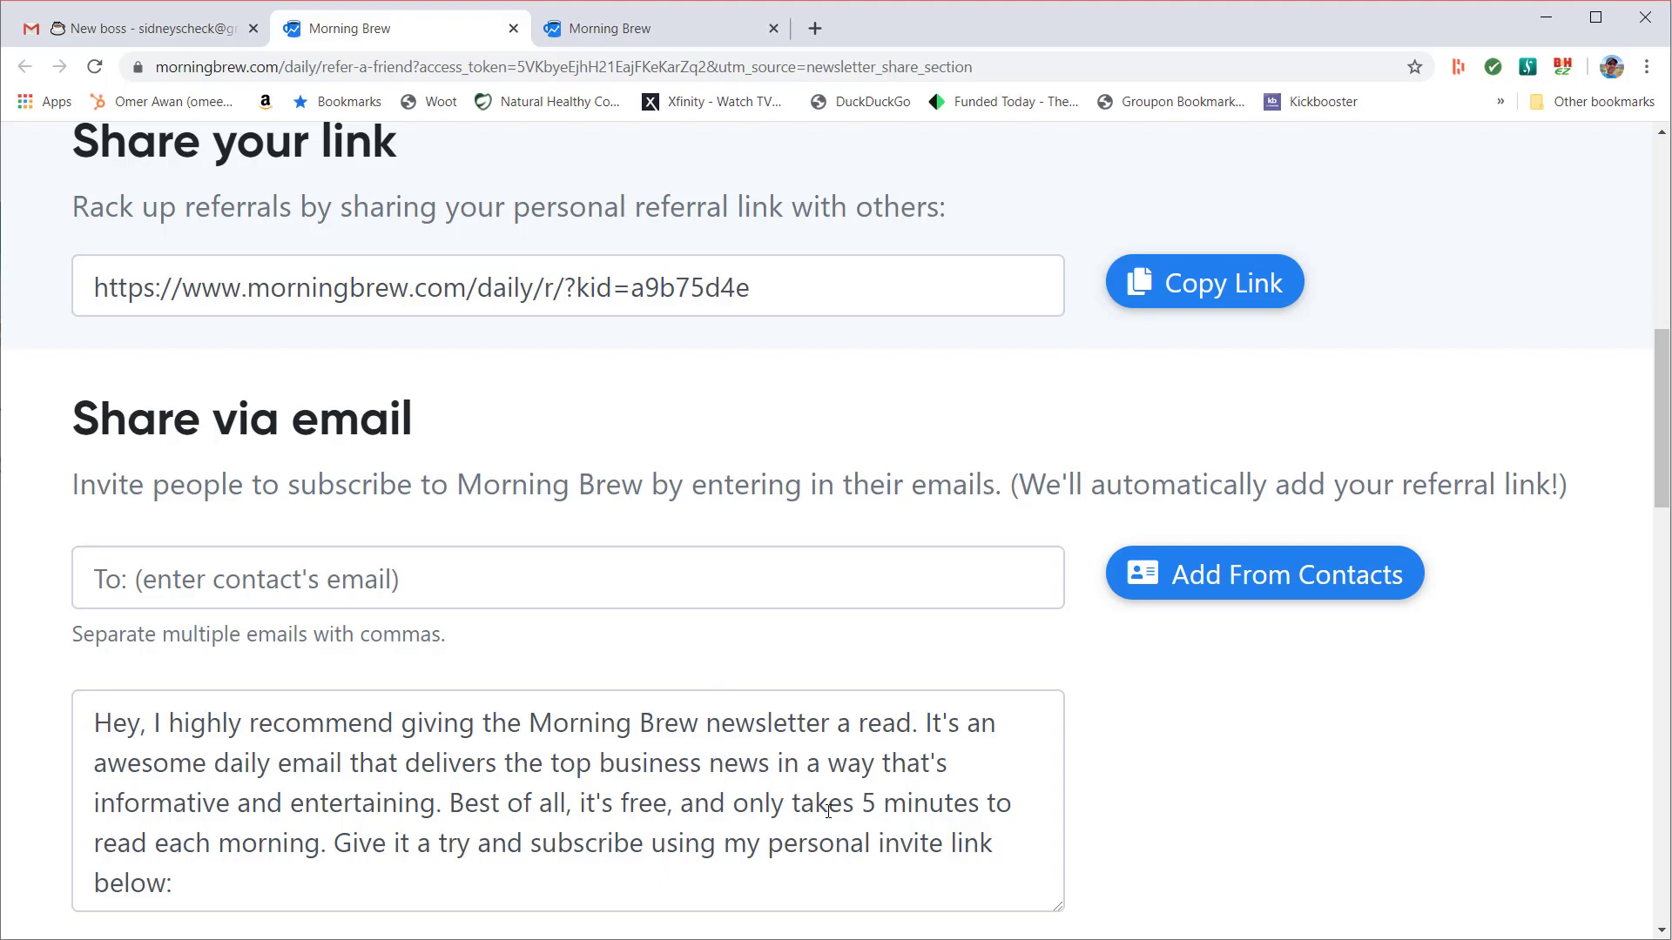
{"action": "mouse_move", "coordinate": [881, 828]}
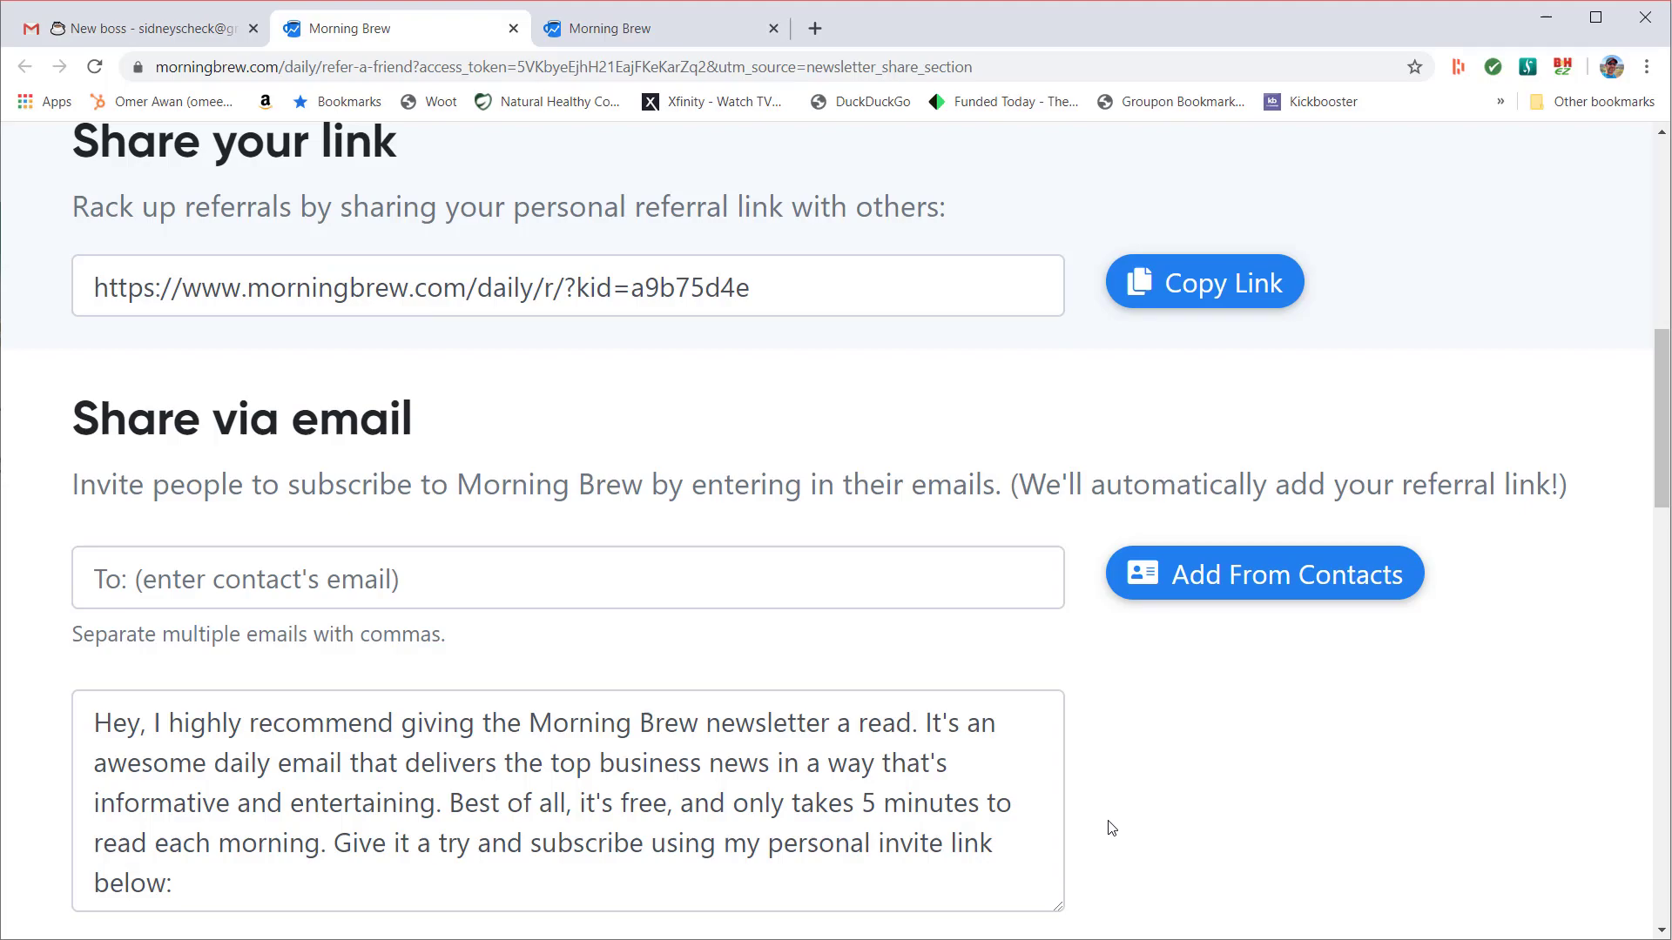
Return to the Morning Brew newsletter in the Gmail tab
{"action": "left_click", "coordinate": [127, 30]}
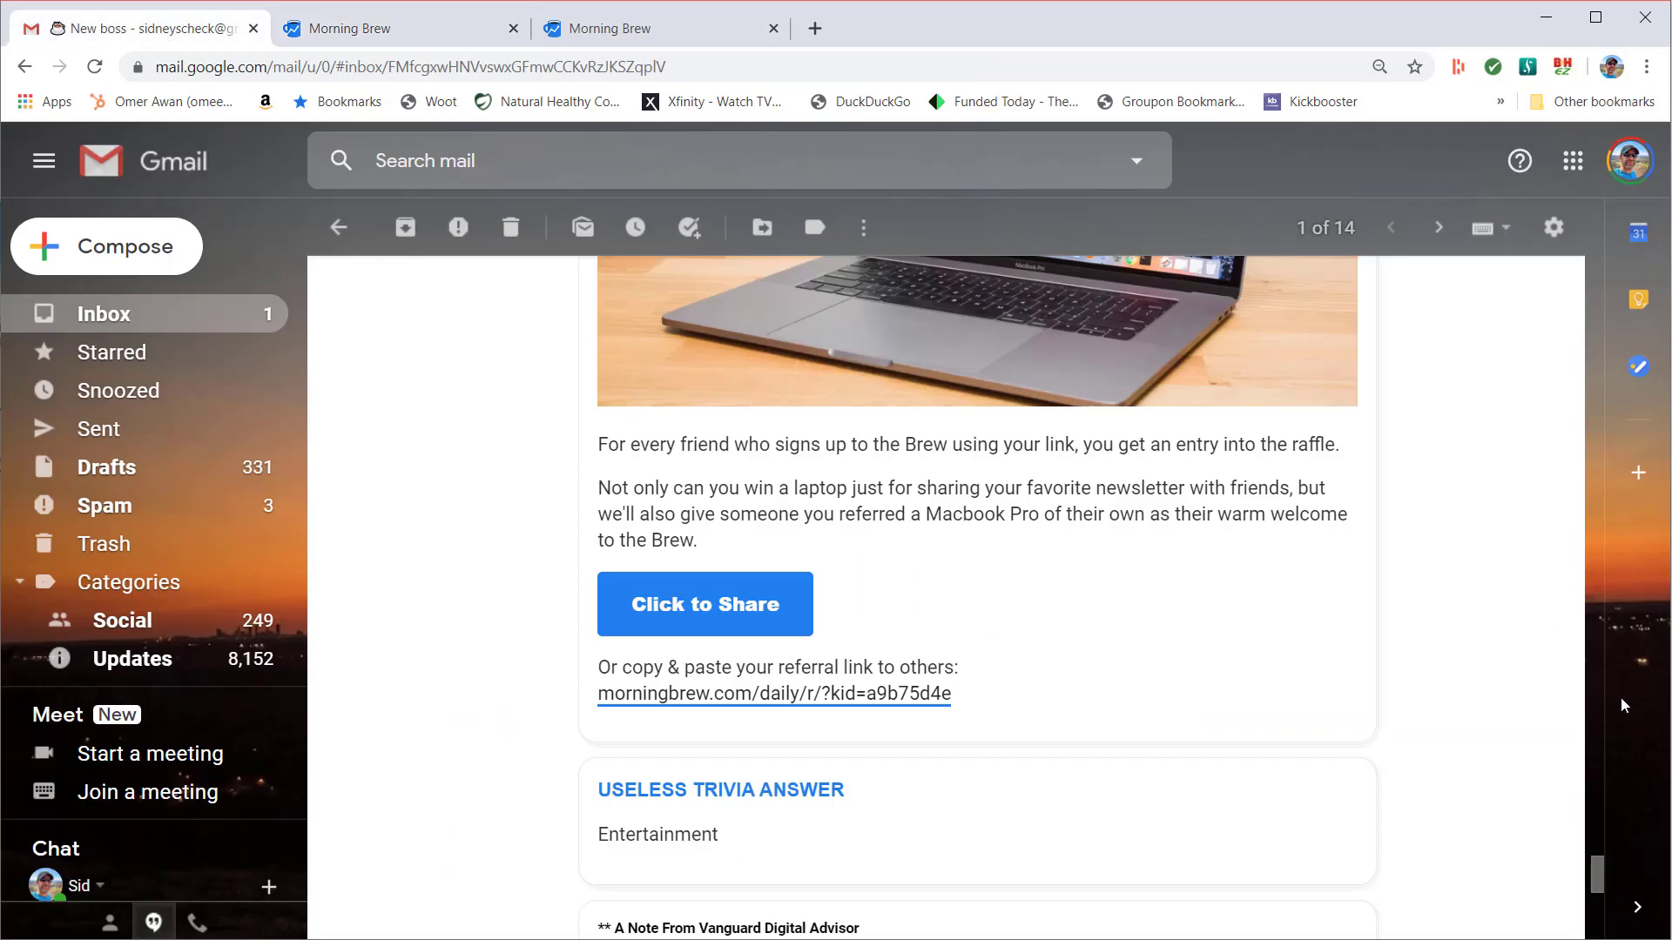
{"action": "scroll", "scroll_direction": "down", "scroll_amount": 3}
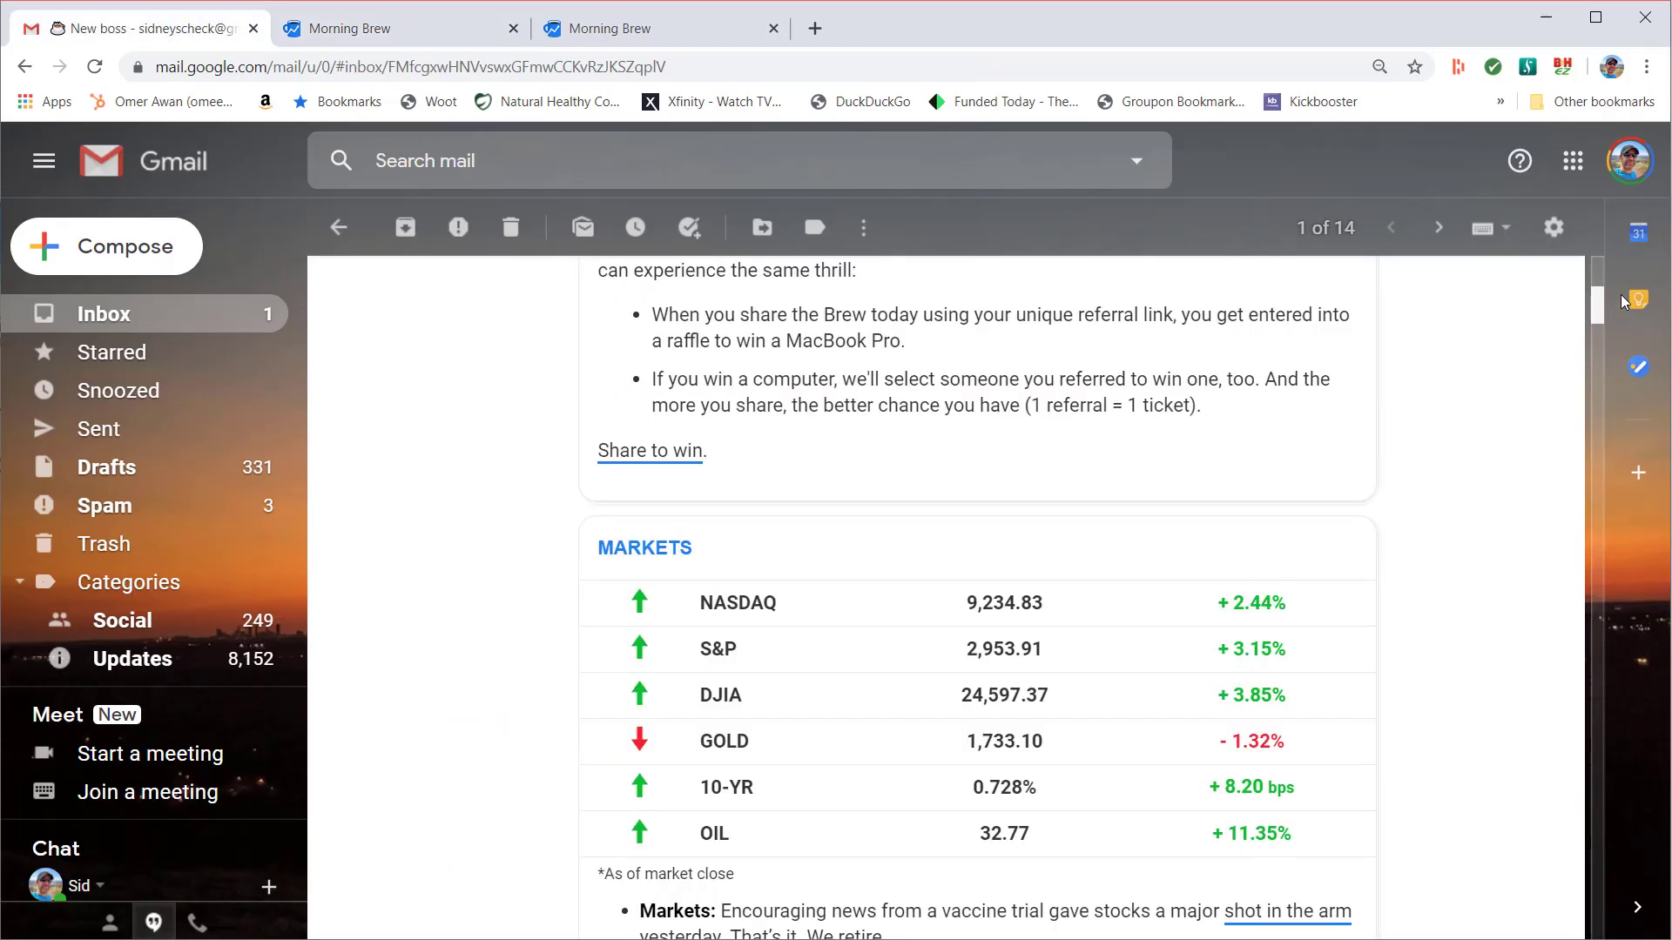